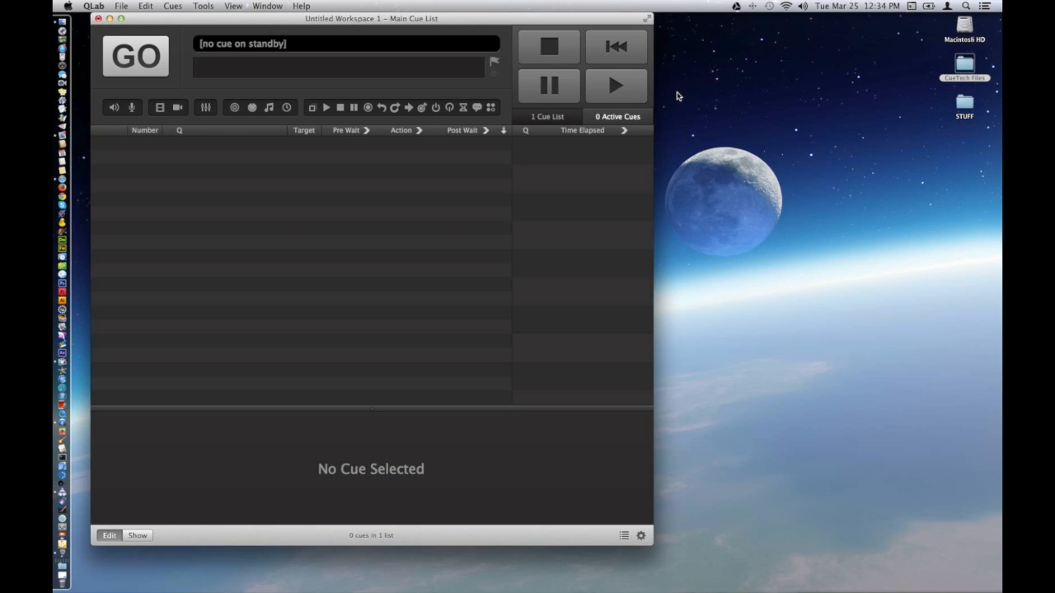
mouse_move(551, 191)
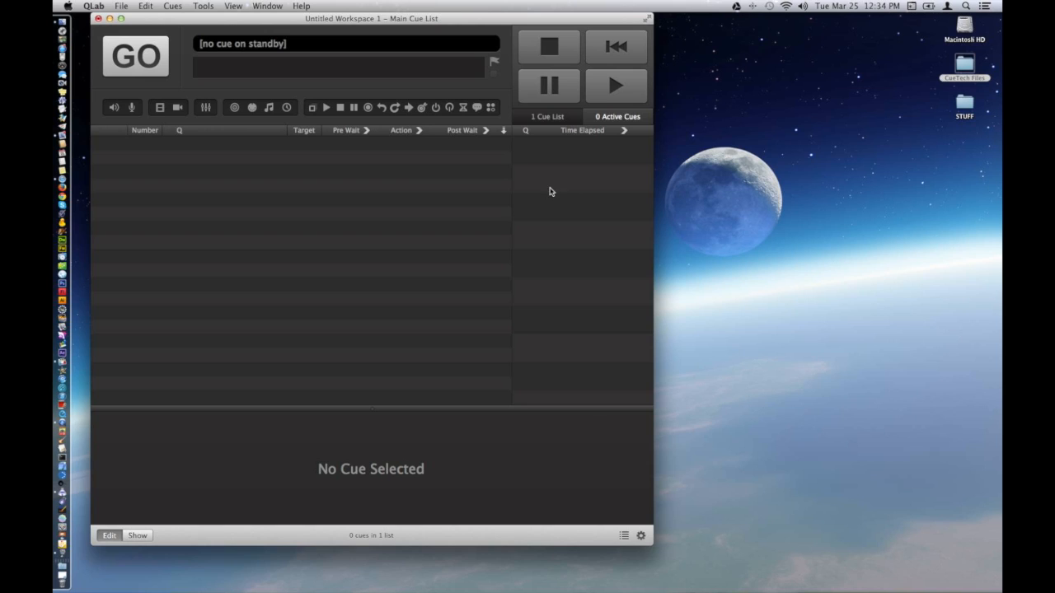
mouse_move(641, 540)
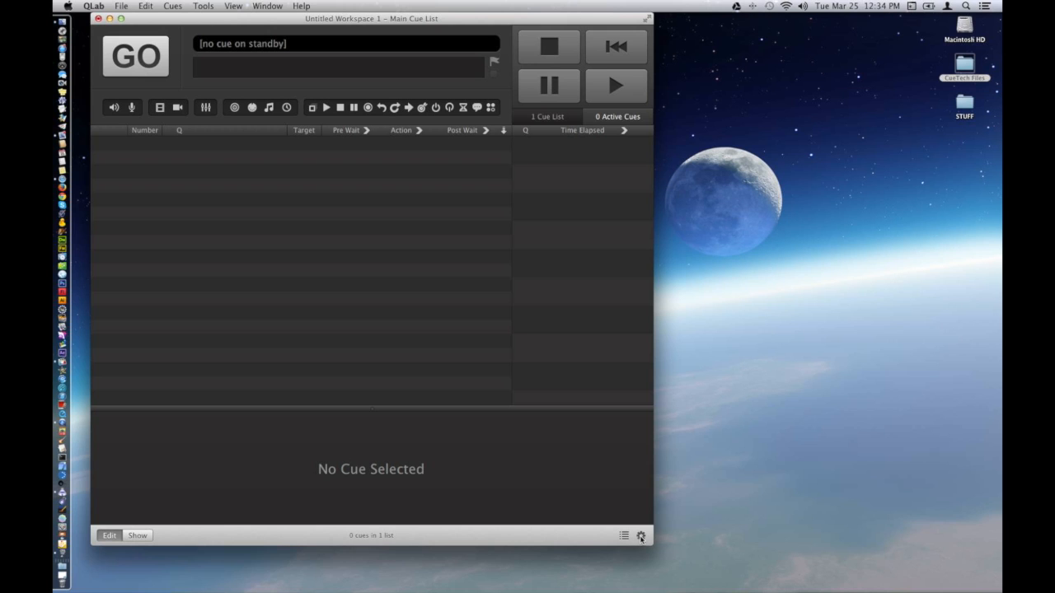
Step: Route Audio Patch 1 to Built-in Output in the workspace's Audio settings
left_click(640, 536)
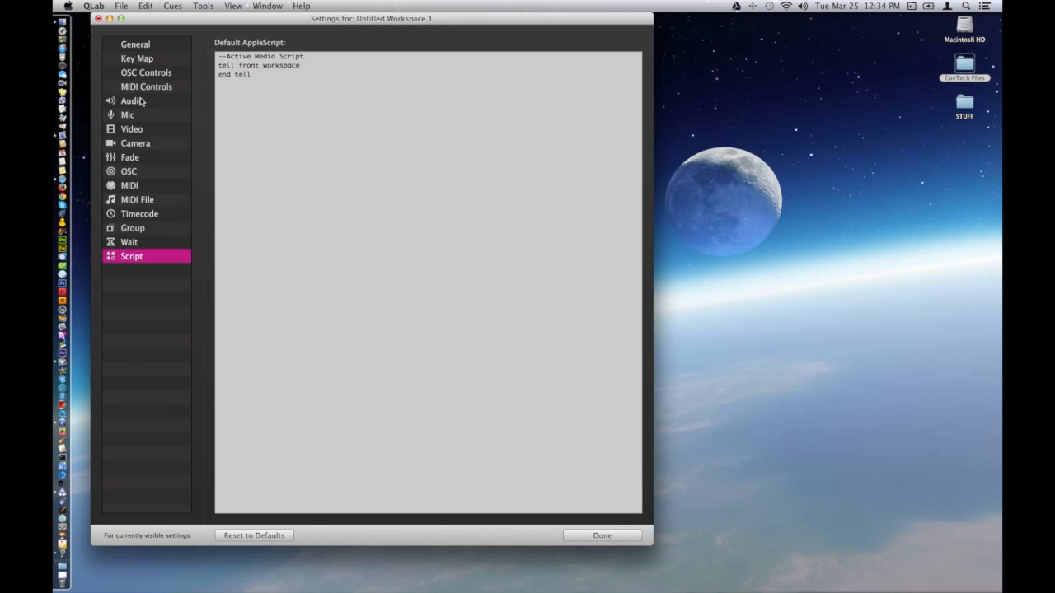
left_click(132, 100)
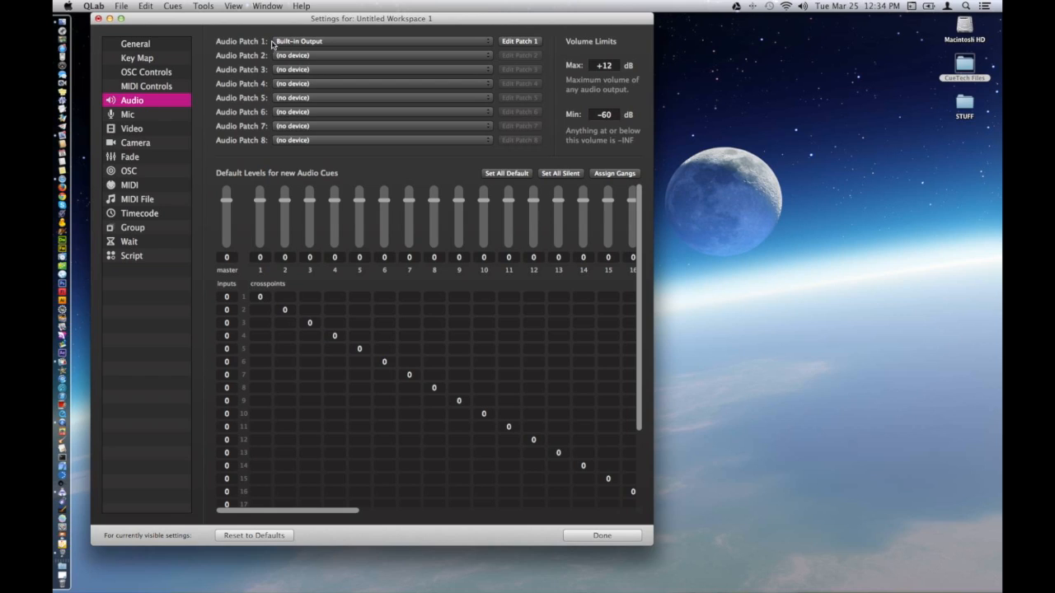
left_click(382, 41)
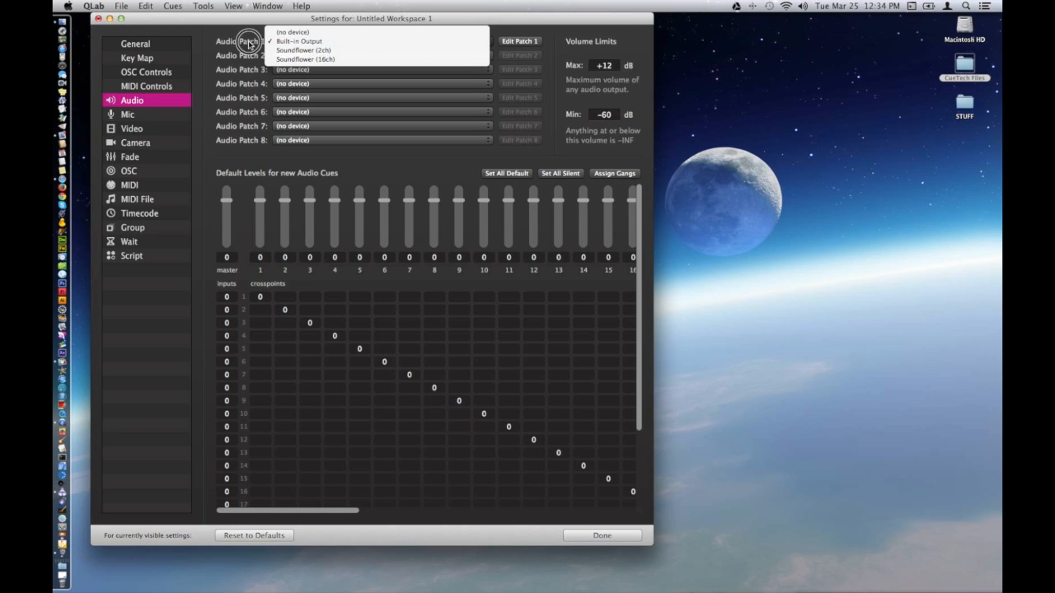
mouse_move(208, 43)
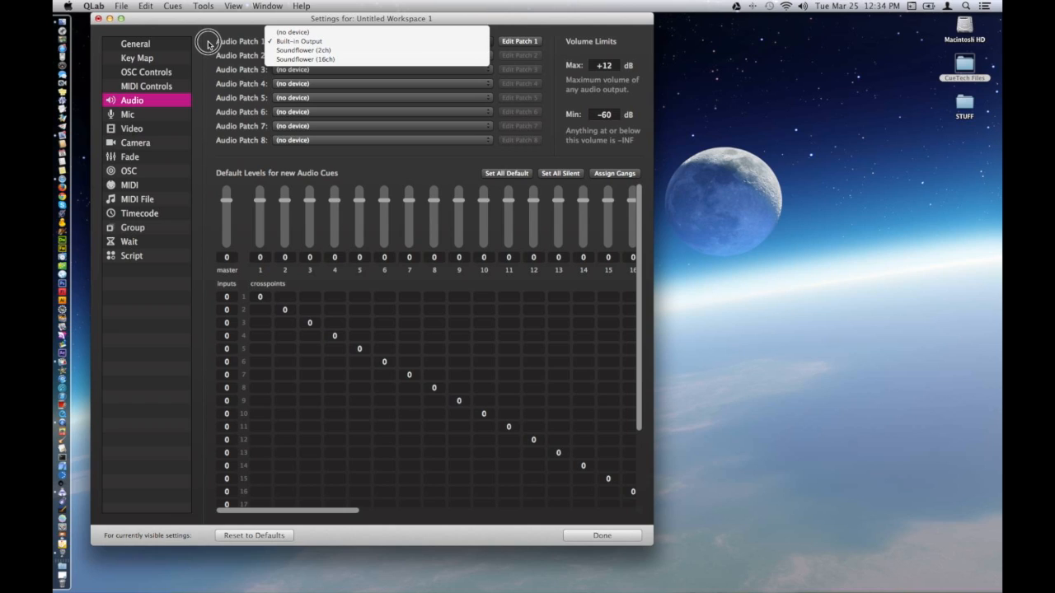
left_click(300, 41)
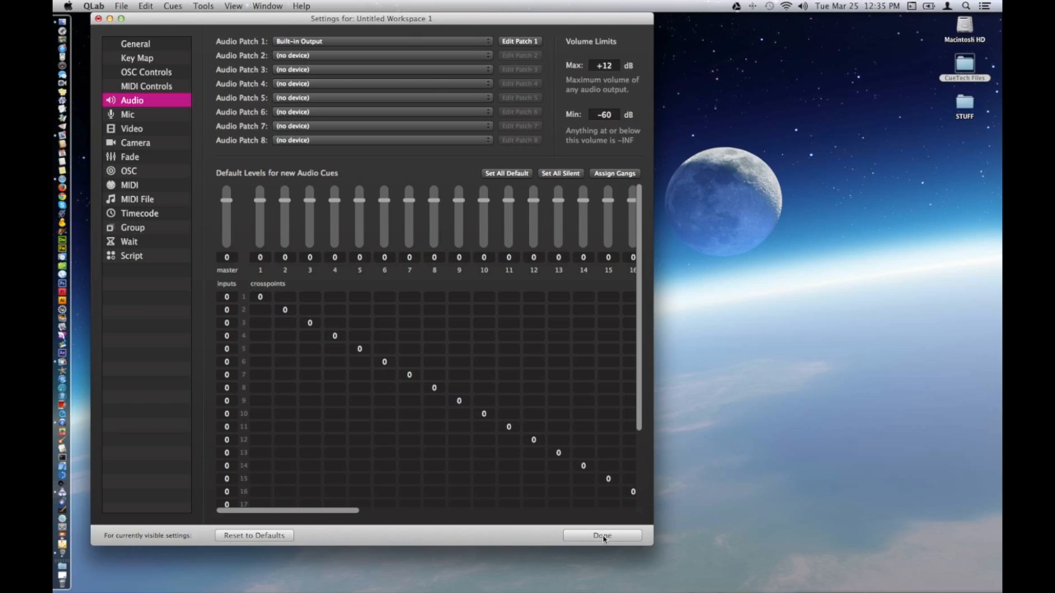
mouse_move(297, 339)
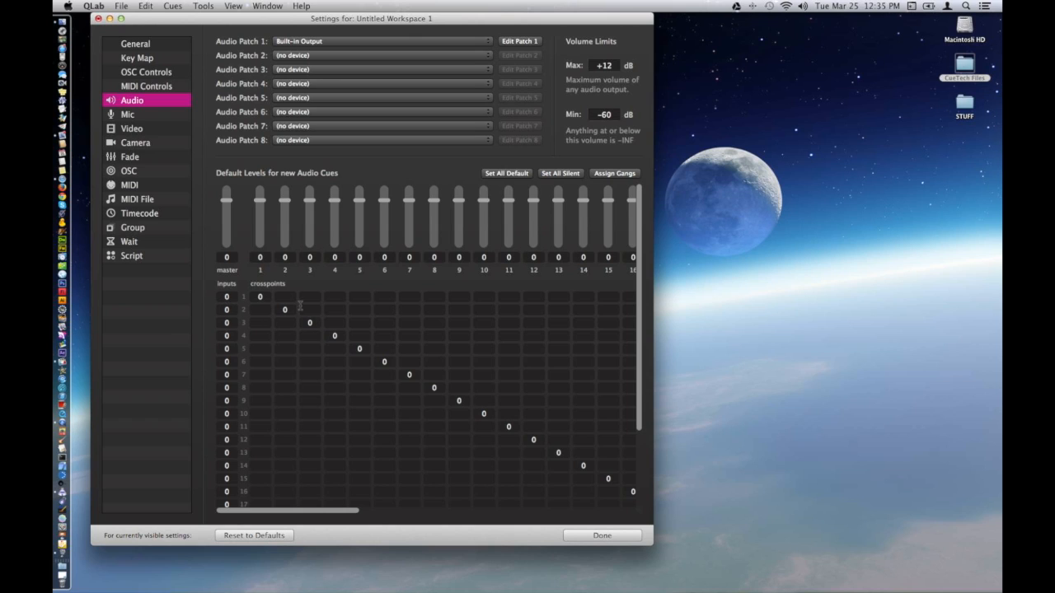
mouse_move(268, 288)
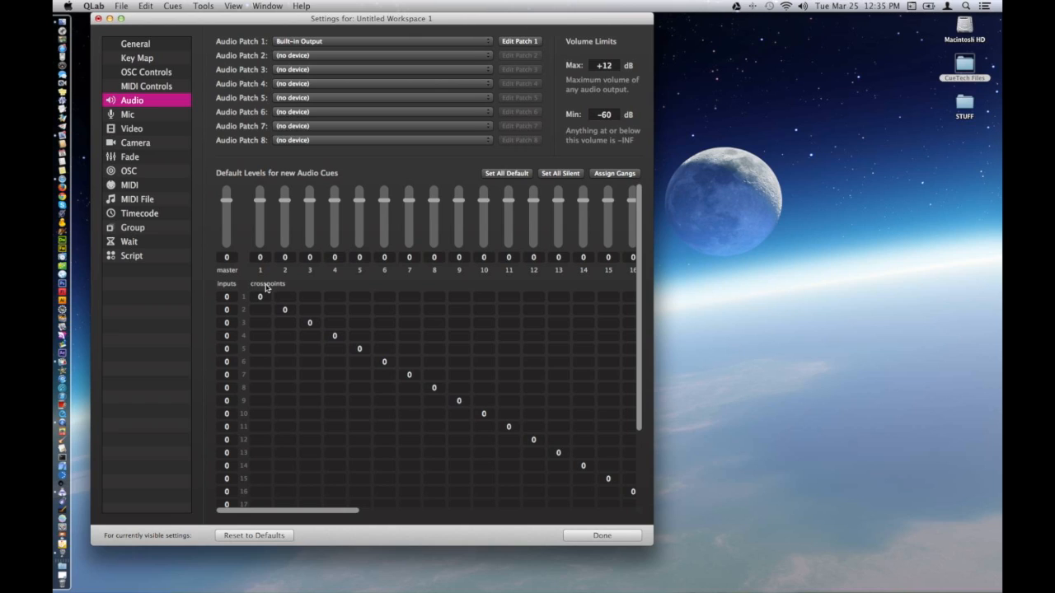
mouse_move(491, 427)
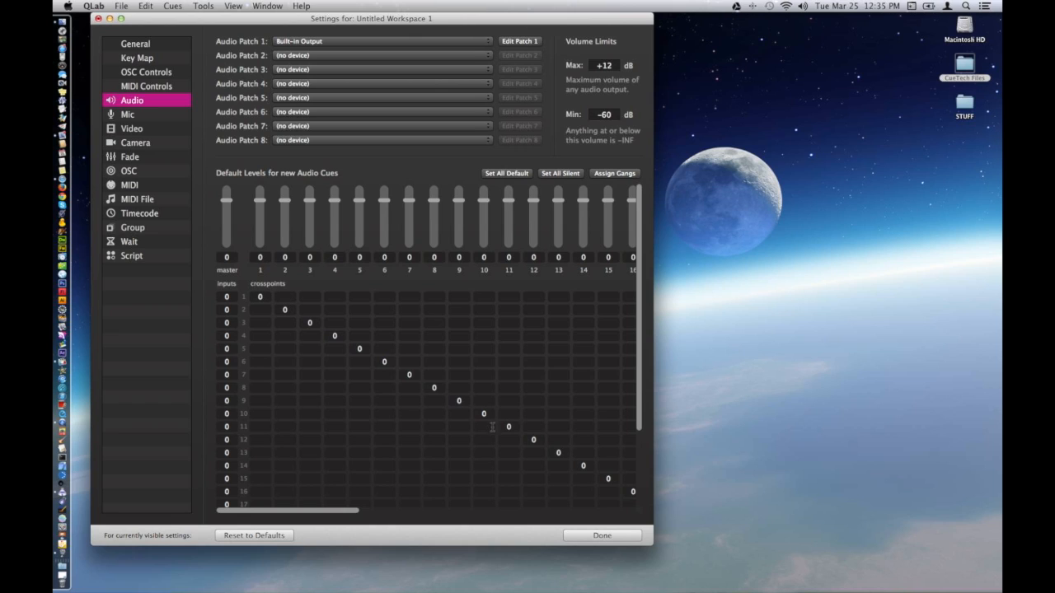
left_click(602, 535)
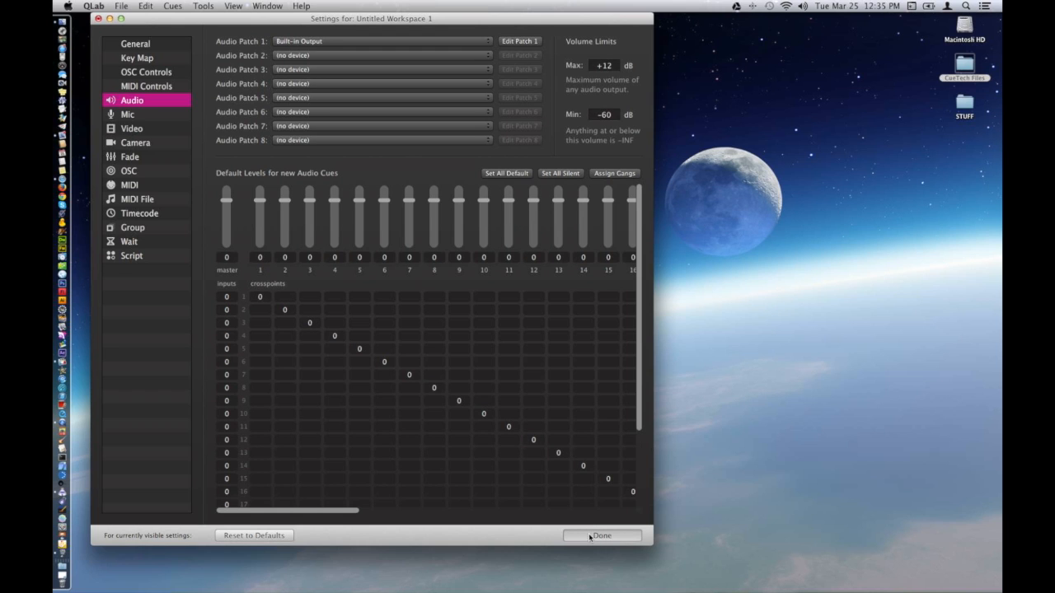
Step: Dismiss the Settings window, landing back on the empty Main Cue List
left_click(602, 536)
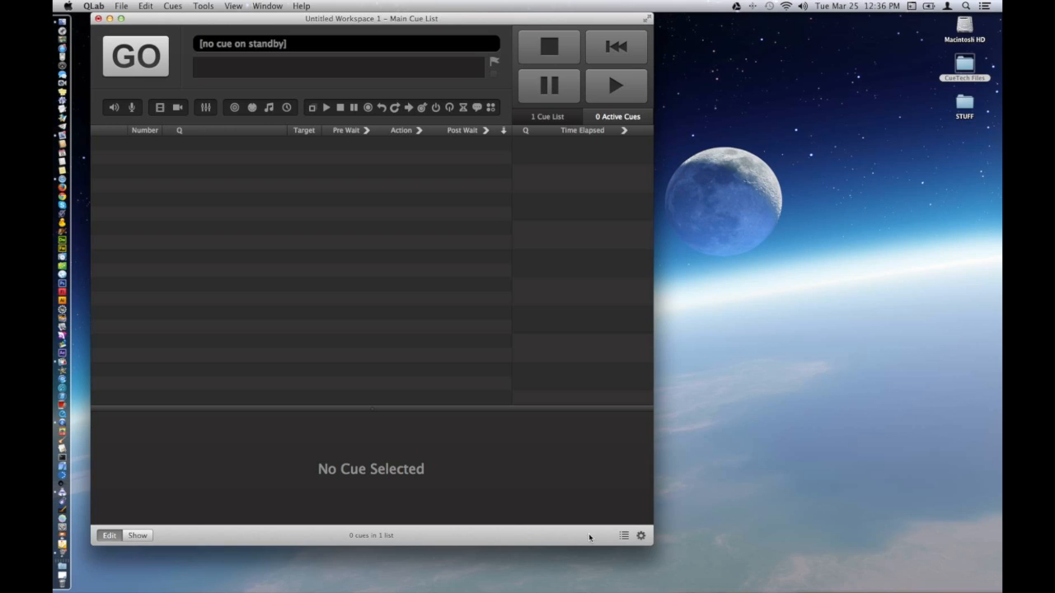
mouse_move(277, 277)
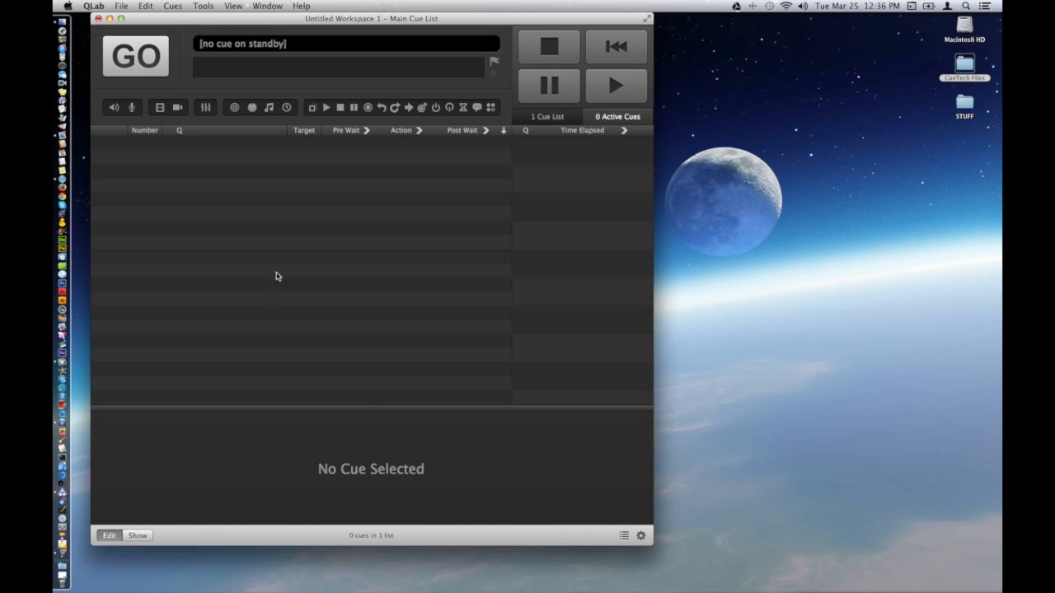
mouse_move(191, 56)
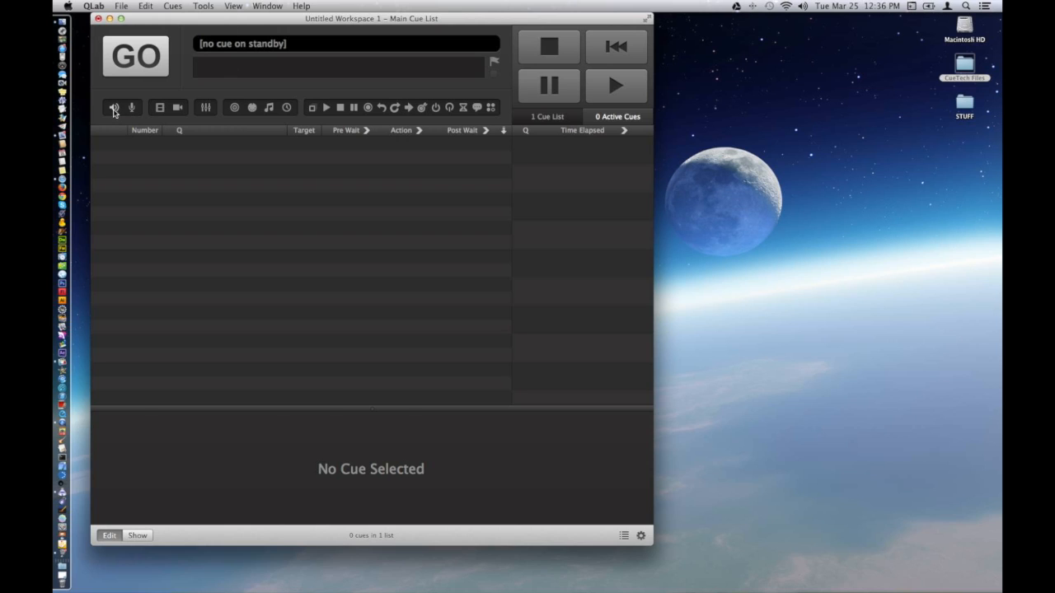
Step: Create two empty audio cues and bring up the Finder folder of Apple Loops
left_click(114, 107)
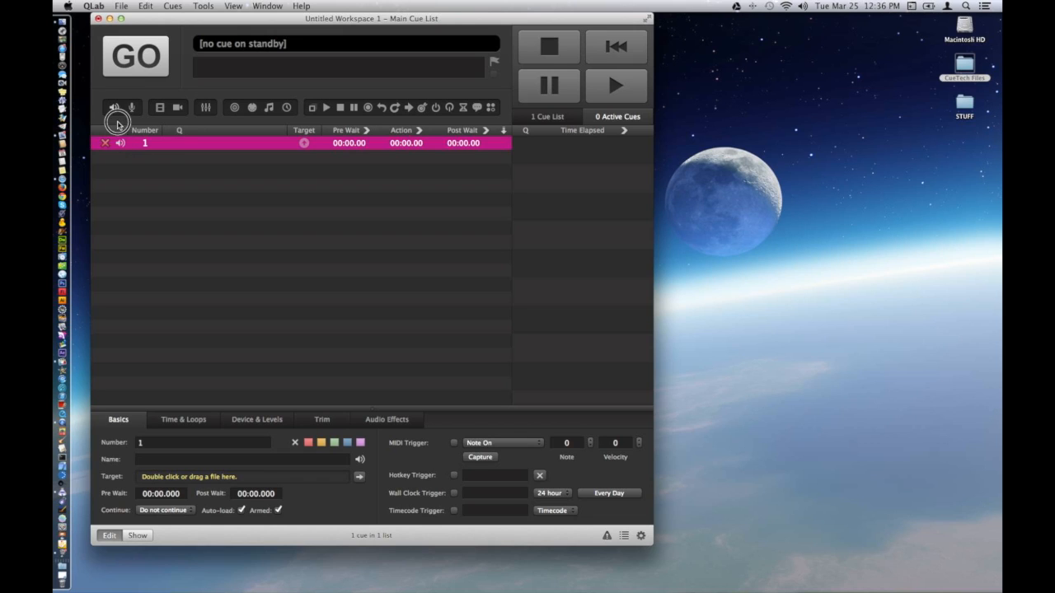
left_click(114, 107)
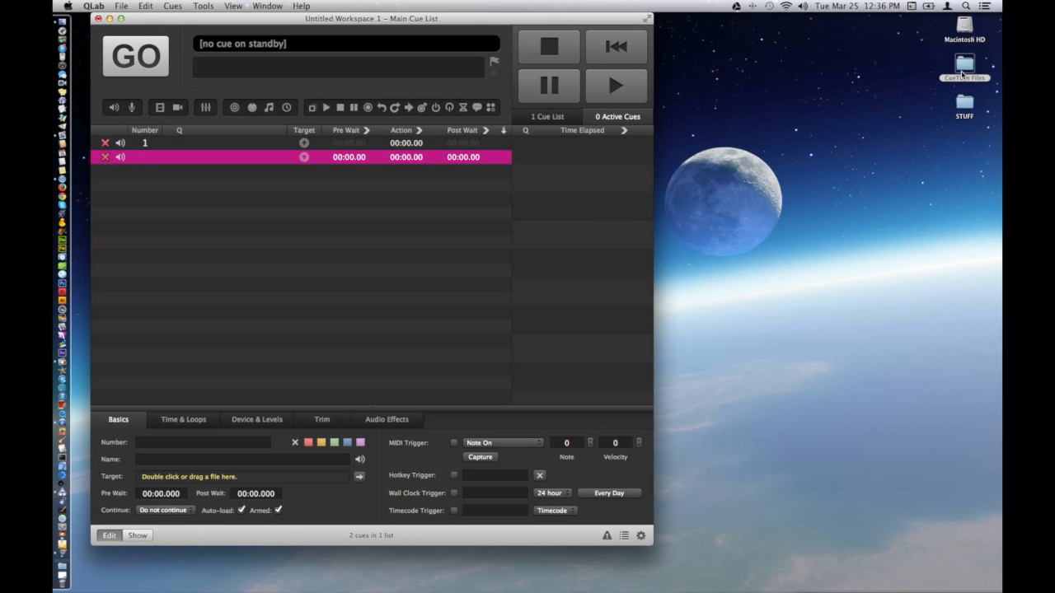
left_click(964, 64)
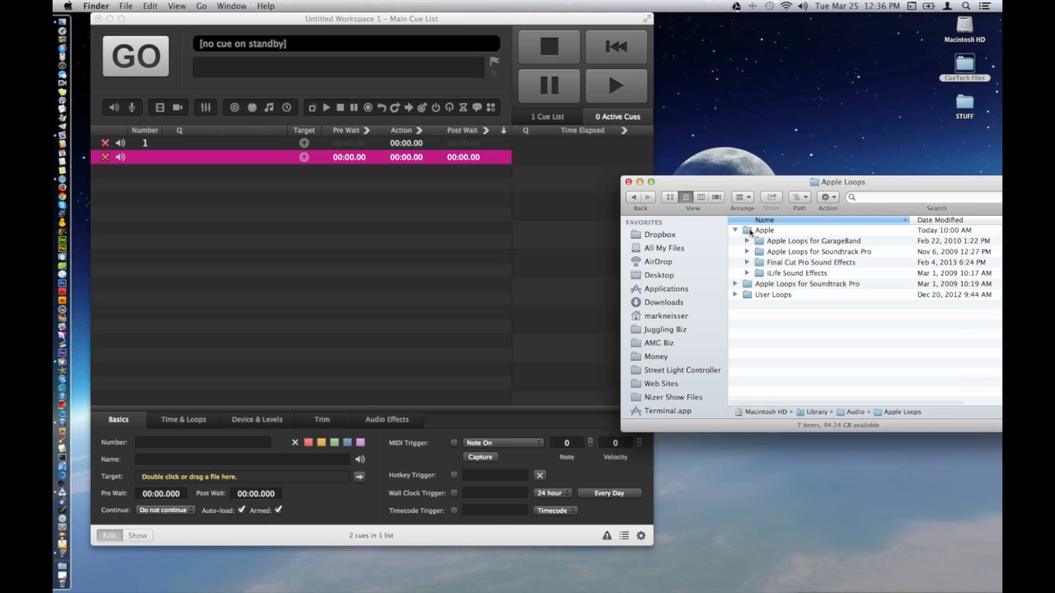
mouse_move(746, 272)
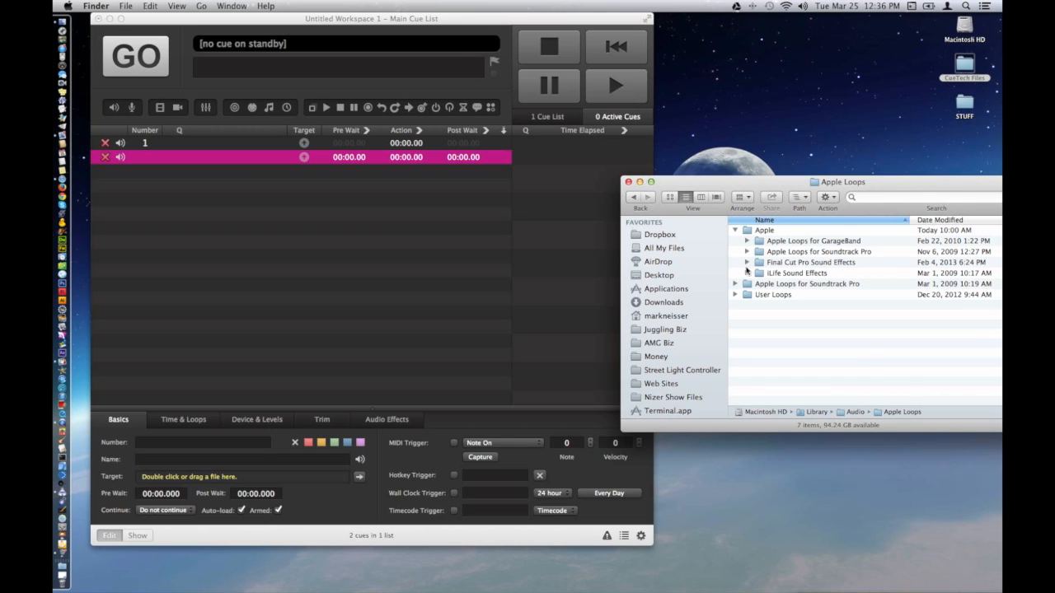
Step: Browse to iLife Sound Effects > Jingles and pick 44th Street Medium.aif for cue 2
left_click(796, 274)
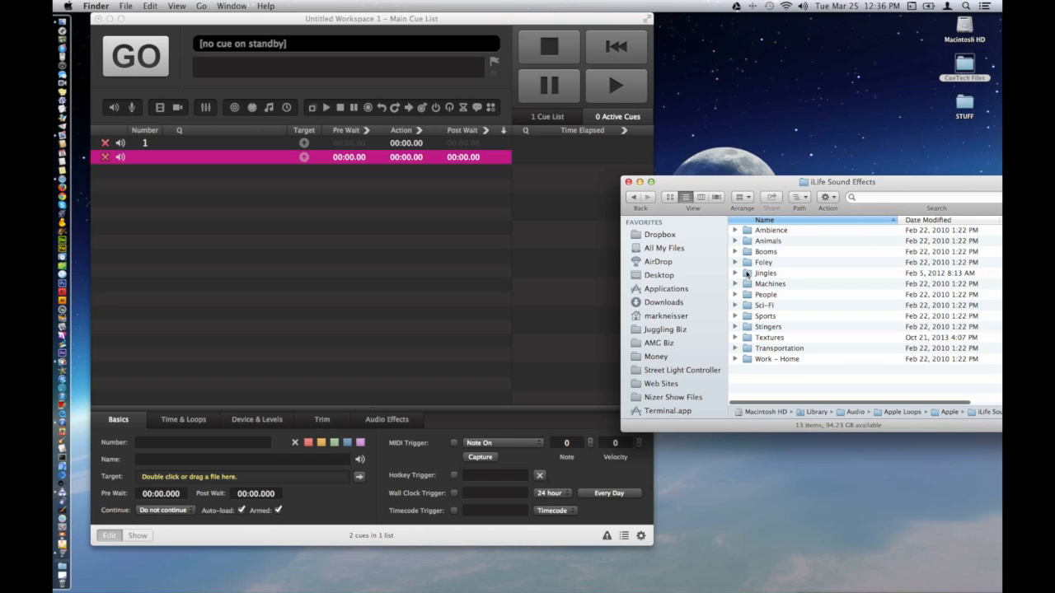
double_click(765, 273)
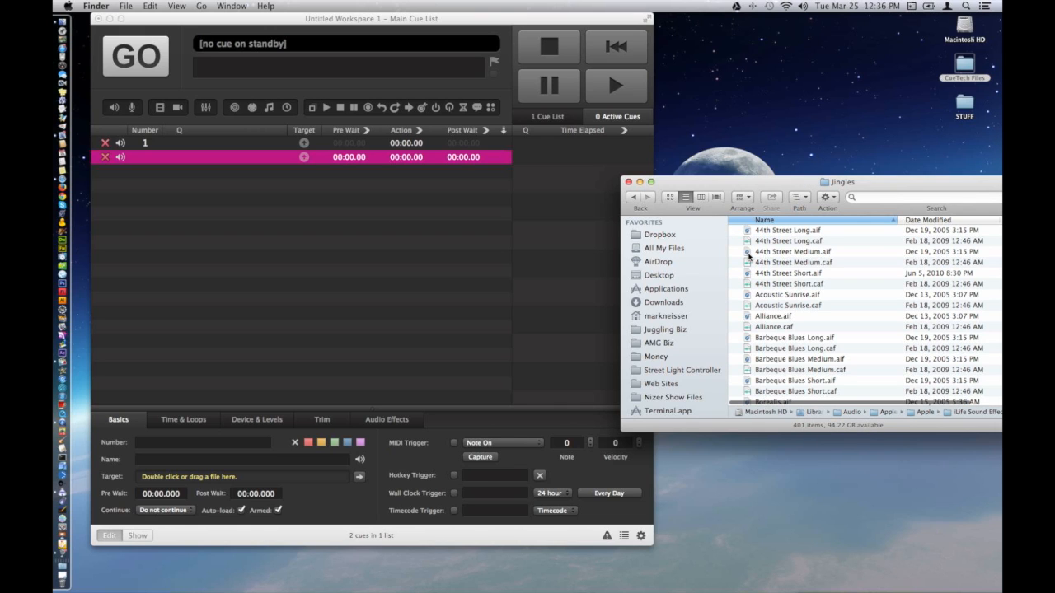
left_click(791, 251)
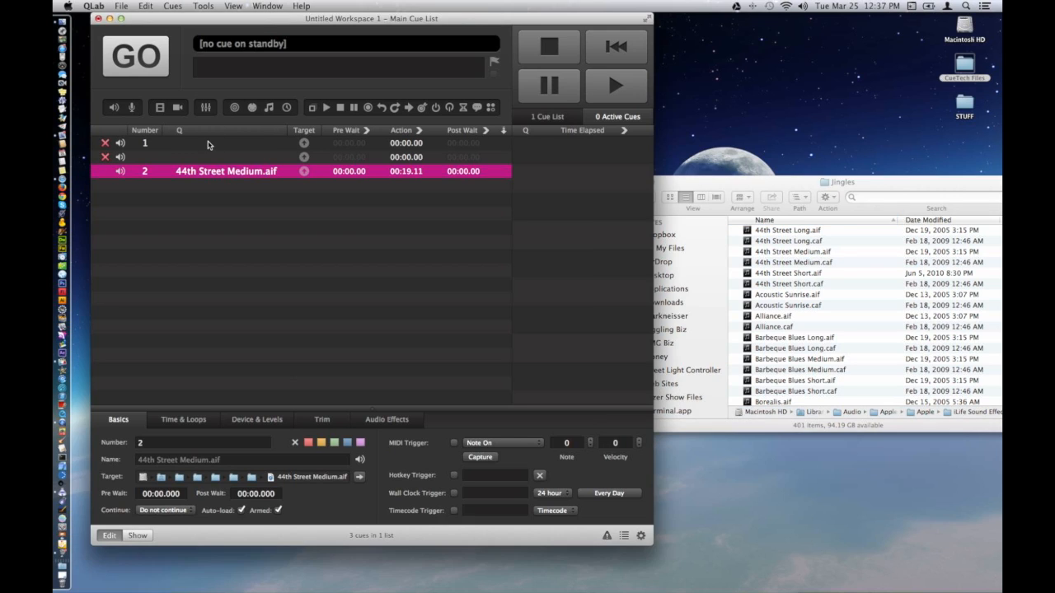
Step: Select cue 1 and assign Barbeque Blues Long.aif as its target
left_click(206, 142)
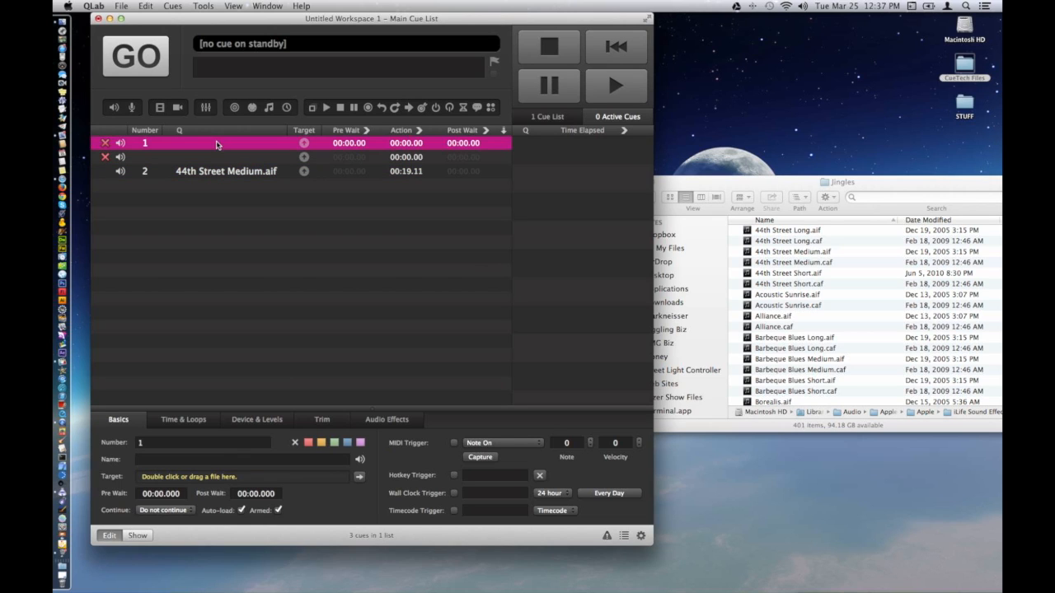
mouse_move(122, 481)
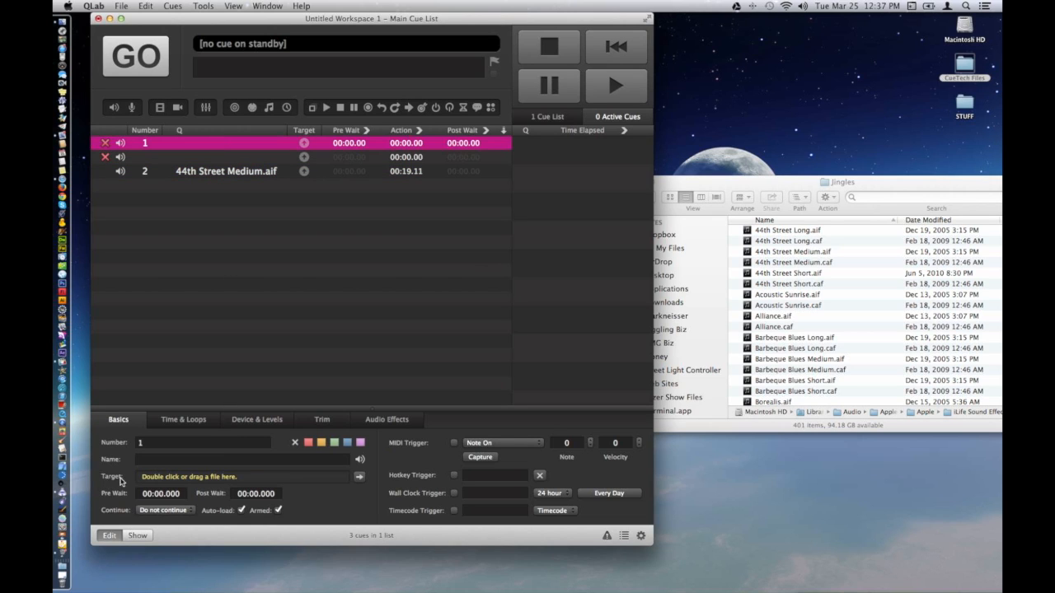
mouse_move(254, 481)
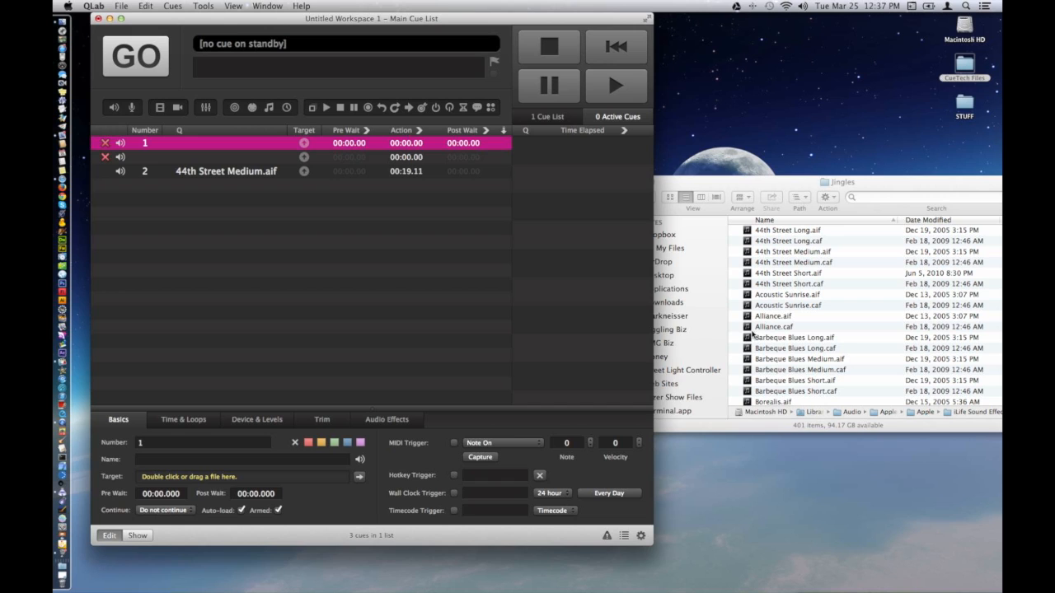
left_click(793, 336)
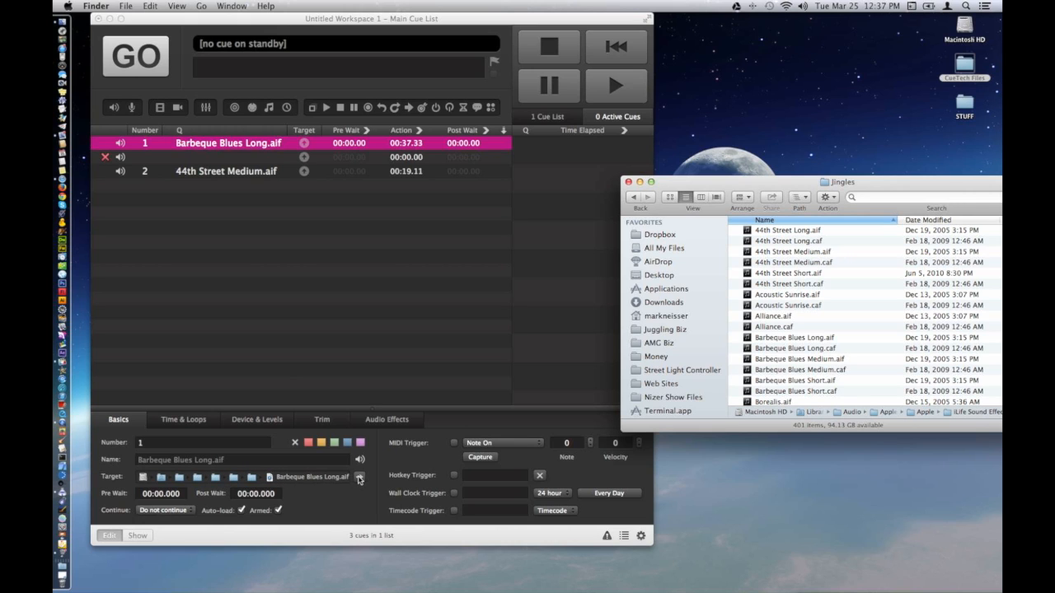
mouse_move(732, 229)
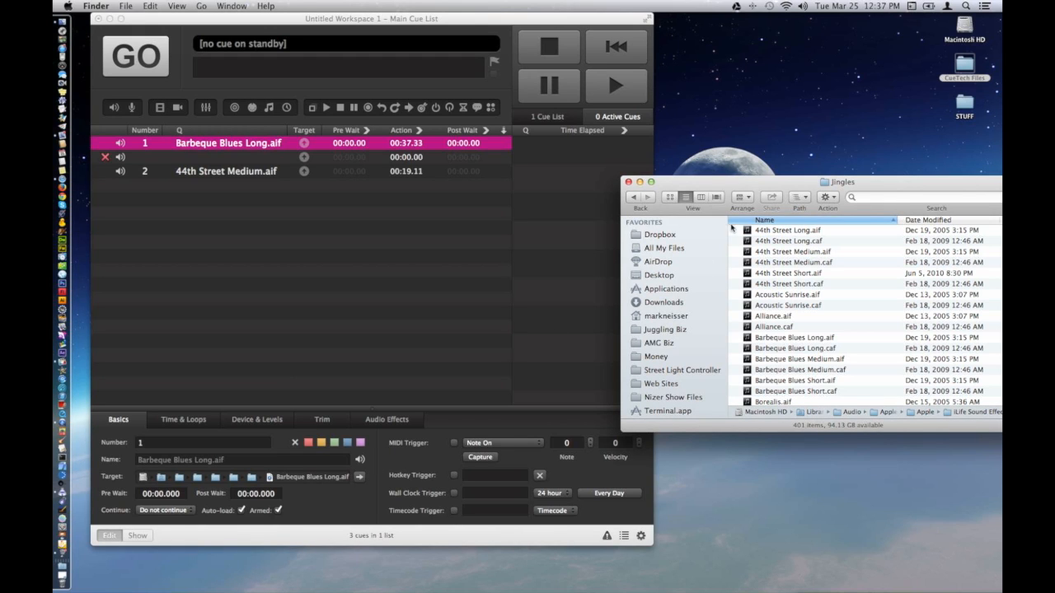
left_click(795, 336)
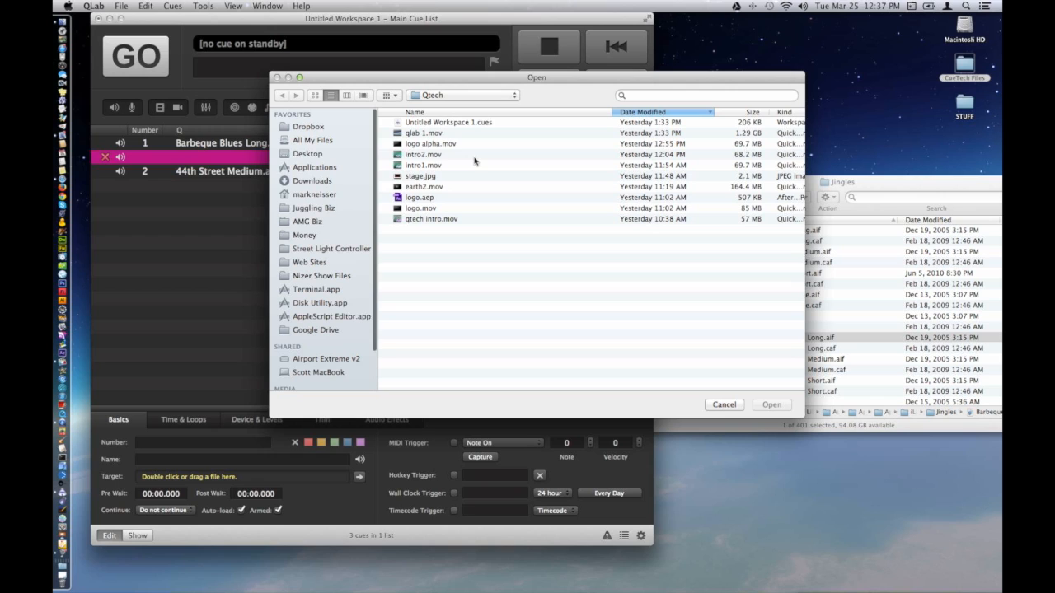
Step: Navigate from Desktop through CueTech Files > Apple Loops for Soundtrack Pro > SoundIdeas > Transportation
left_click(463, 94)
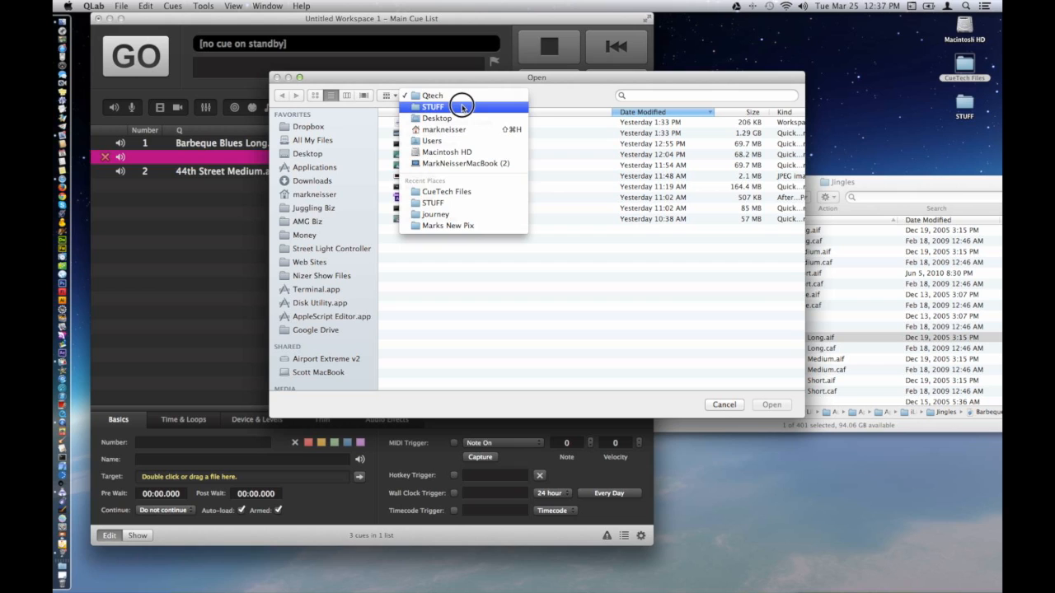
left_click(431, 105)
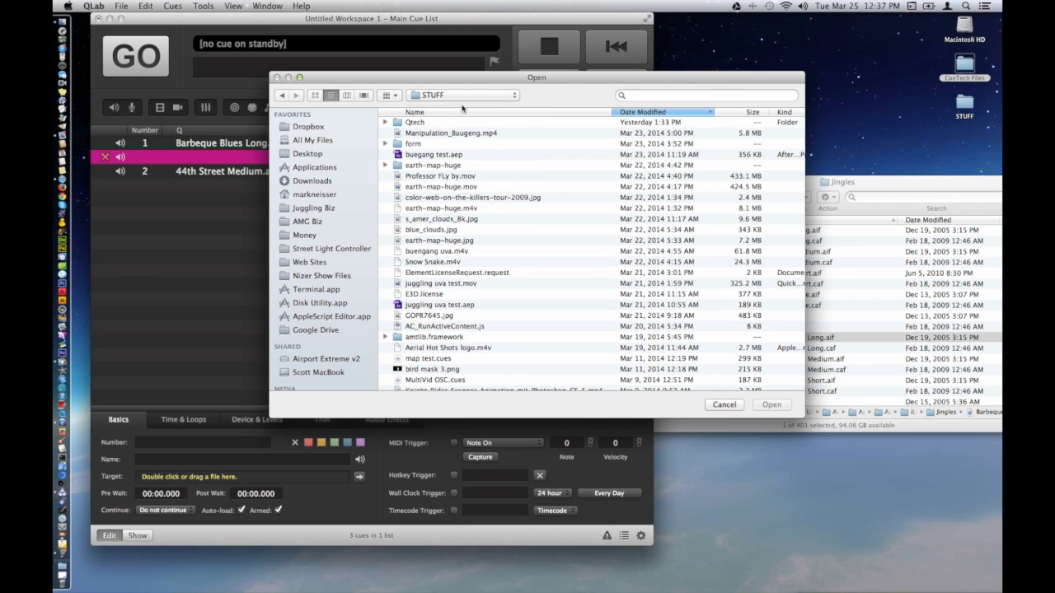
left_click(463, 94)
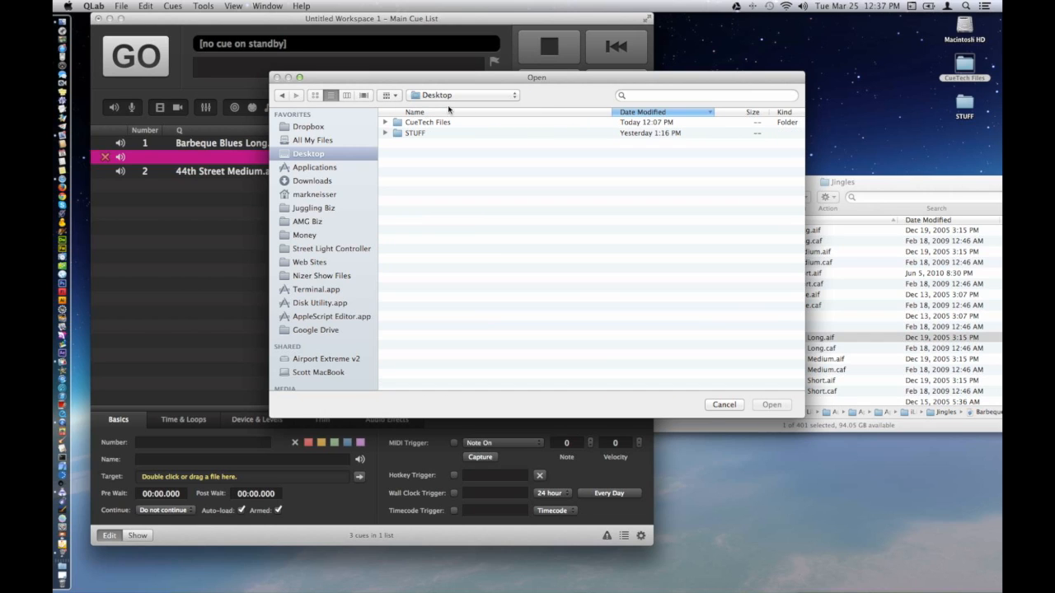
double_click(427, 122)
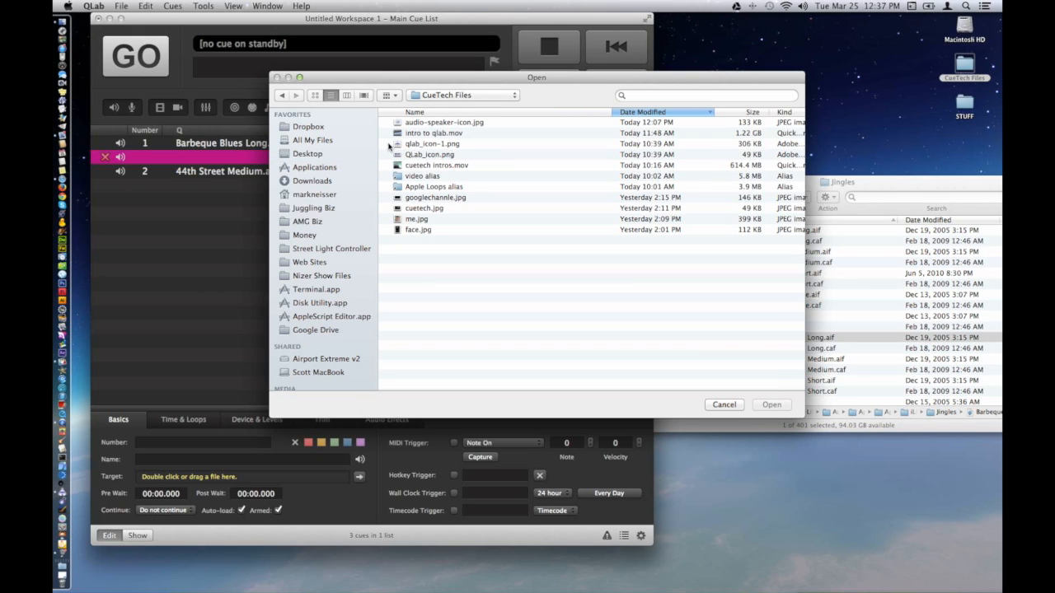
mouse_move(398, 194)
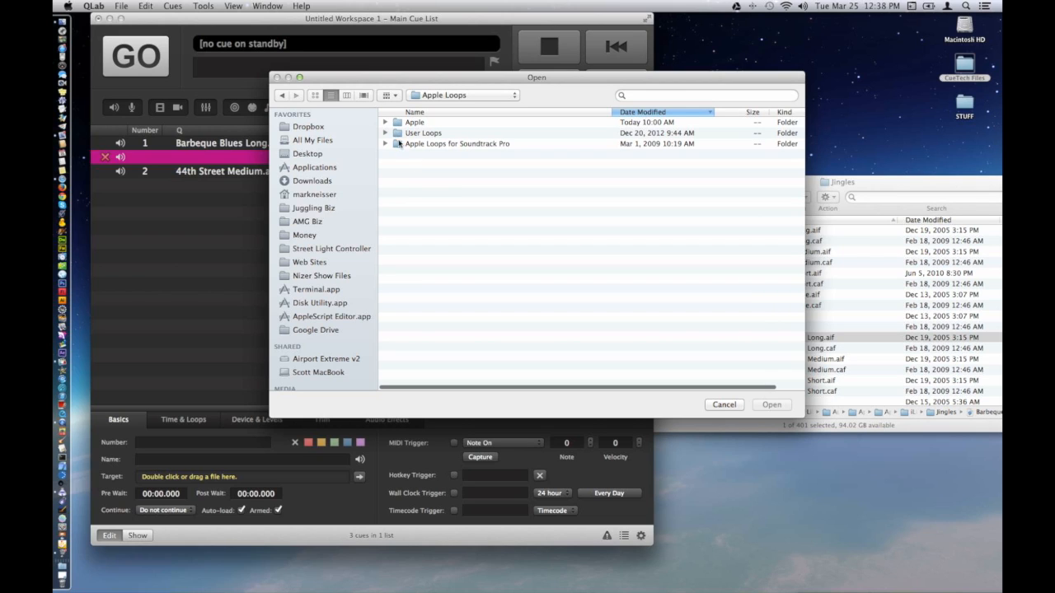
double_click(457, 144)
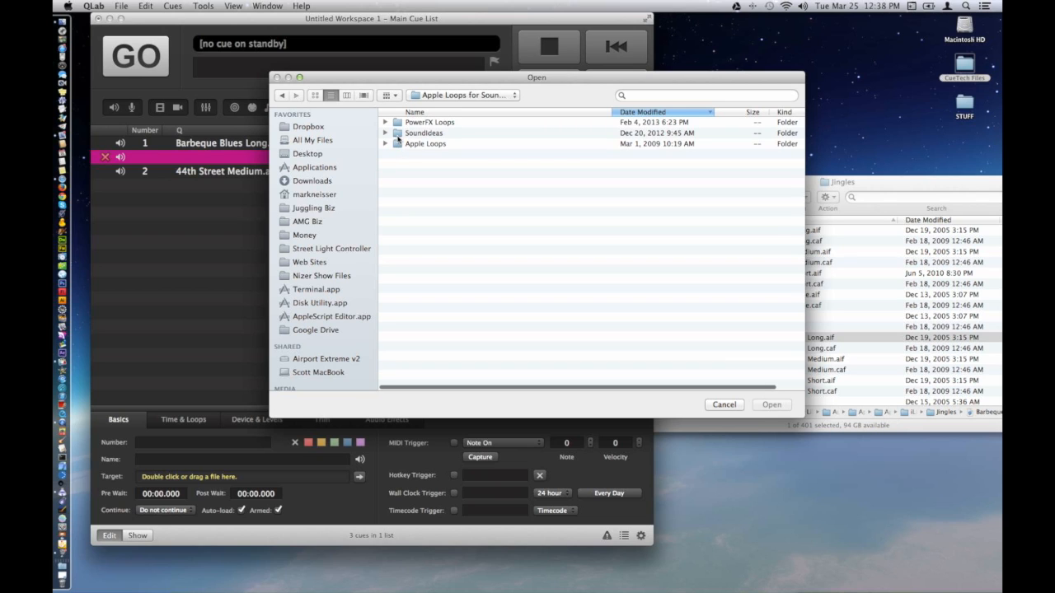
double_click(424, 132)
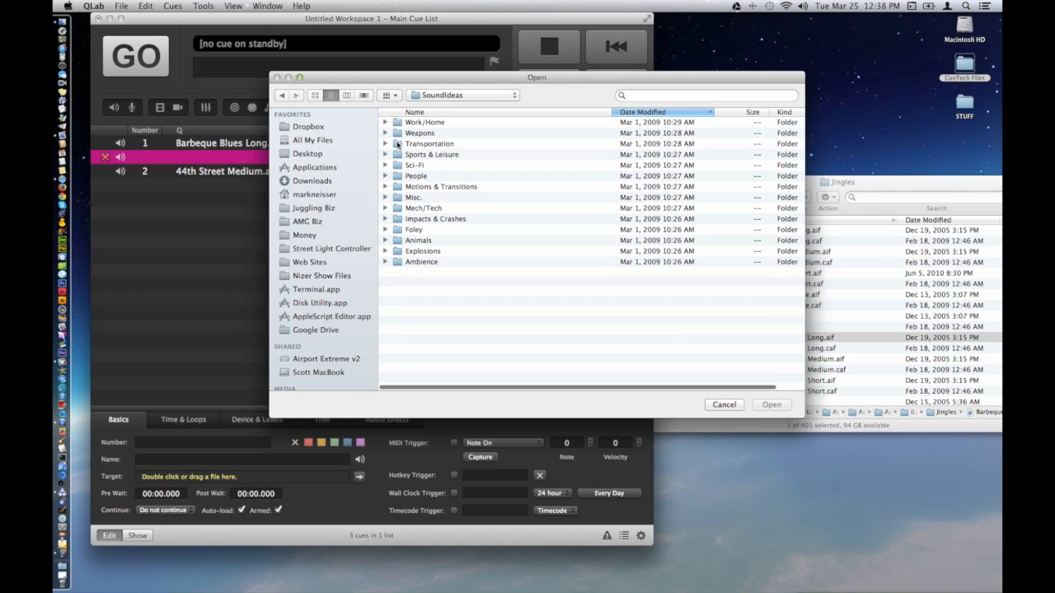
double_click(429, 143)
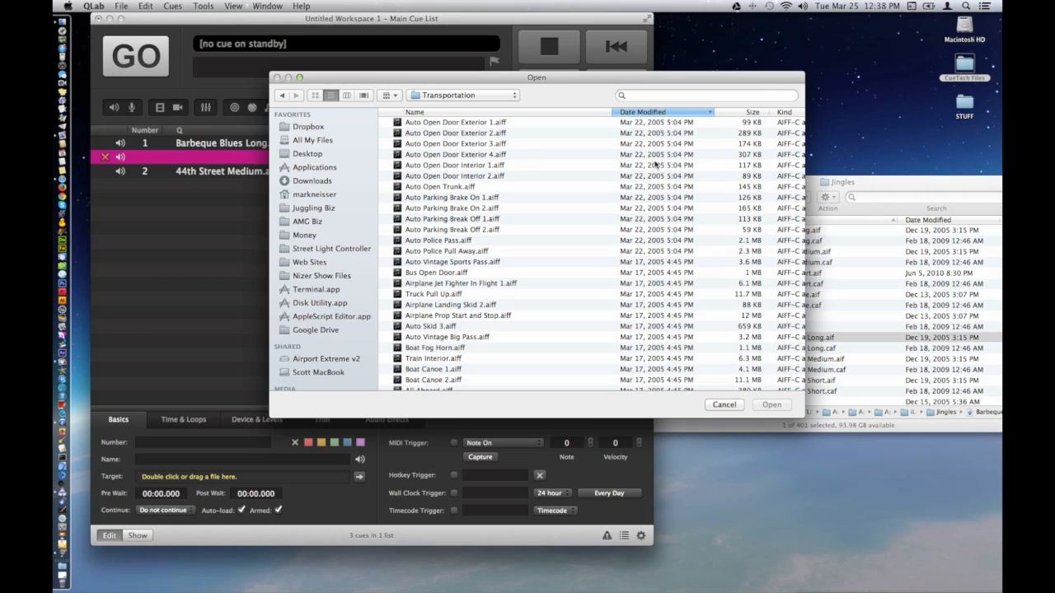
mouse_move(394, 147)
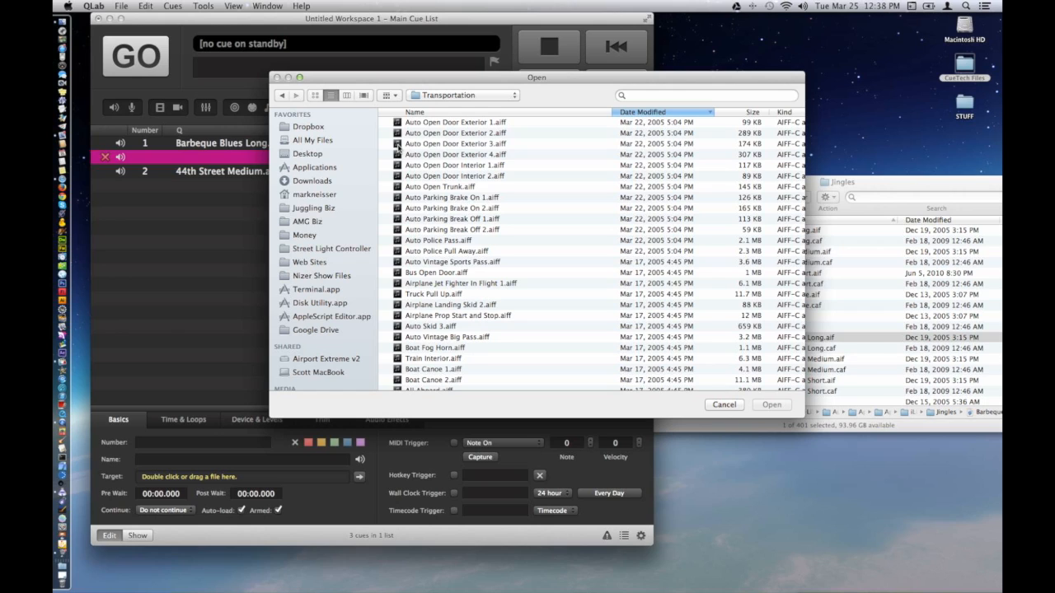
Step: Load Auto Open Door Exterior 3.aiff as the middle cue's target
left_click(455, 143)
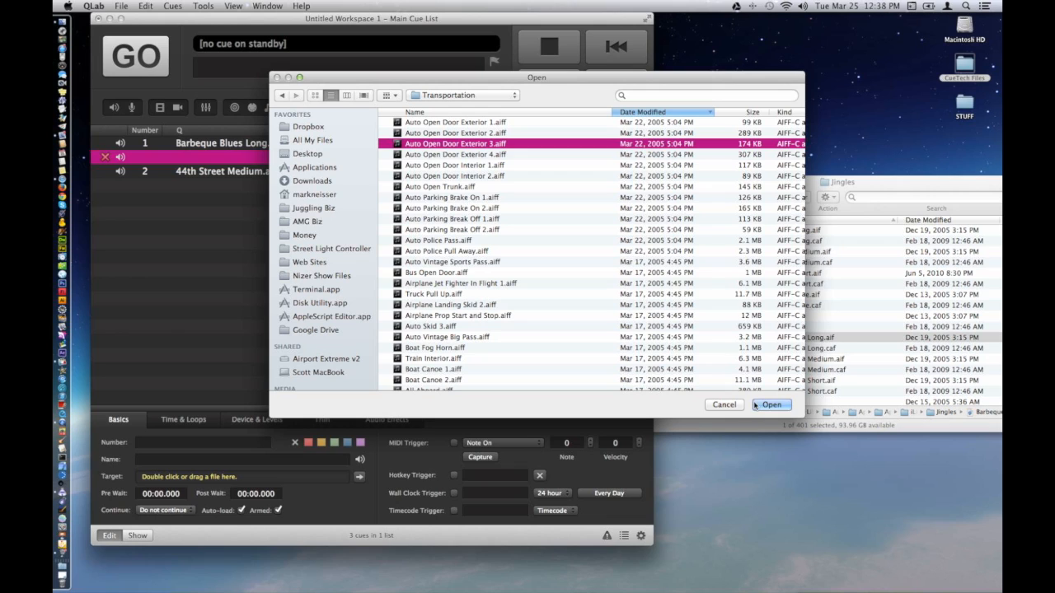
left_click(772, 406)
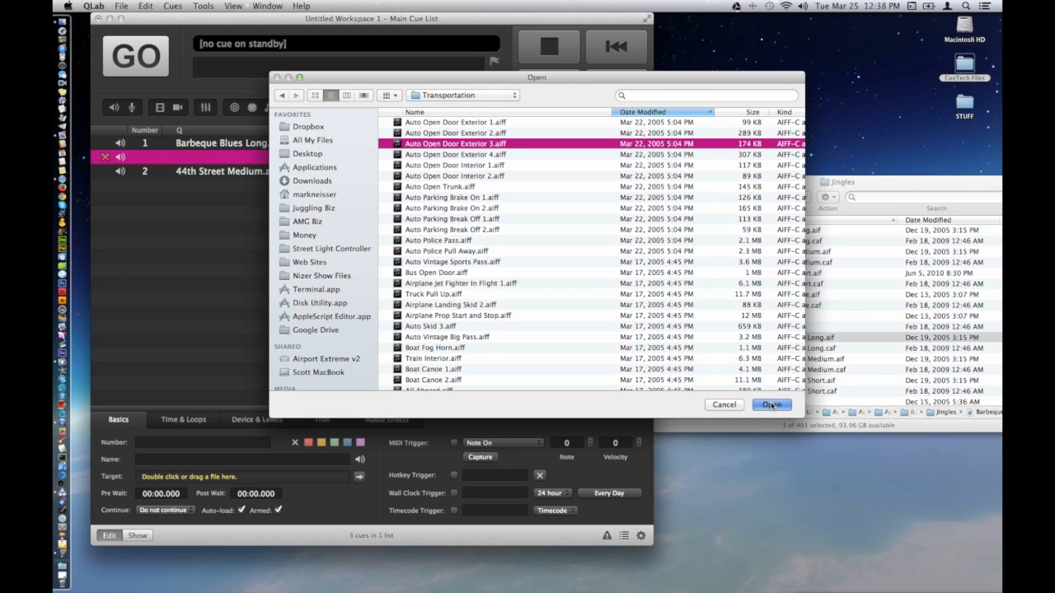
left_click(771, 405)
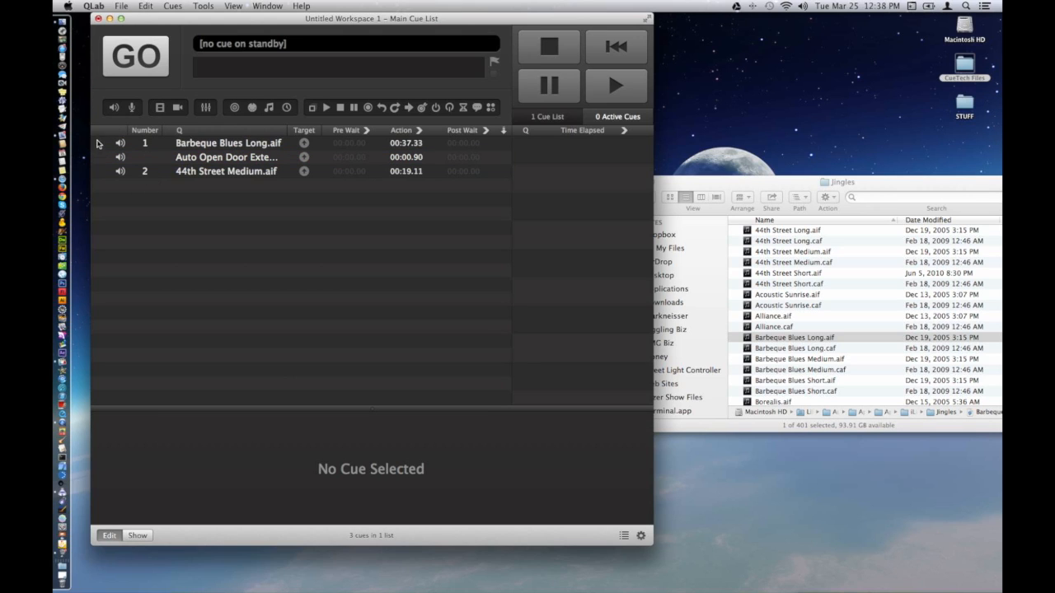
Step: Put Barbeque Blues Long.aif on standby and test-fire it twice with GO, stopping all each time
left_click(227, 142)
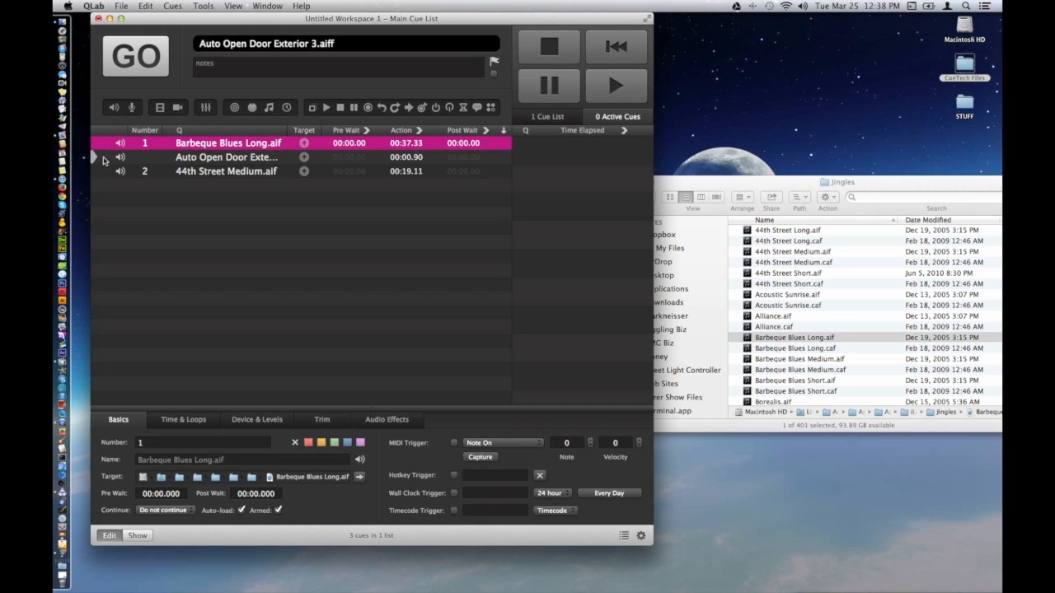
left_click(226, 170)
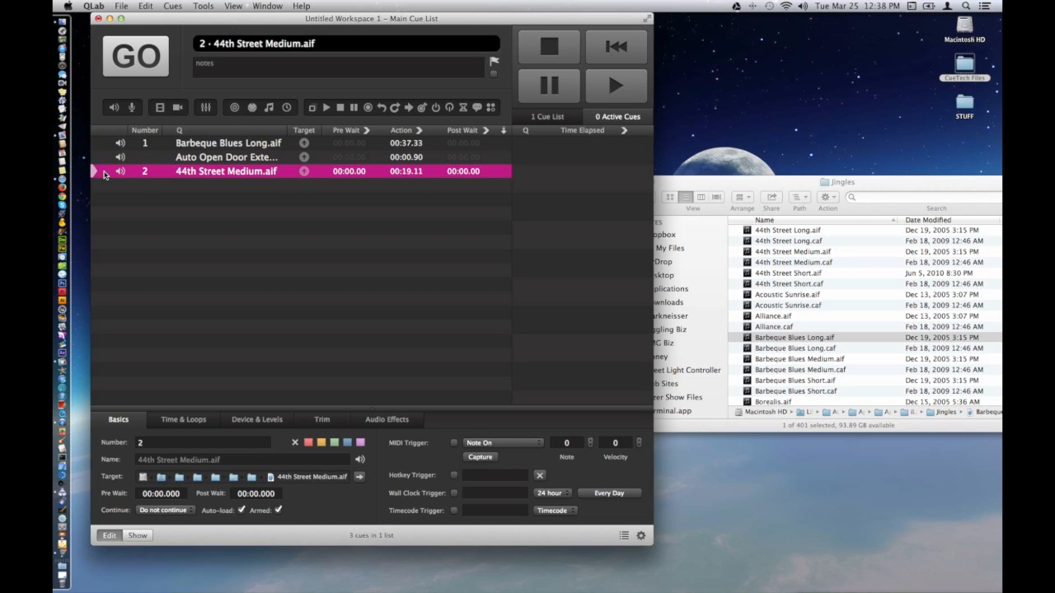
mouse_move(107, 150)
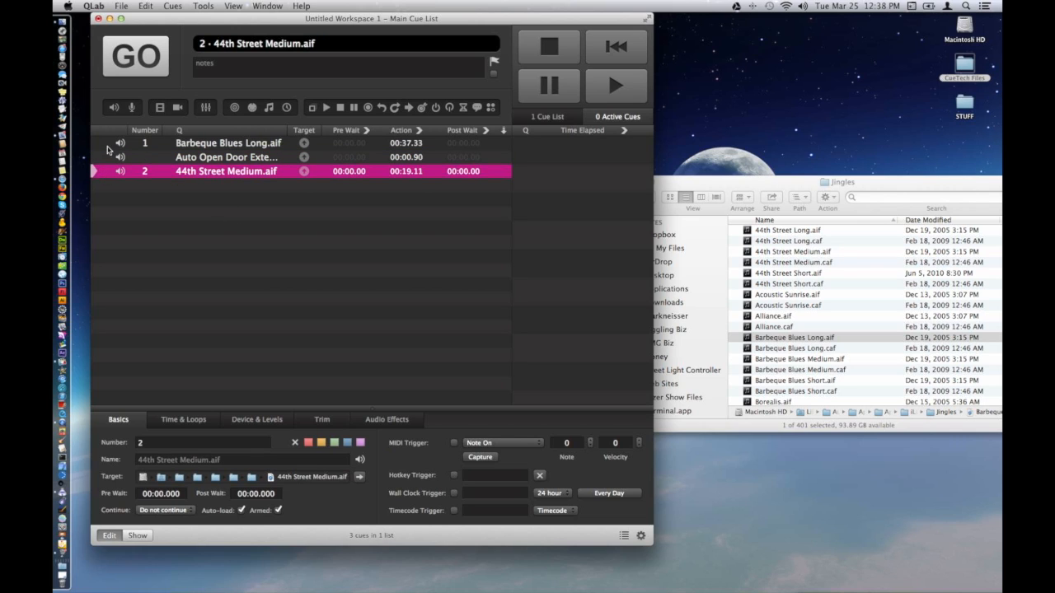
left_click(228, 142)
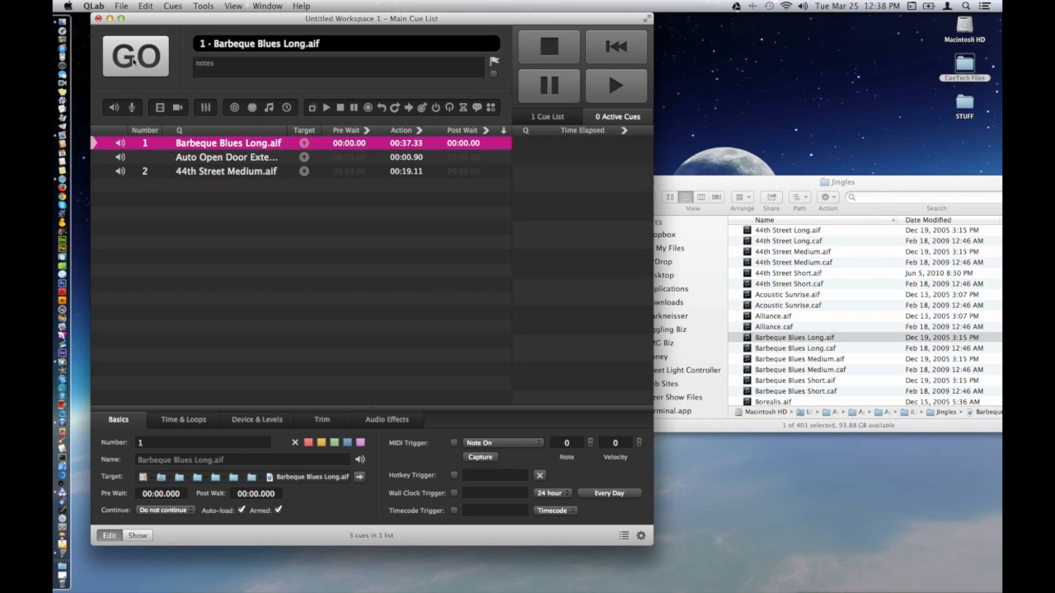
left_click(135, 56)
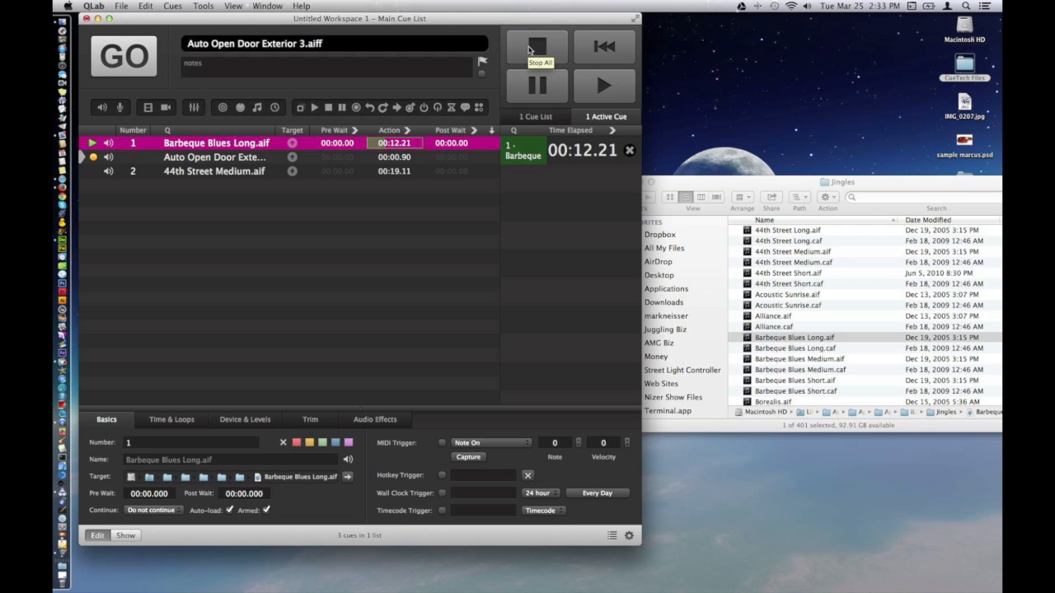
left_click(537, 46)
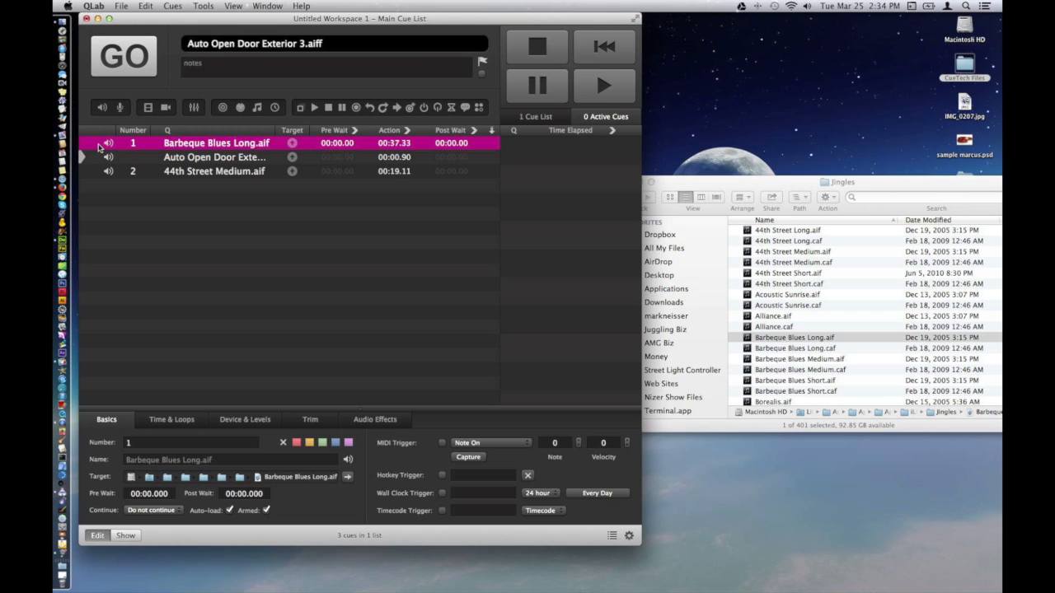
left_click(124, 56)
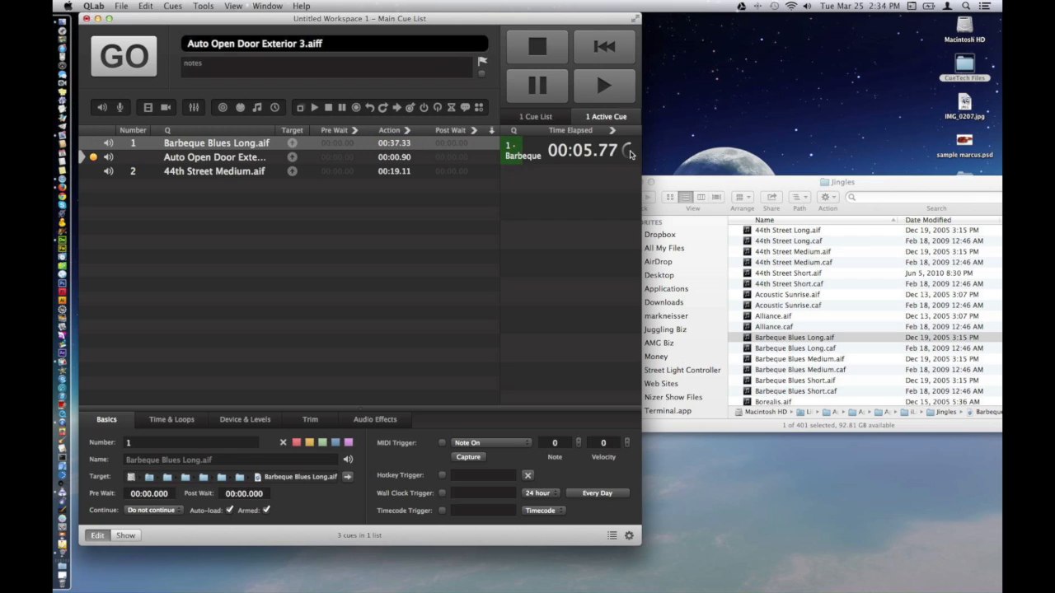
left_click(537, 46)
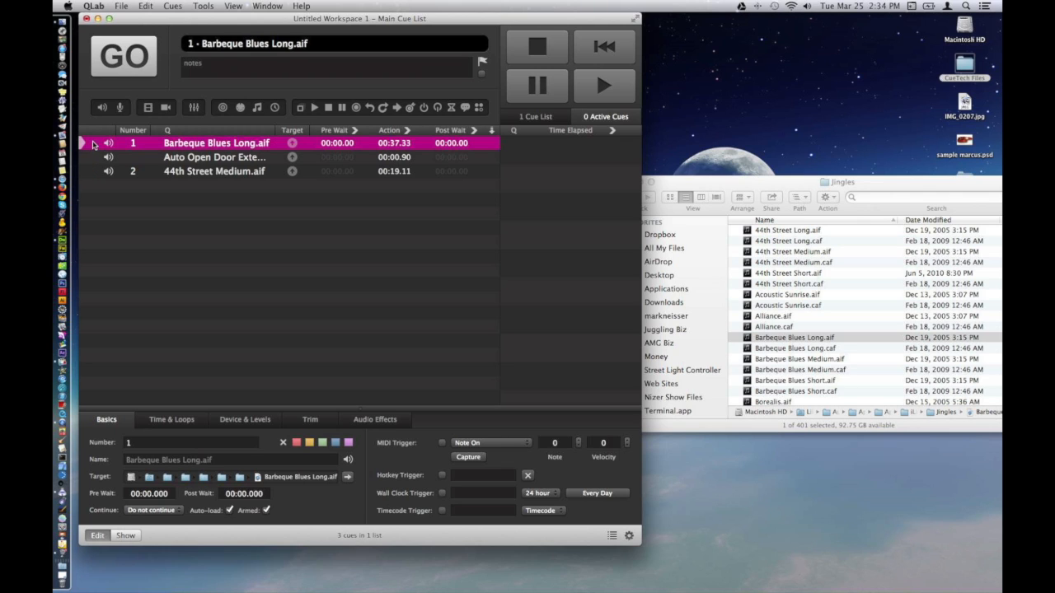
Step: Fire the Barbeque Blues Long cue a few more times, watching elapsed time, then stop all playback
left_click(124, 56)
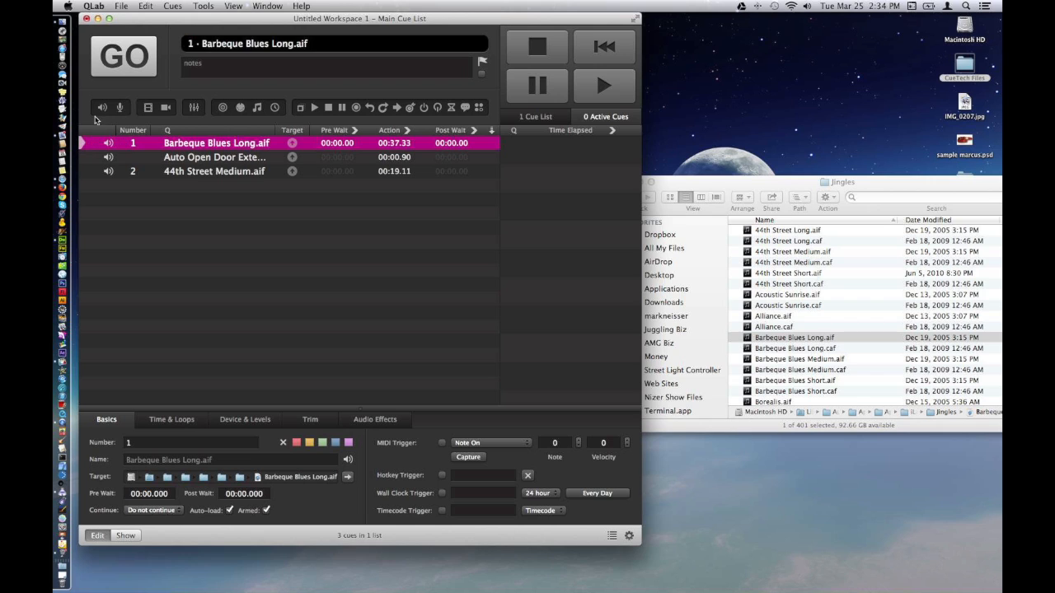
left_click(124, 57)
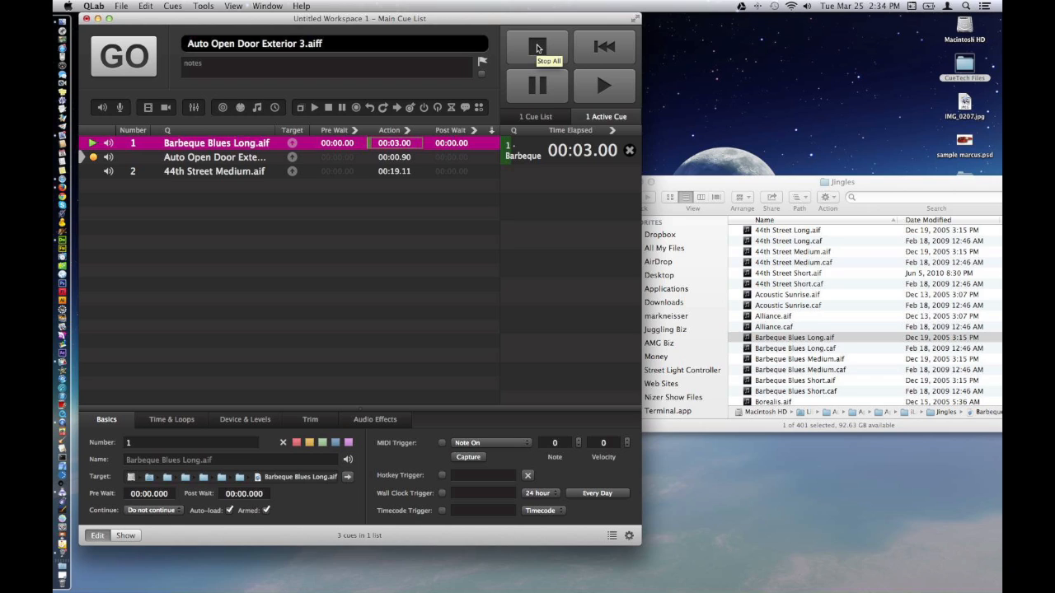
left_click(538, 46)
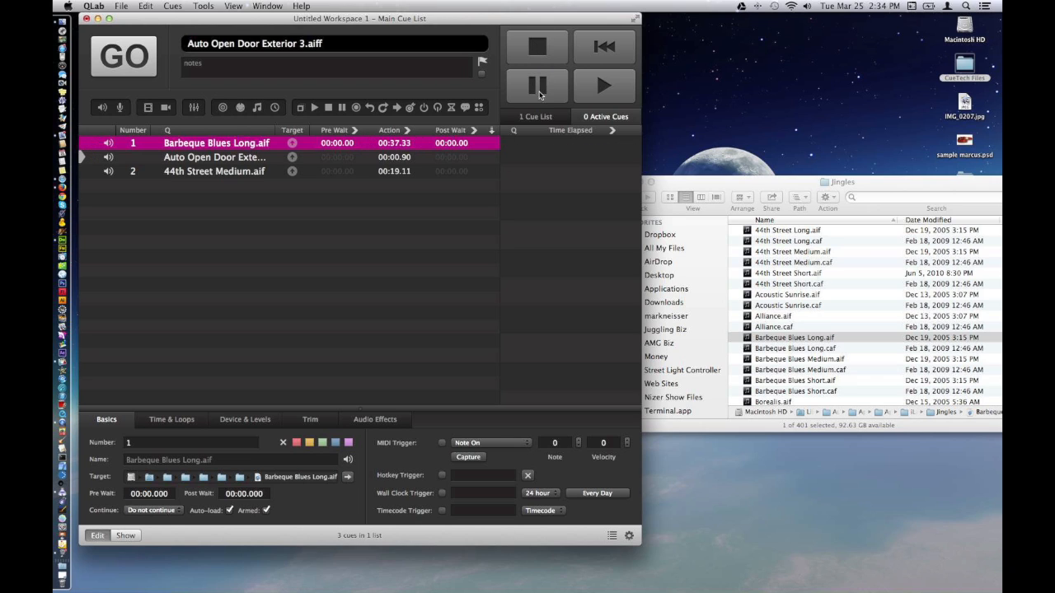
mouse_move(603, 86)
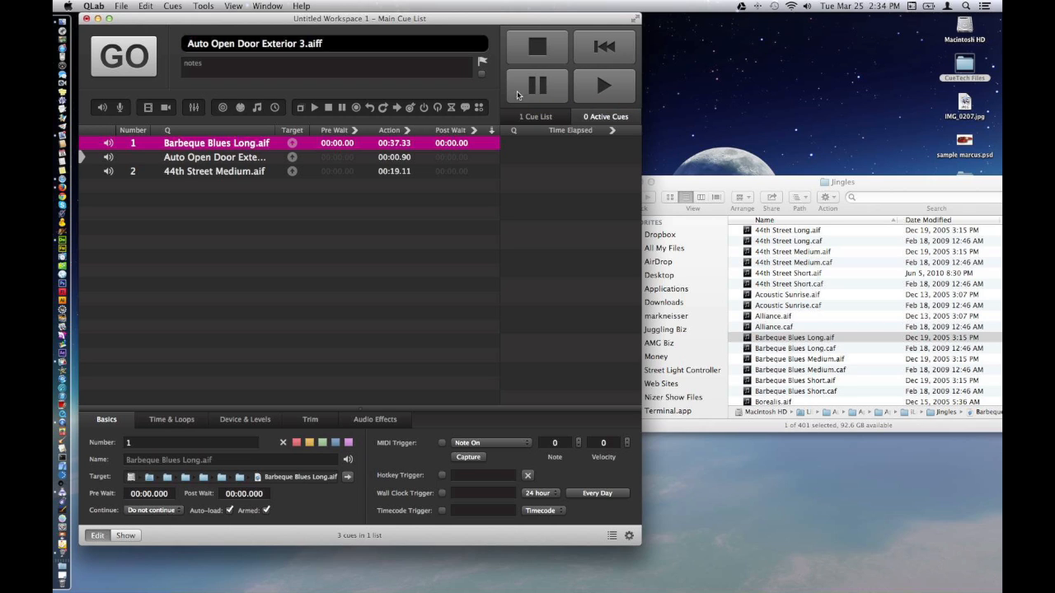
left_click(216, 142)
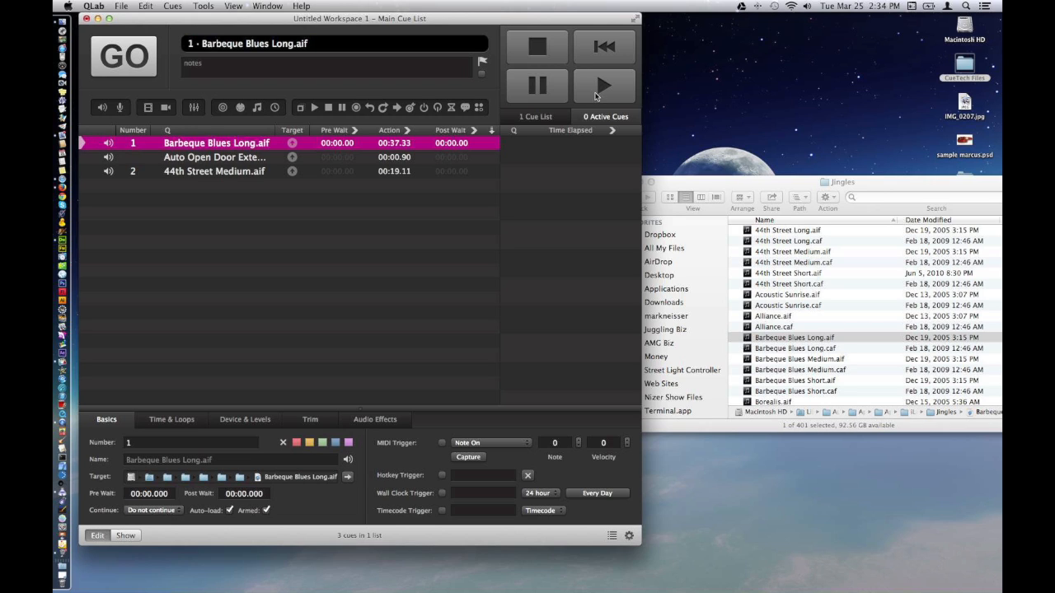
mouse_move(586, 92)
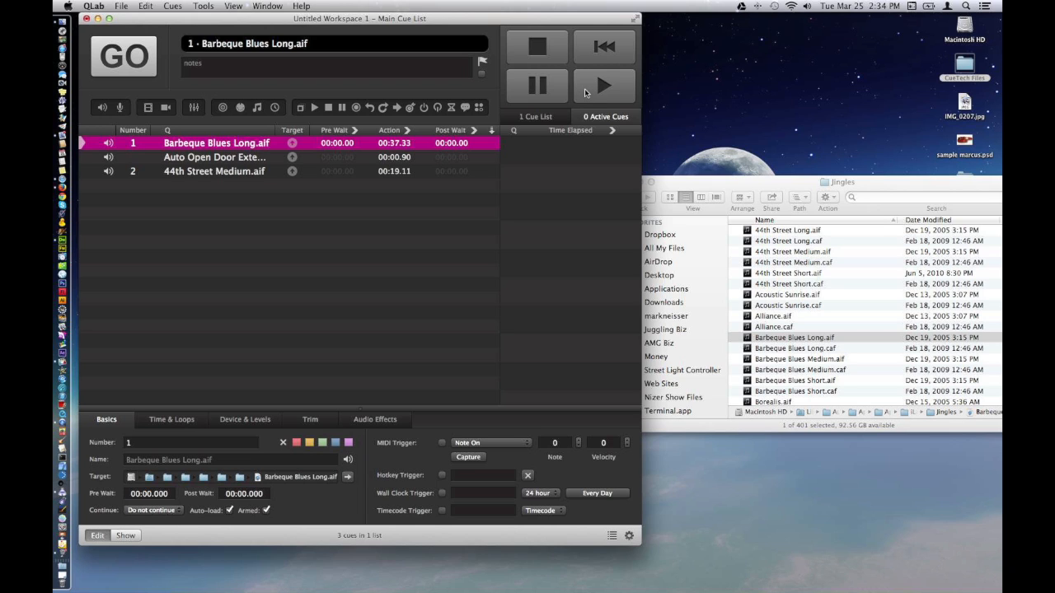
left_click(124, 56)
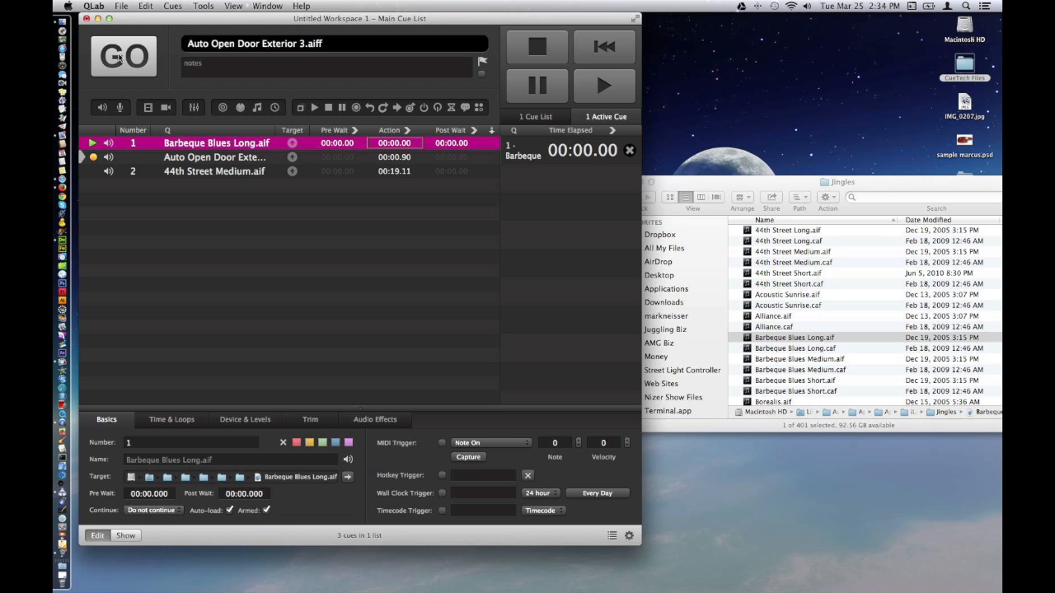
left_click(604, 86)
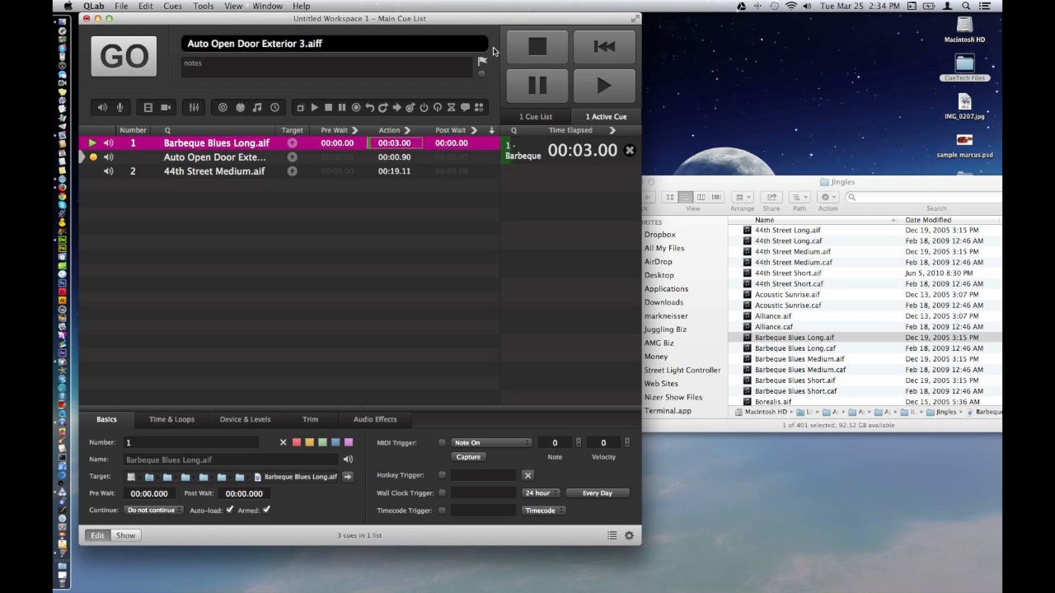
left_click(537, 47)
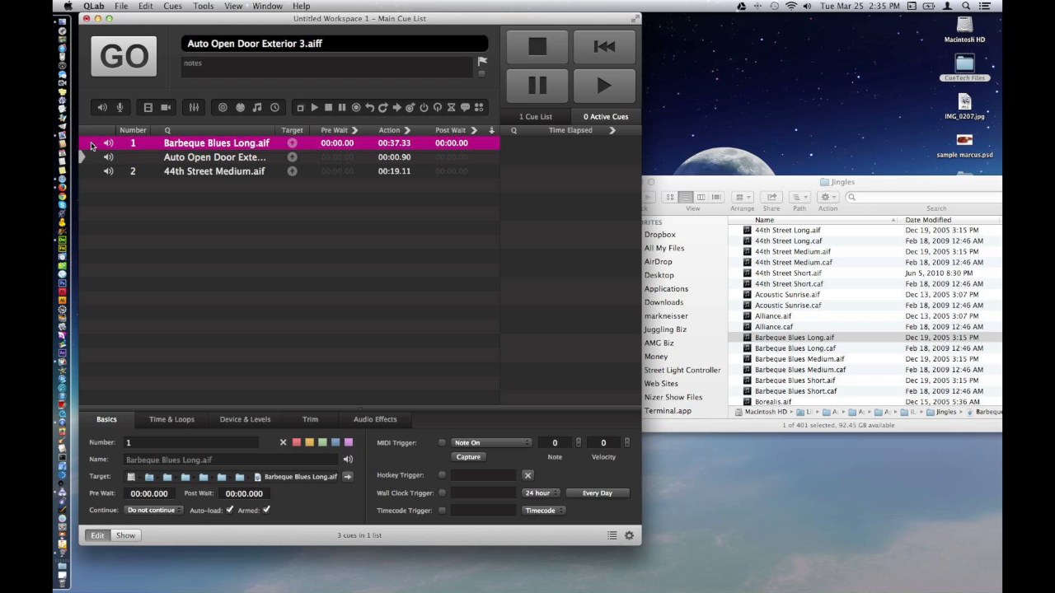
Step: Fire Barbeque Blues Long, Auto Open Door Exterior 3 and 44th Street Medium in sequence with GO
left_click(124, 56)
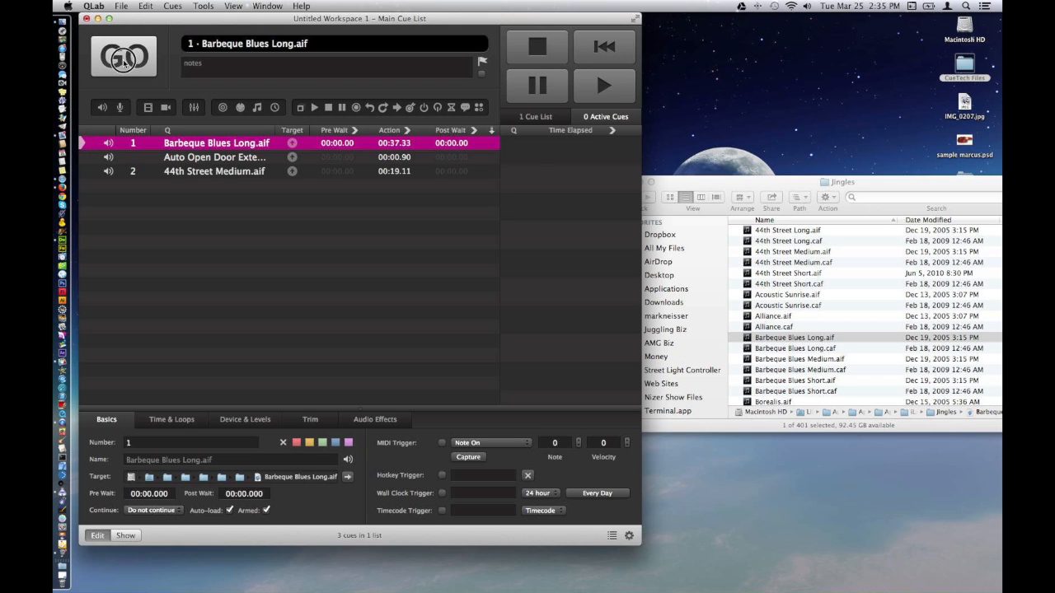
left_click(124, 57)
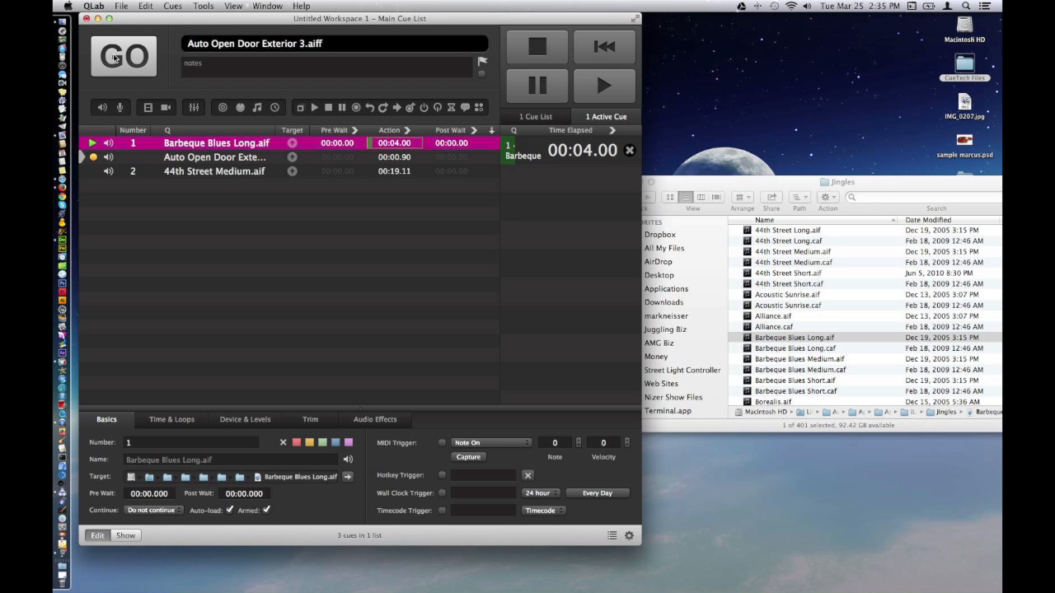
left_click(124, 57)
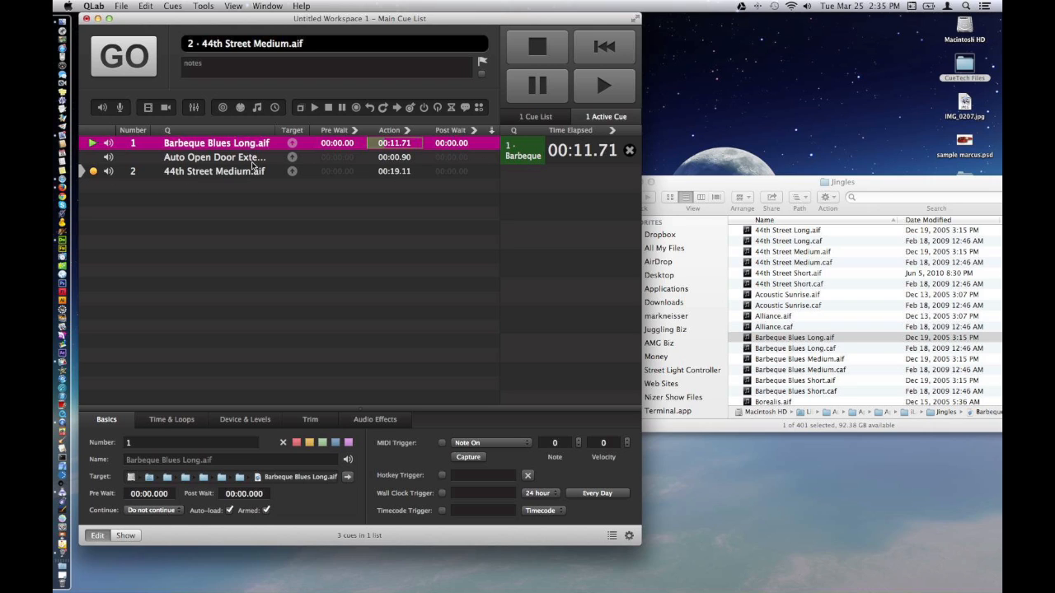
left_click(124, 56)
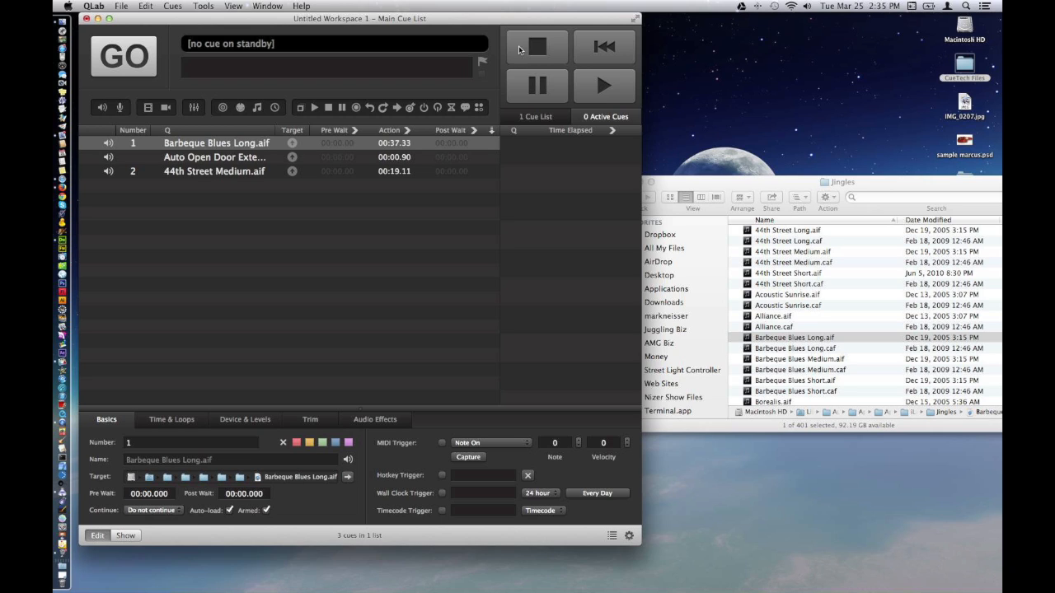
mouse_move(538, 46)
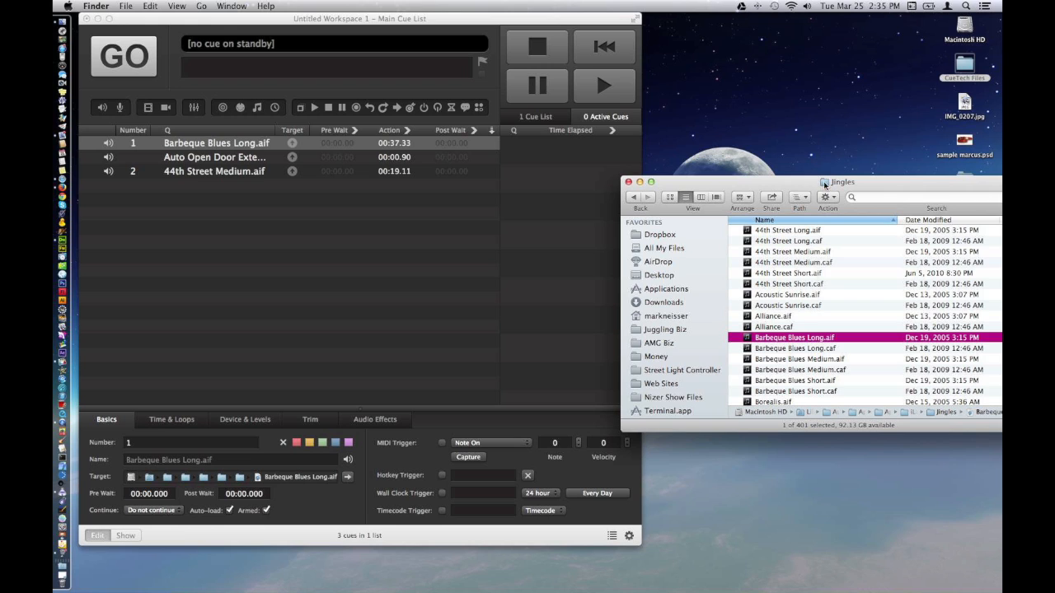
Step: Go up to iLife Sound Effects and into the Ambience folder, scrolling to Rain Heavy Thunder.aif
left_click(841, 182)
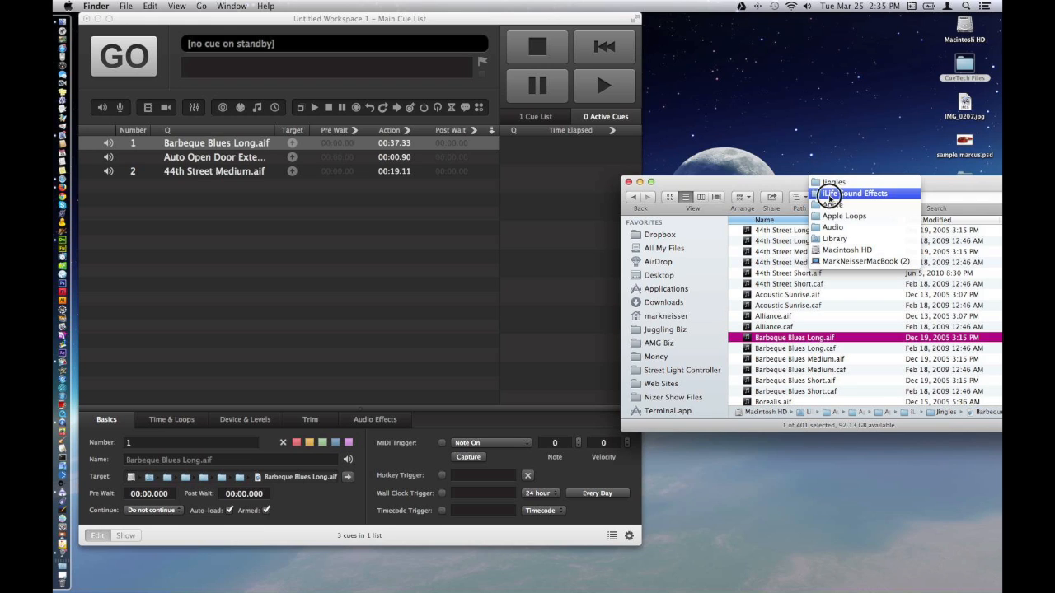
left_click(863, 193)
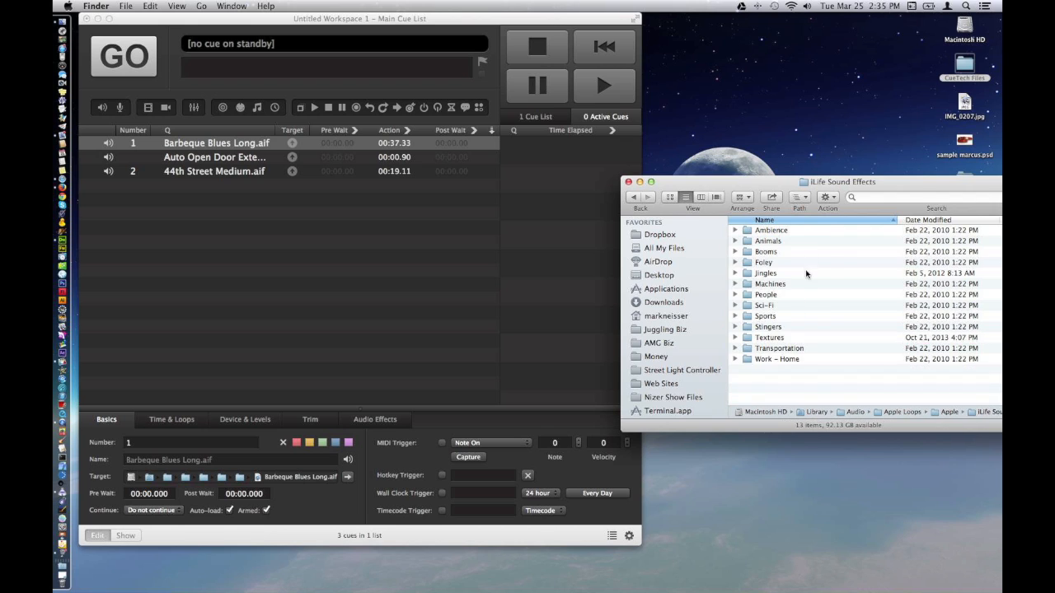
left_click(772, 231)
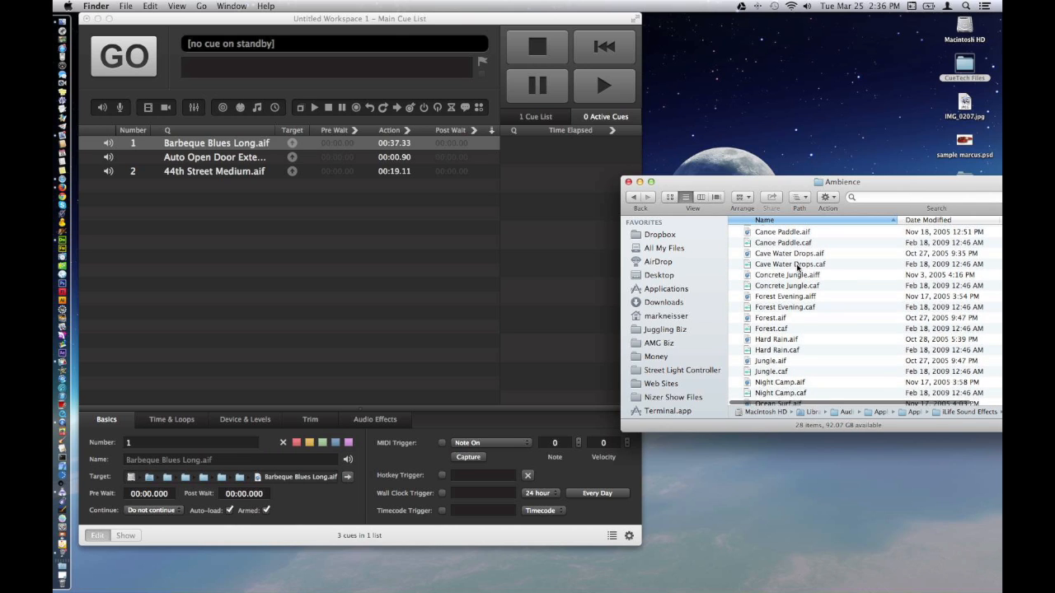
scroll("down", 3)
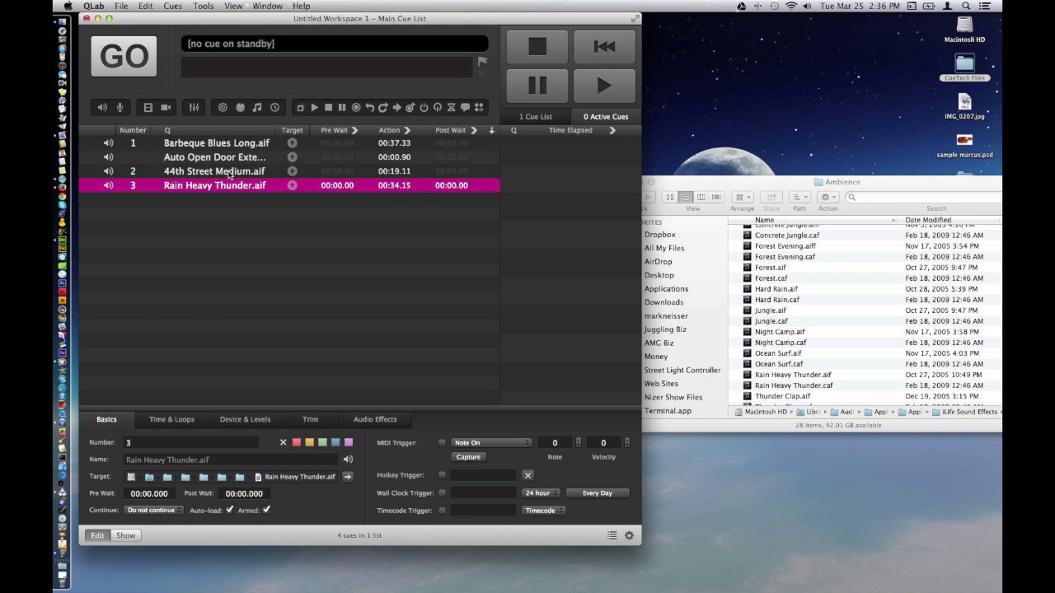
Step: Delete the three earlier cues, leaving cue 3 Rain Heavy Thunder.aif selected alone
left_click(214, 170)
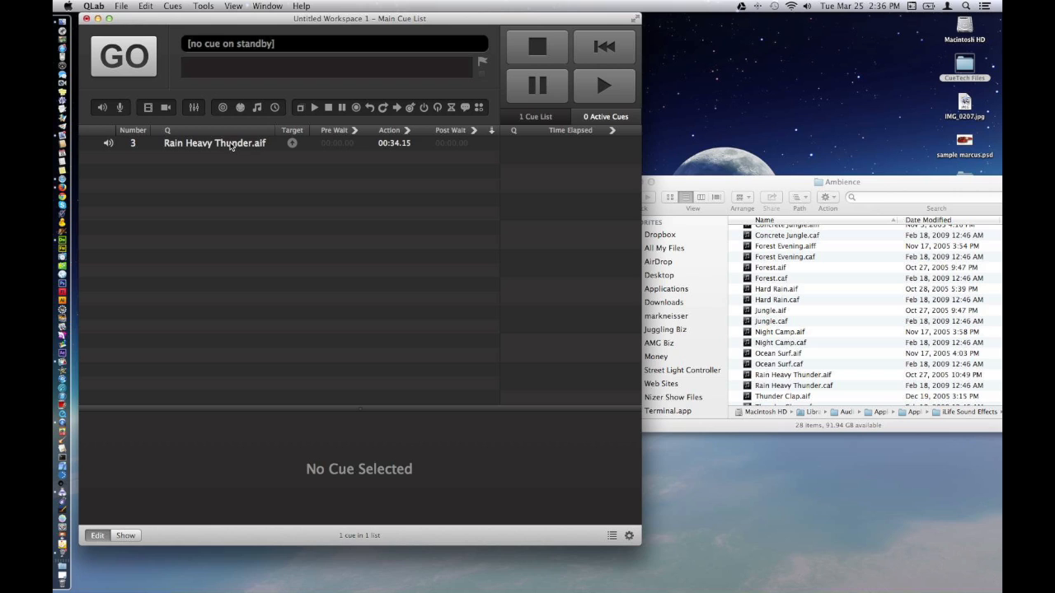
left_click(214, 142)
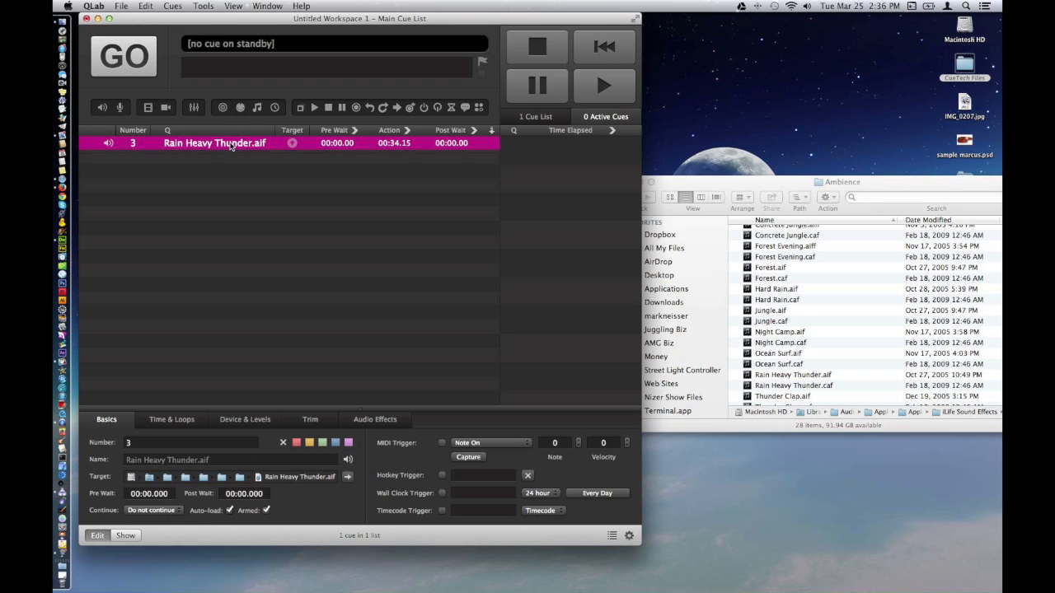
Step: Show Time & Loops for the Rain Heavy Thunder cue and audition it with GO
left_click(172, 420)
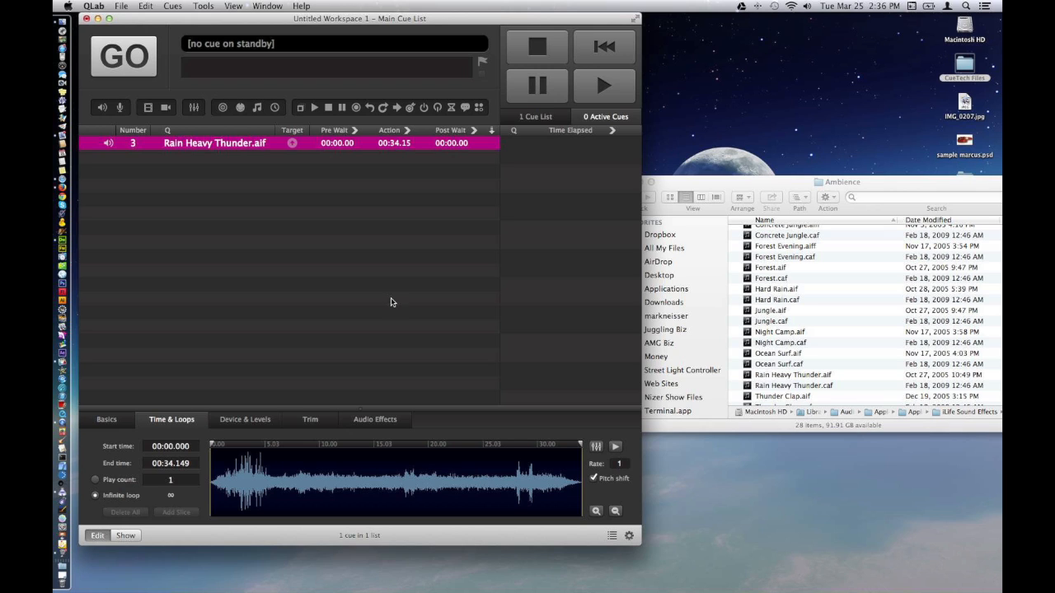
mouse_move(214, 463)
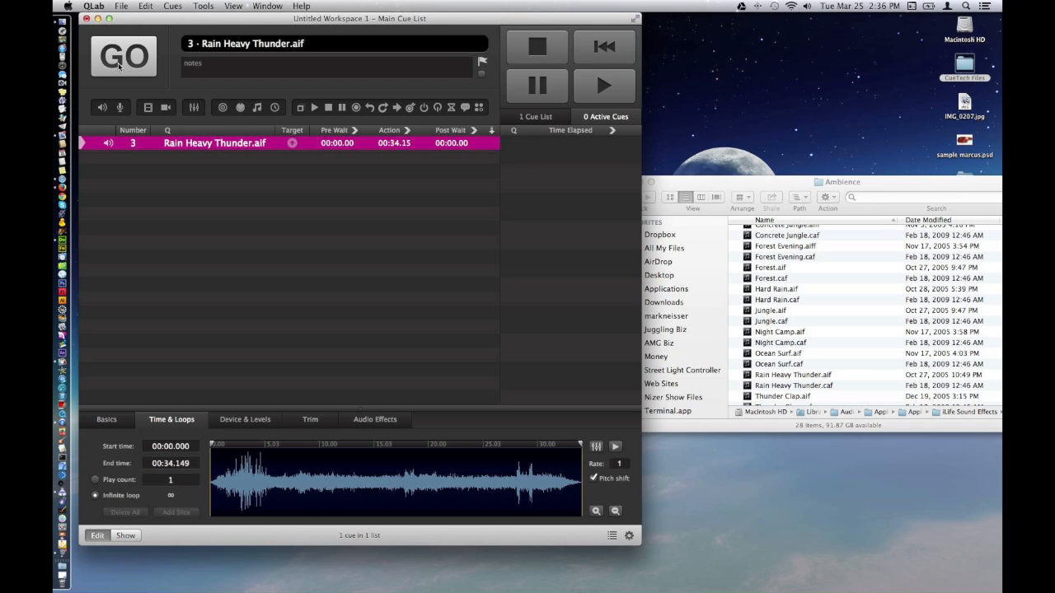
left_click(123, 56)
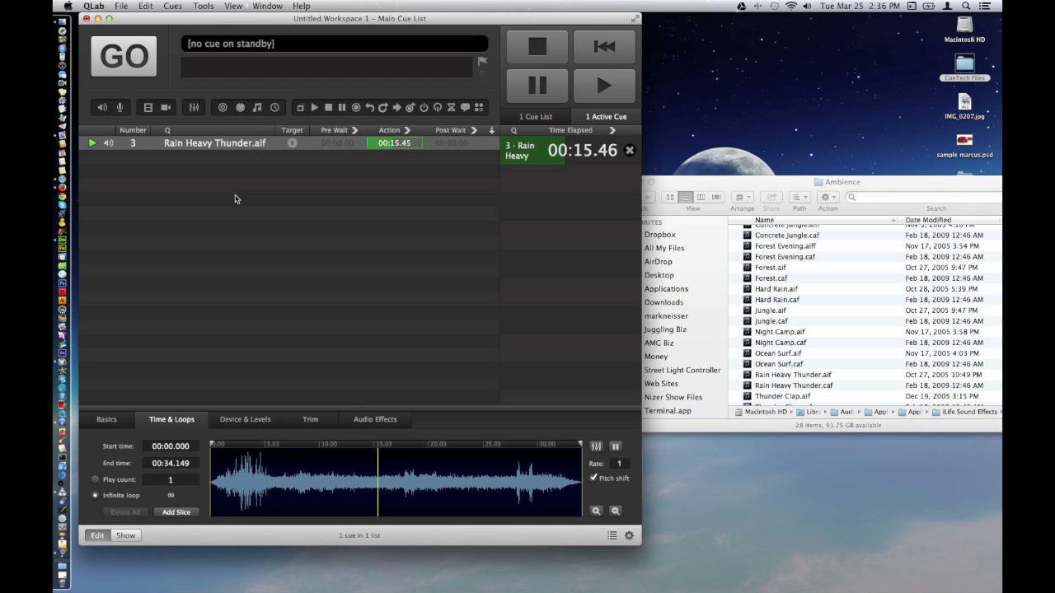
mouse_move(415, 238)
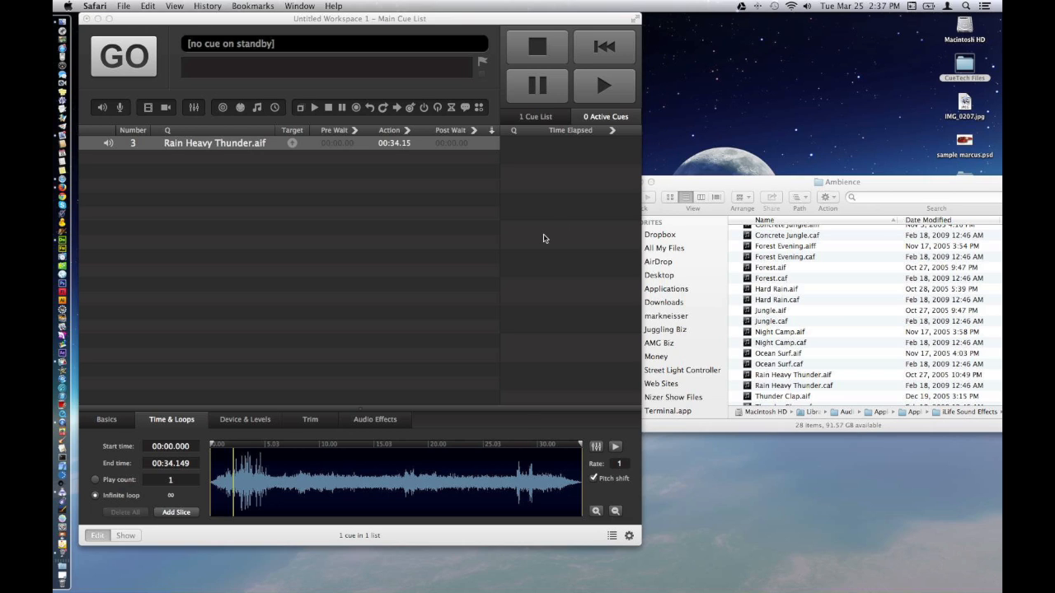
Step: Trim the rain cue to 00:00.947–00:32.324 on the waveform, preview it, and stop
left_click(581, 445)
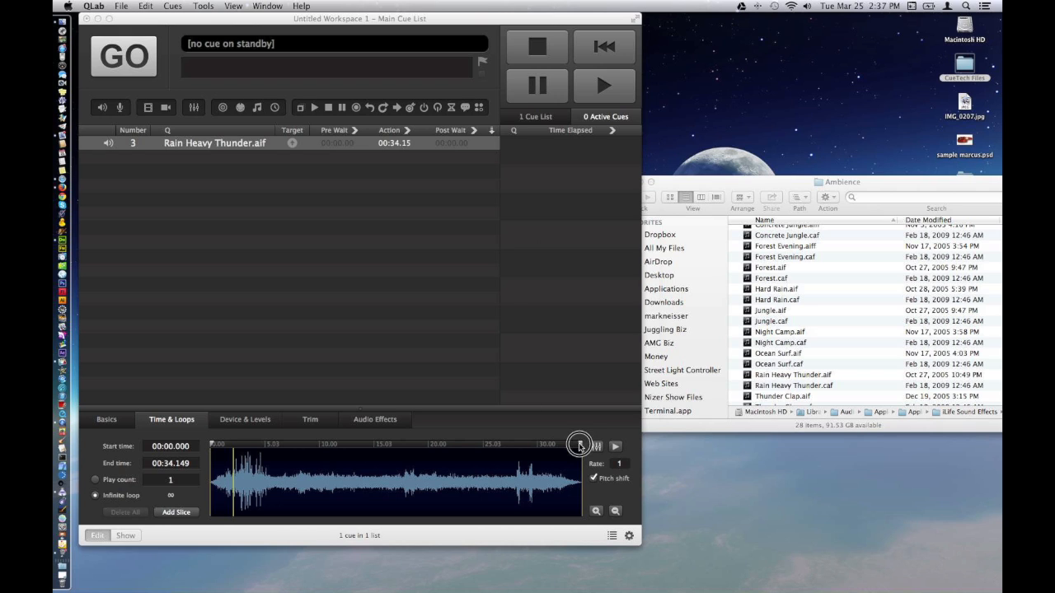
left_click_drag(580, 445, 573, 445)
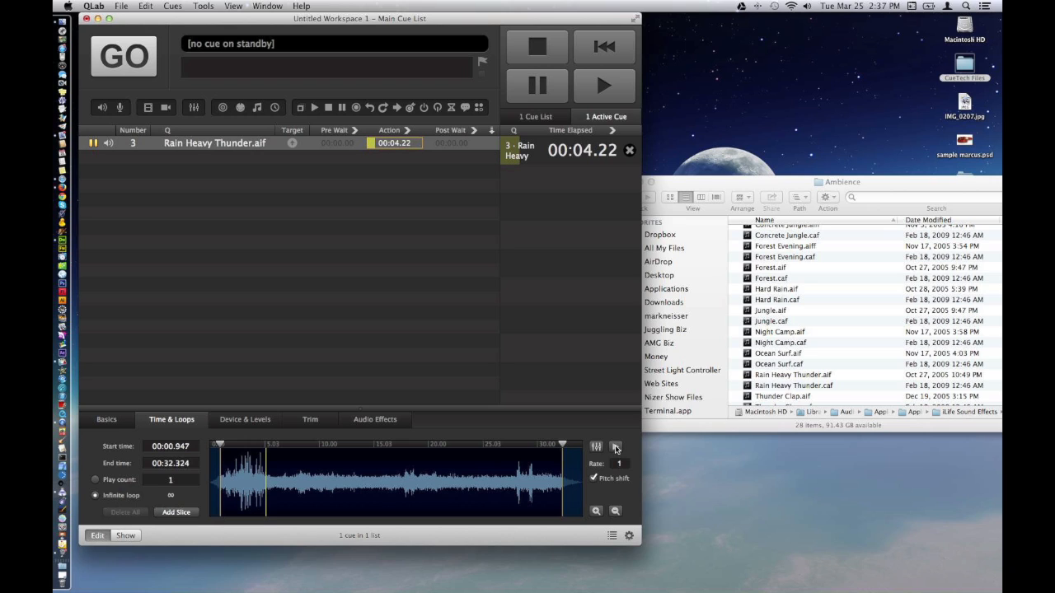
left_click(537, 46)
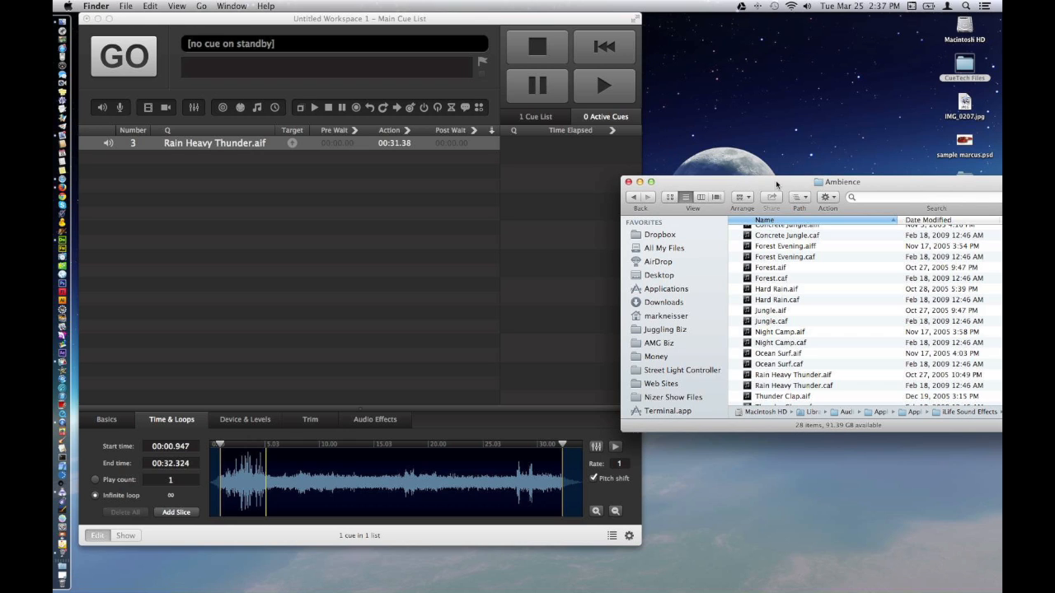
Step: Navigate Finder from Ambience up to iLife Sound Effects, into Foley, down to Squeeze Toy.aif
left_click(843, 182)
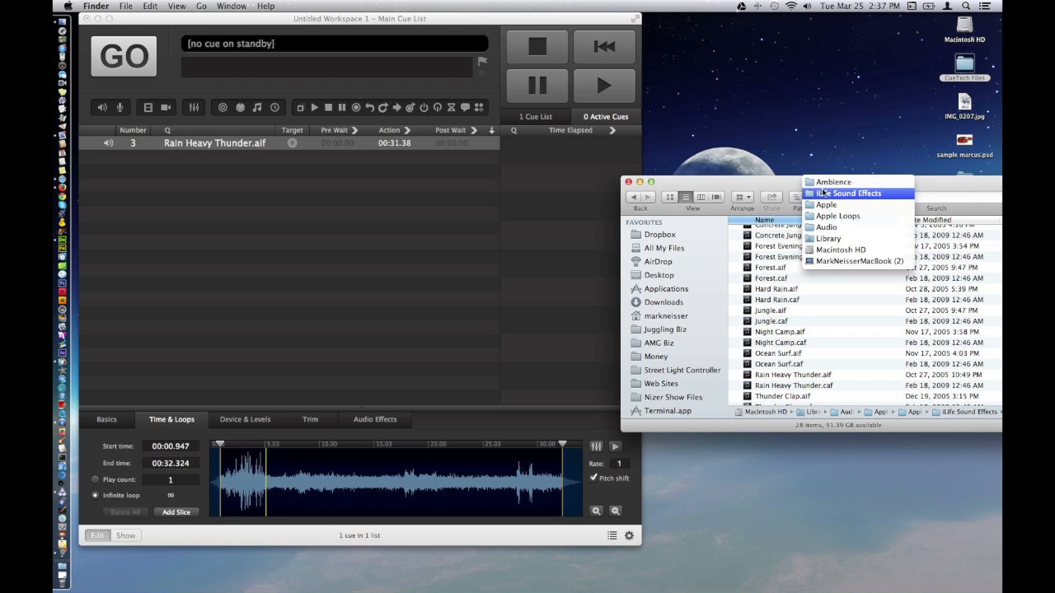
left_click(834, 182)
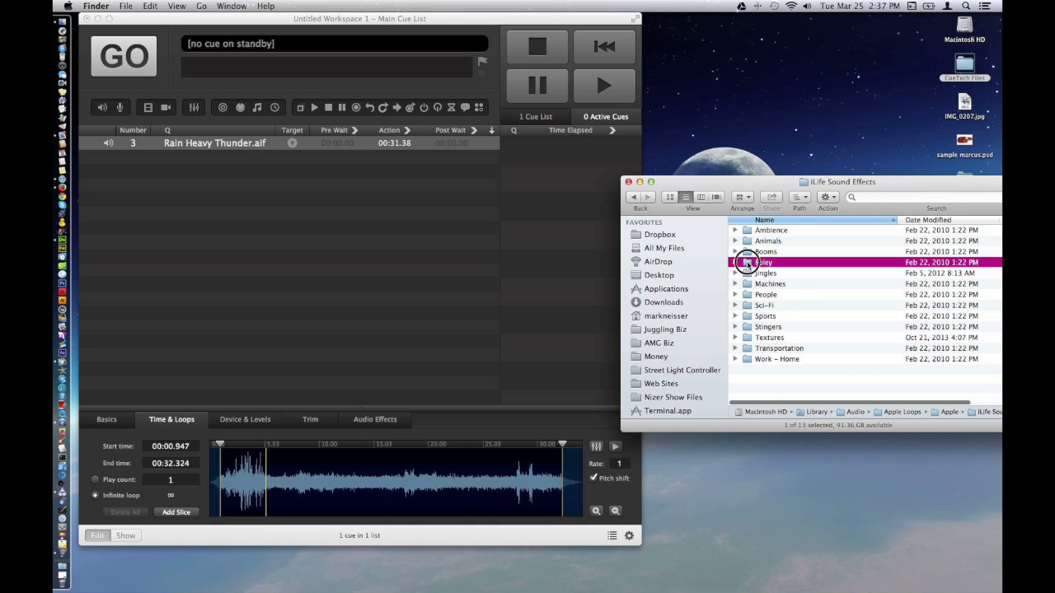
double_click(761, 262)
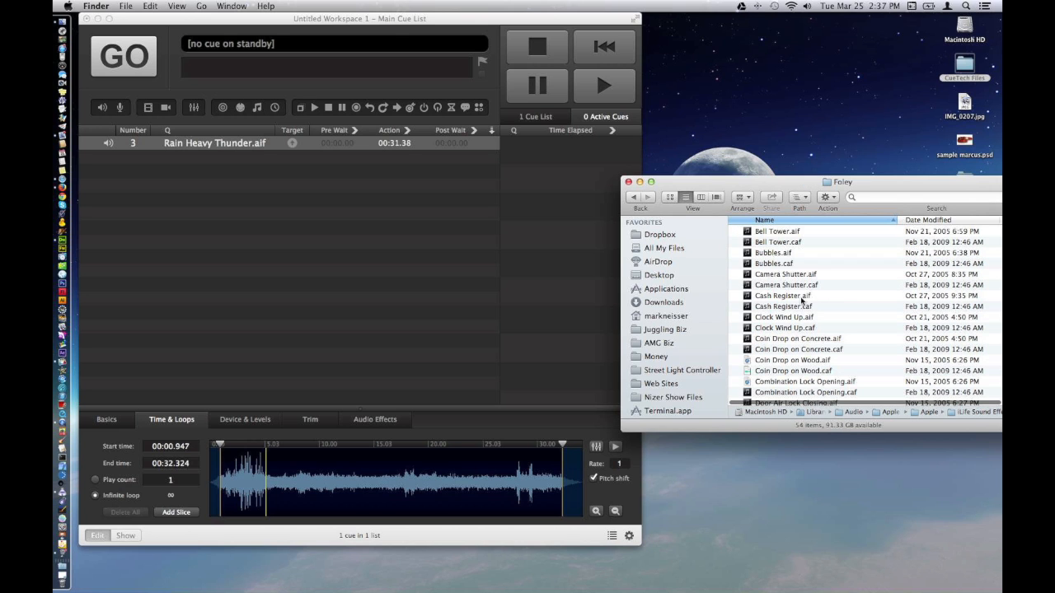
scroll("down", 3)
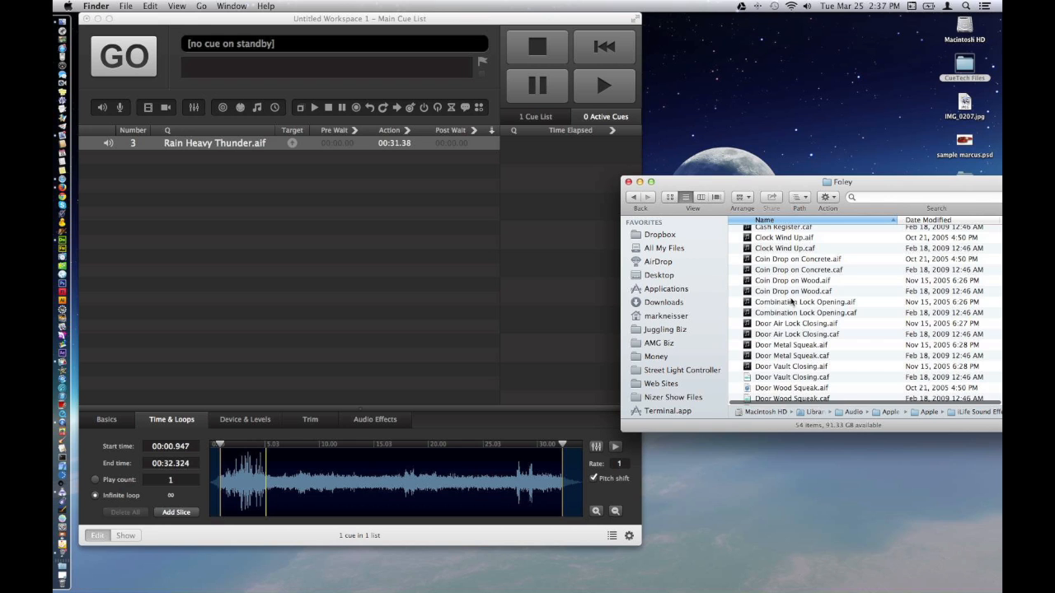
scroll("down", 3)
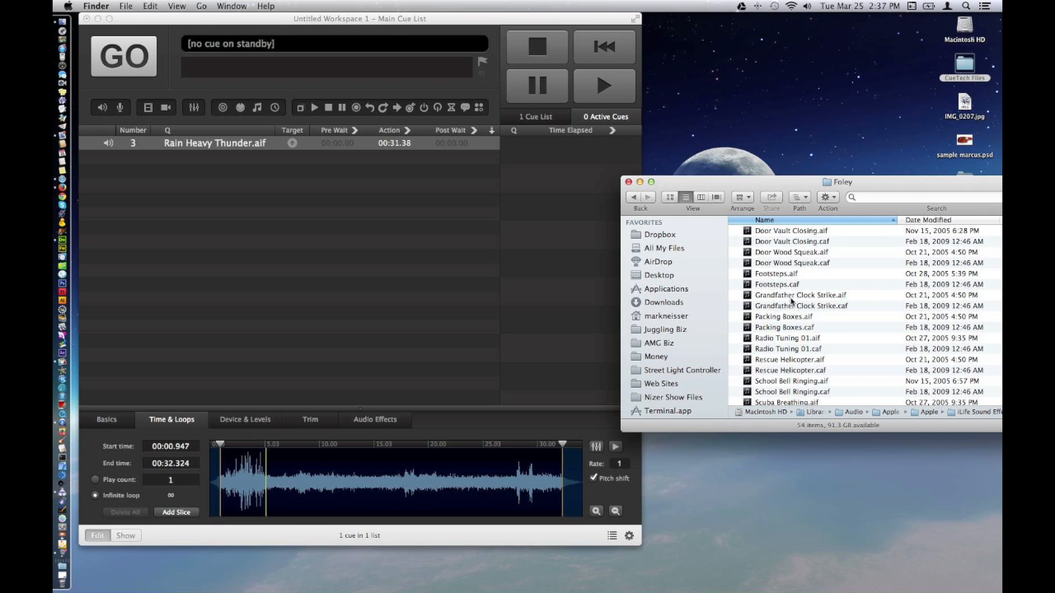
scroll("down", 3)
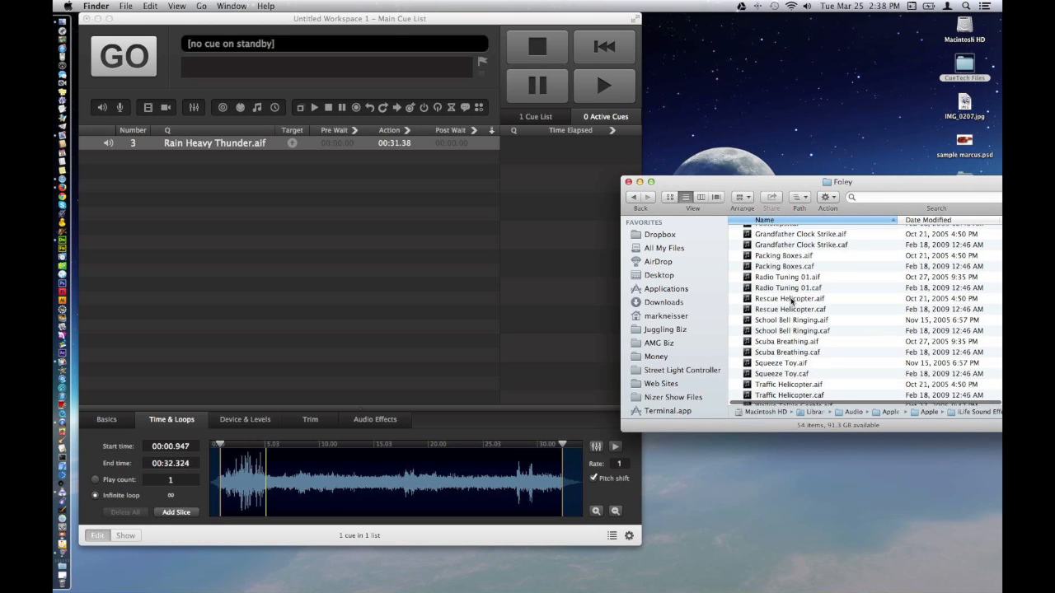
scroll("down", 3)
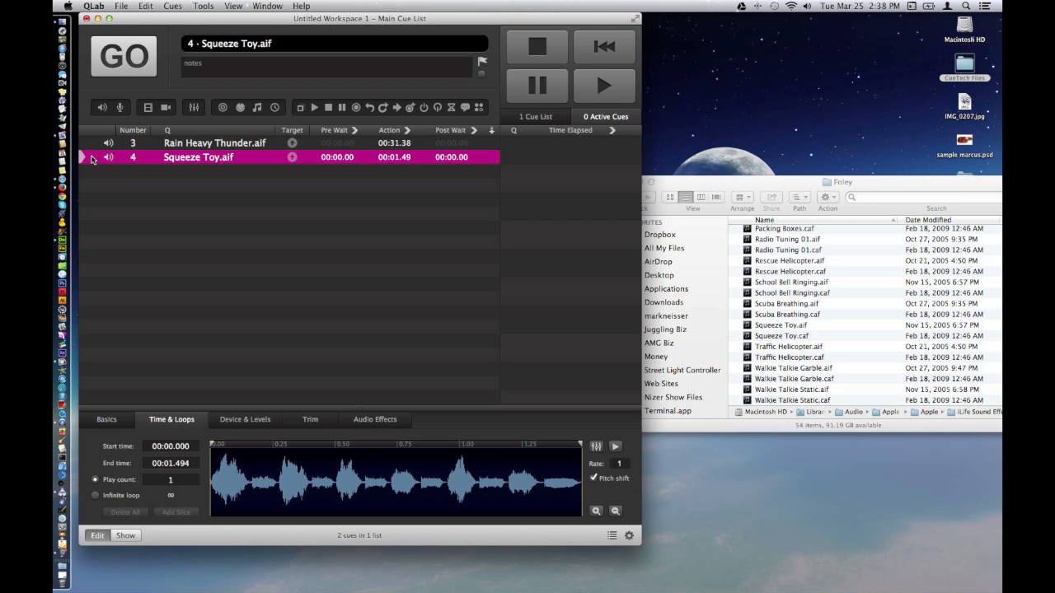
Step: Raise the Squeeze Toy cue's master level in Device & Levels to about +11.3 dB
left_click(123, 56)
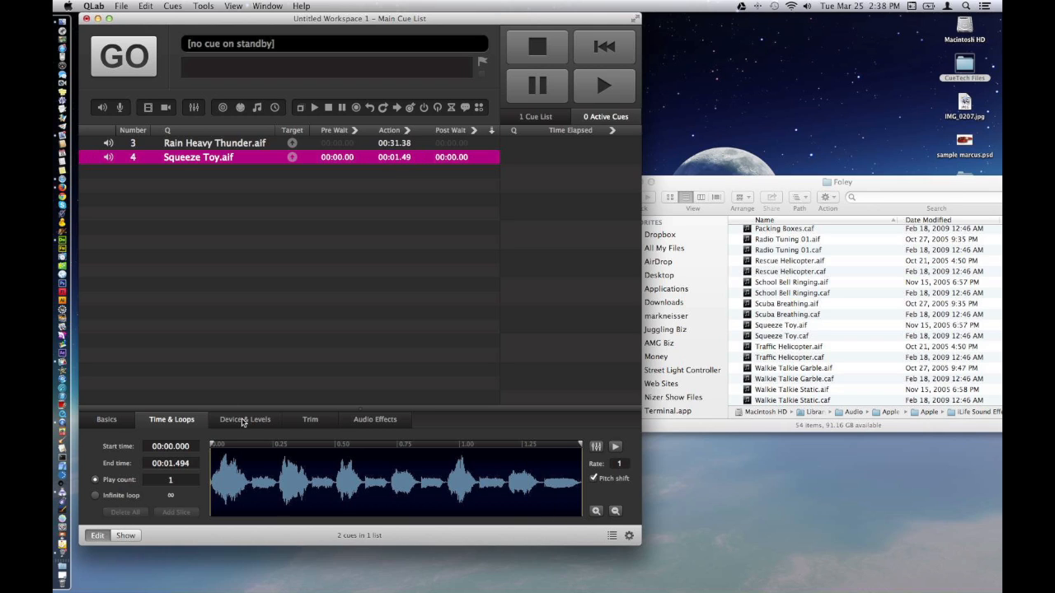
left_click(244, 420)
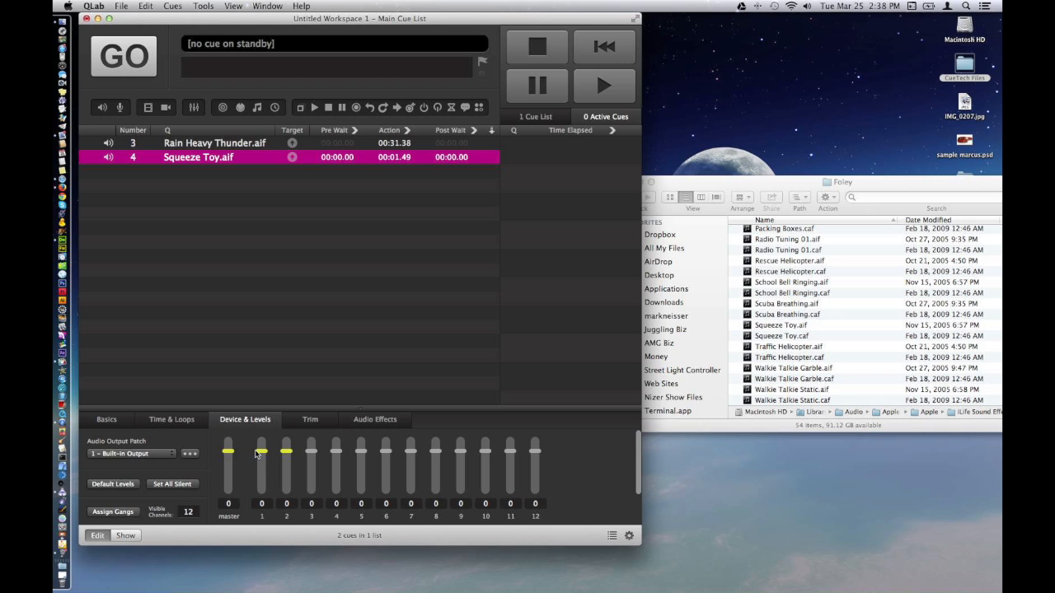
left_click_drag(260, 452, 229, 449)
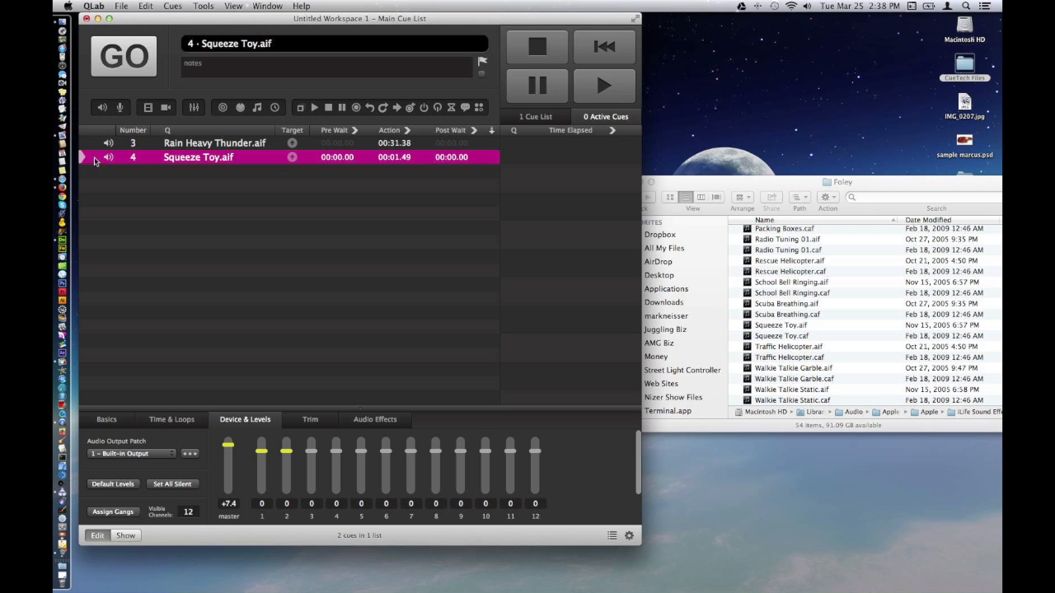
left_click(124, 56)
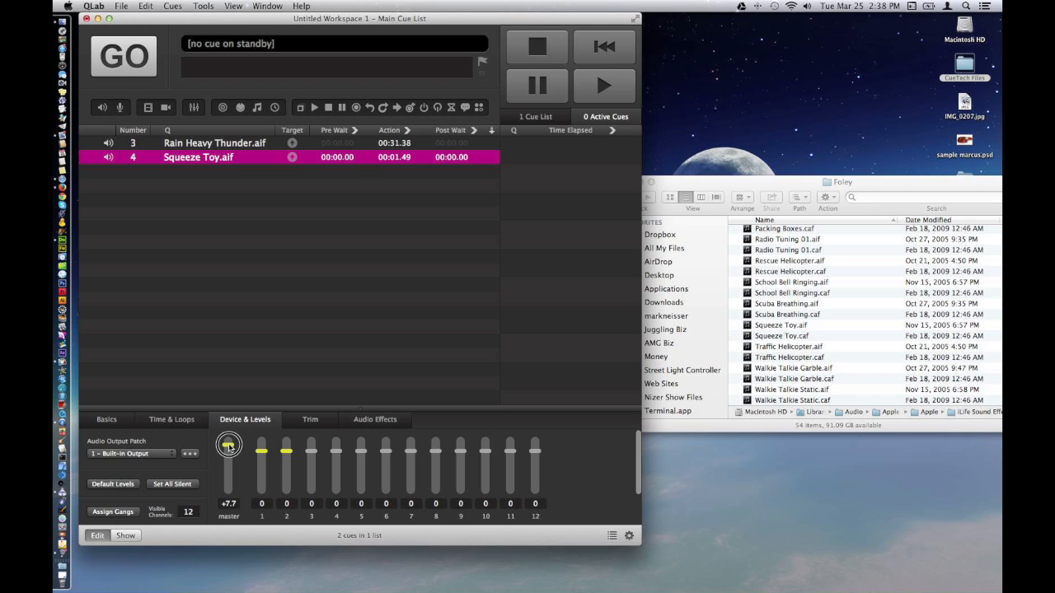
left_click_drag(230, 449, 229, 442)
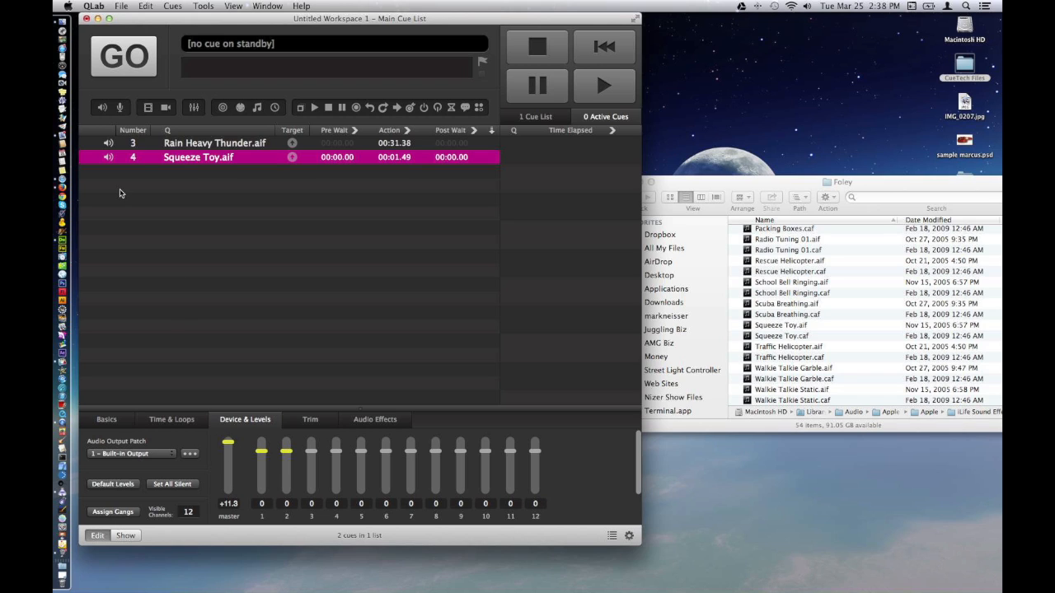
Step: Start the Rain Heavy Thunder cue playing, leaving Squeeze Toy on standby
left_click(214, 142)
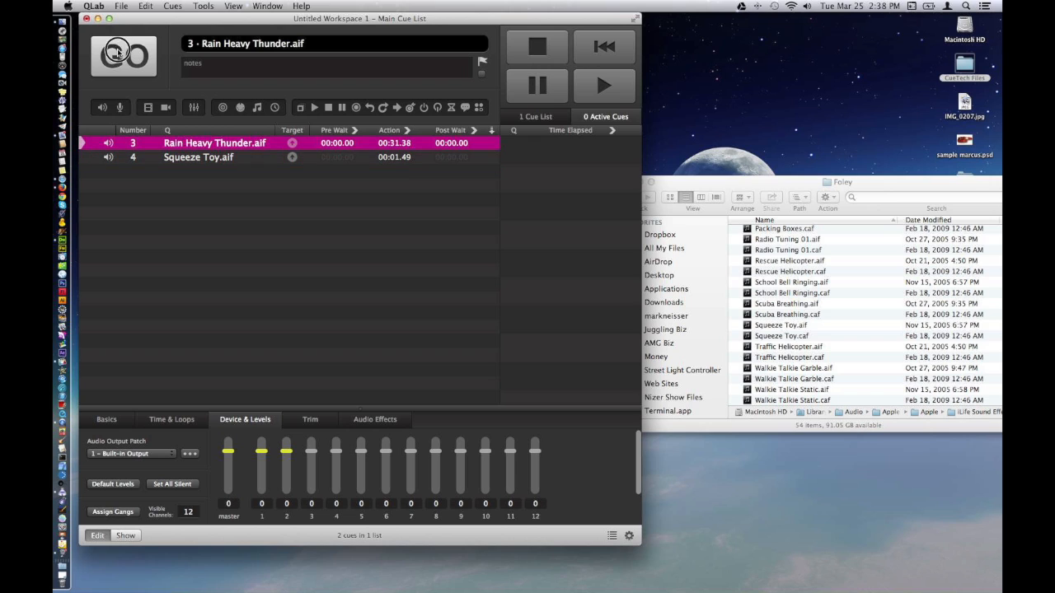
left_click(124, 56)
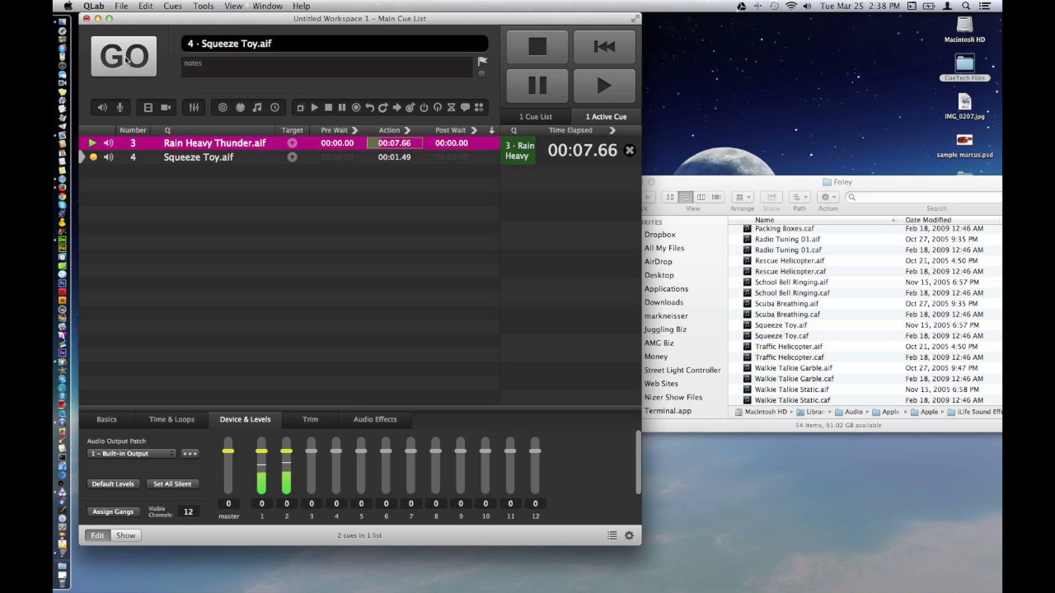
Step: Fire Squeeze Toy over the running rain, then stop all playback
left_click(124, 56)
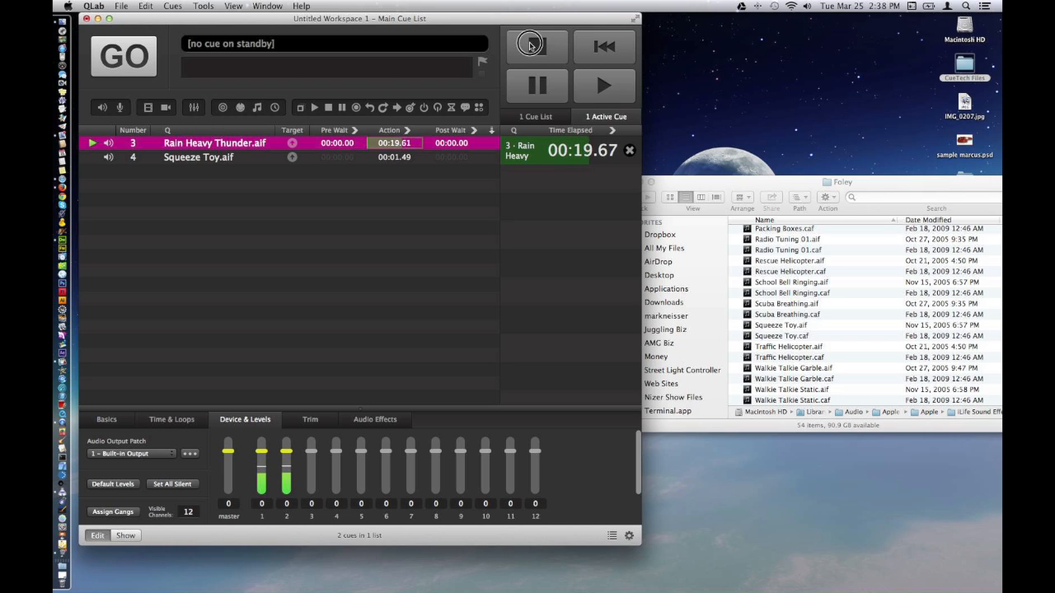
left_click(537, 46)
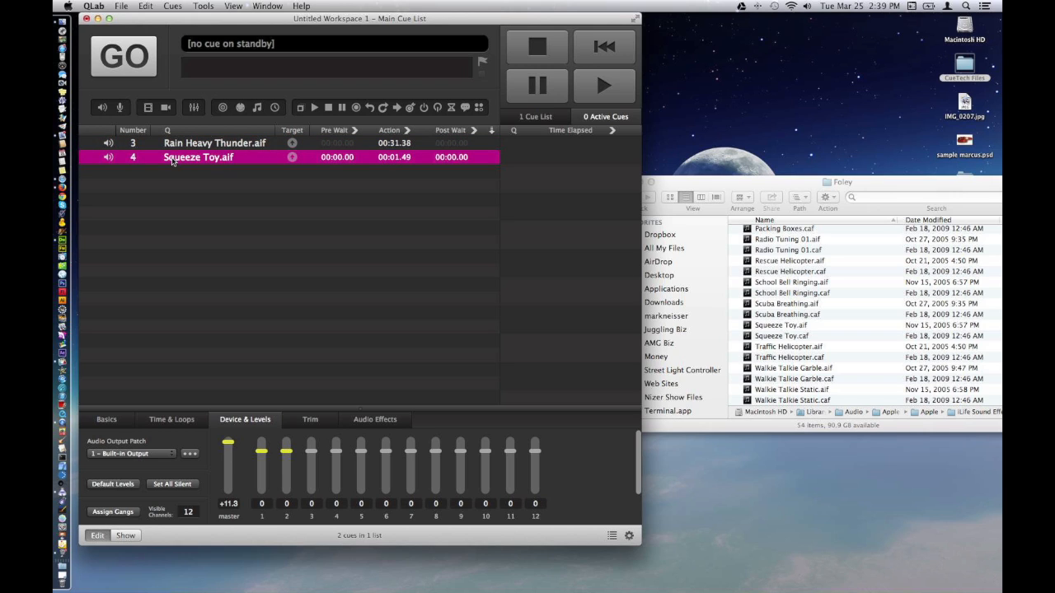
Step: Enable a Hotkey Trigger on the Squeeze Toy cue and assign key 8
left_click(105, 420)
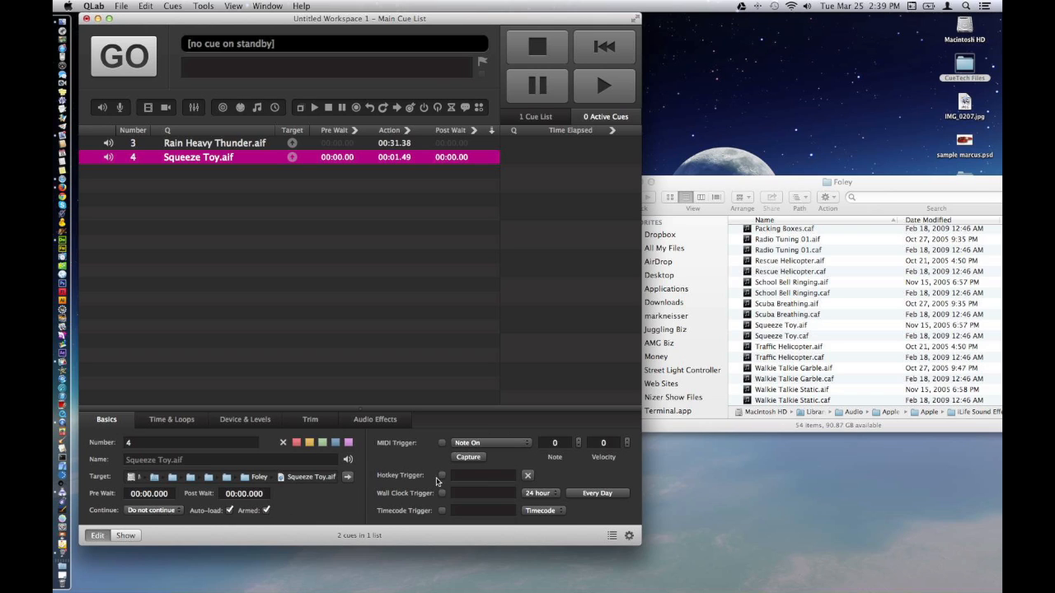
left_click(441, 475)
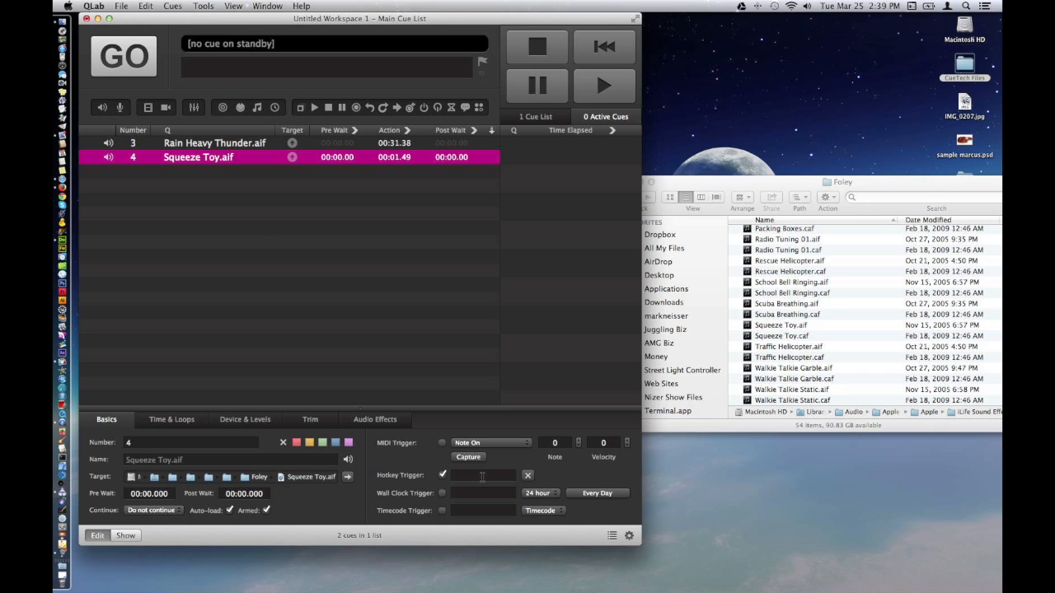
type("8")
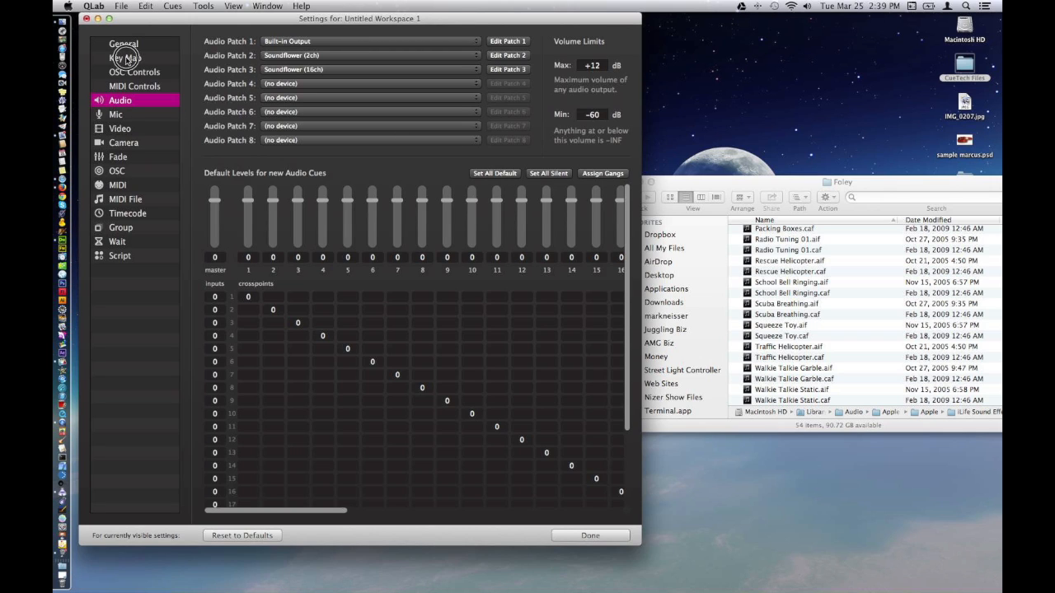
Step: Review the workspace Key Map in Workspace Settings and return to the cue list
left_click(125, 57)
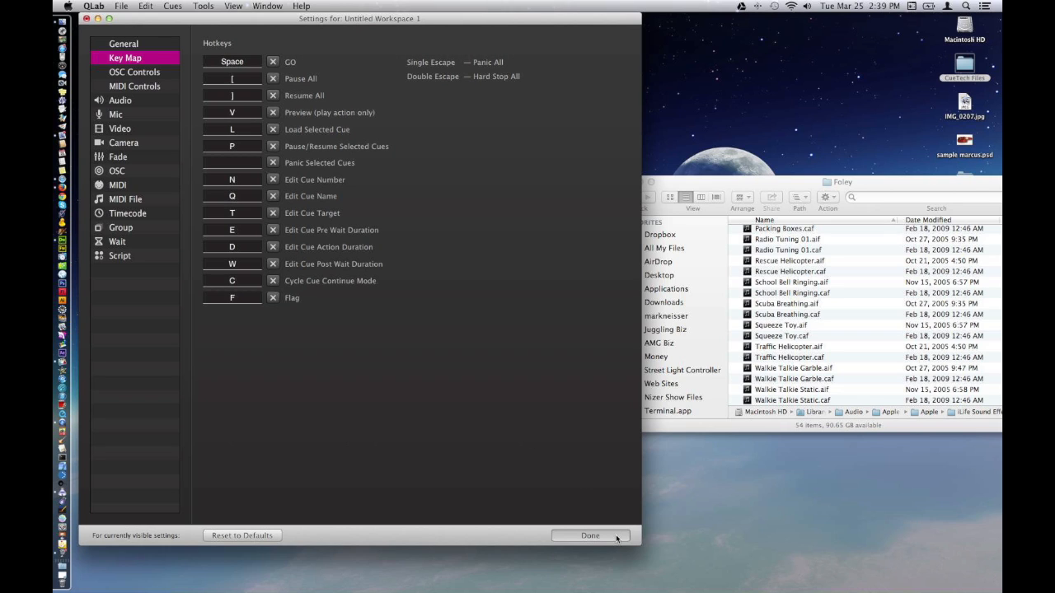
left_click(590, 536)
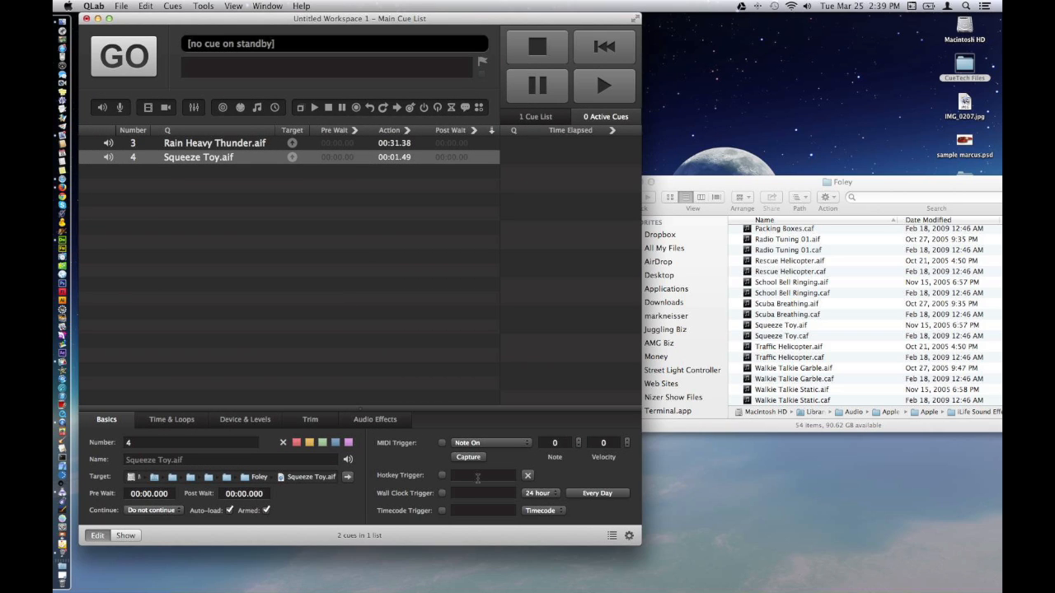
left_click(441, 475)
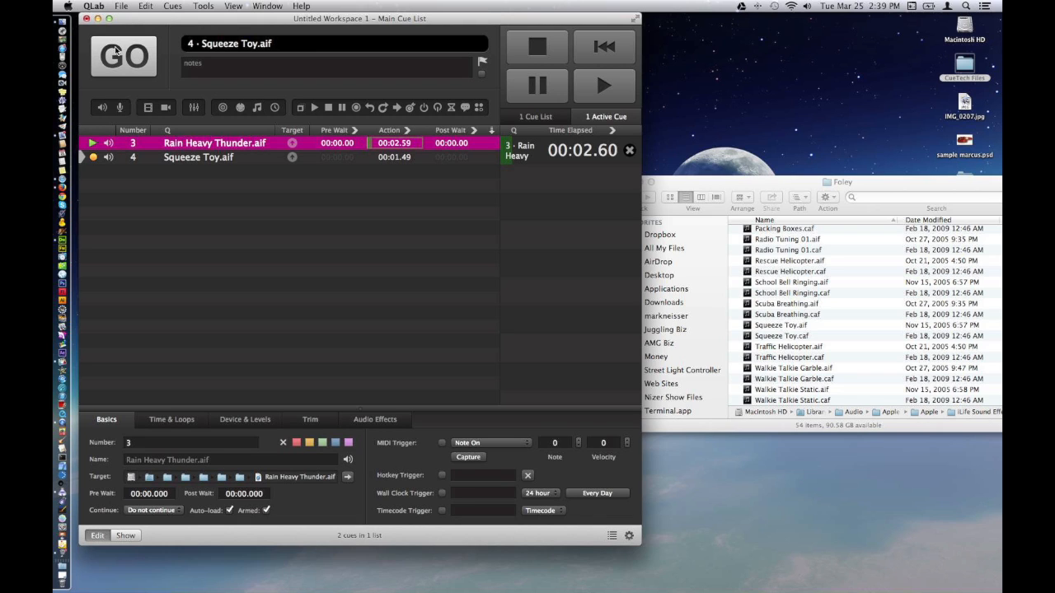
left_click(123, 56)
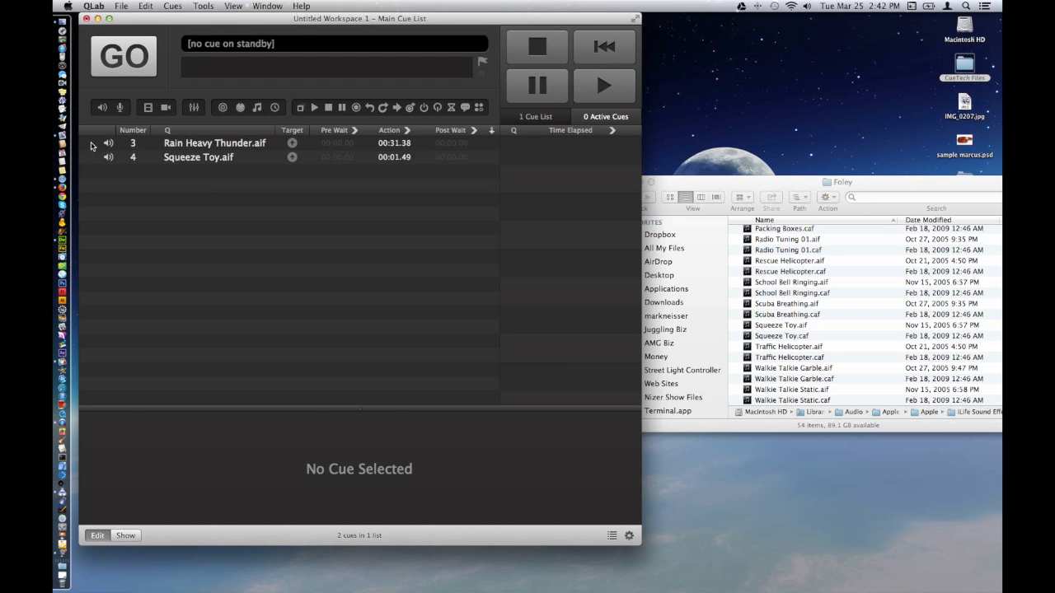
left_click(214, 141)
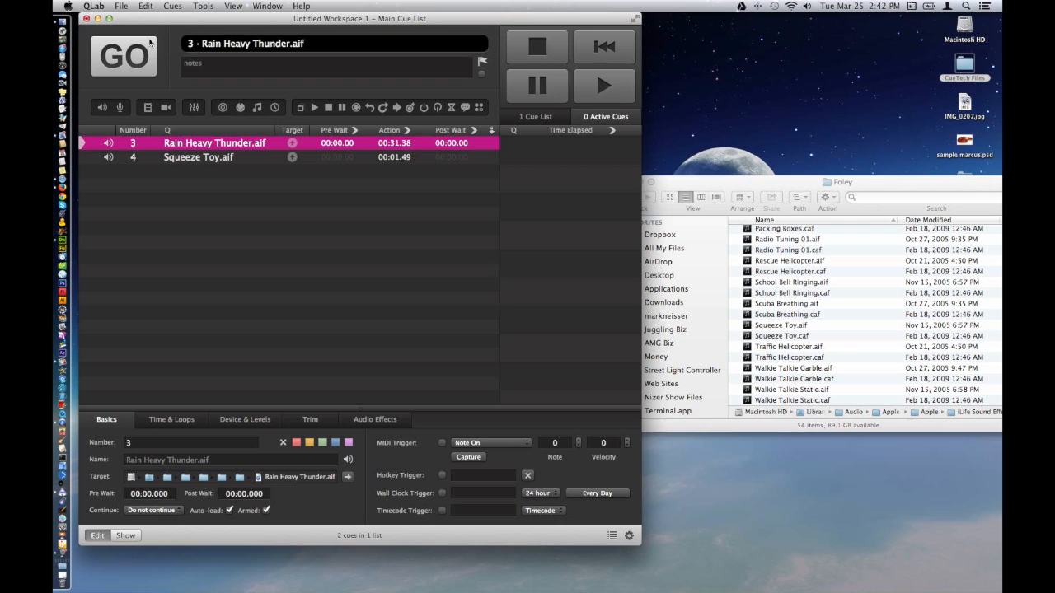
left_click(123, 56)
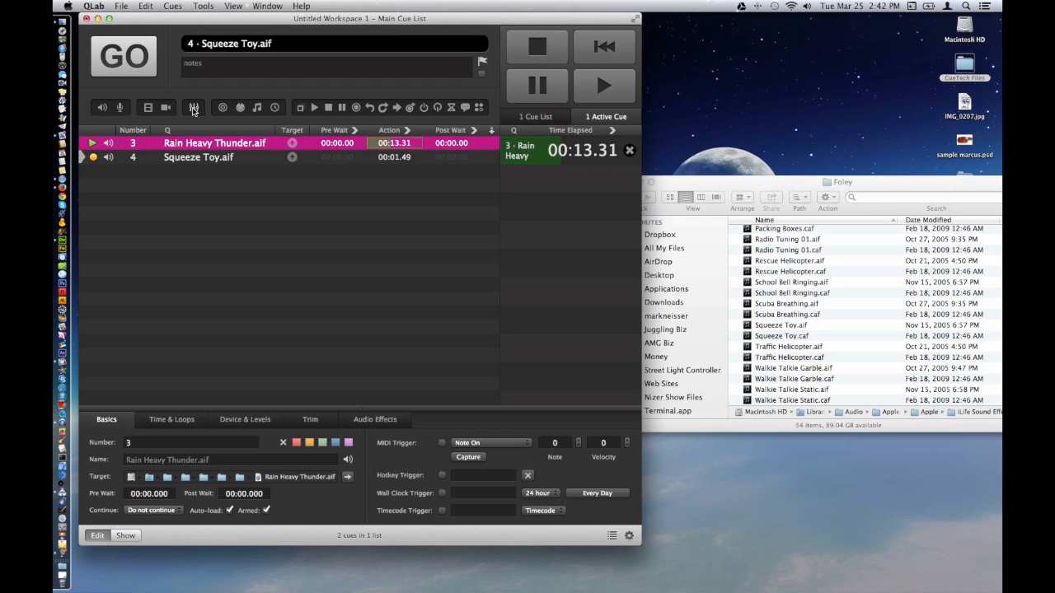
mouse_move(194, 107)
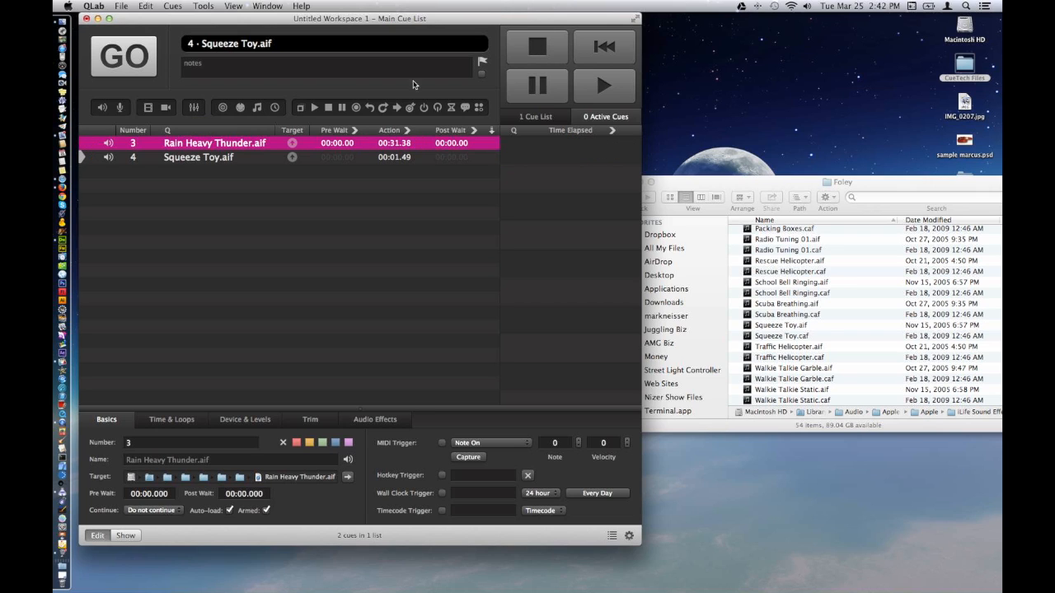
Step: Create fade cue 3.5 targeting the Rain Heavy Thunder cue
left_click(214, 142)
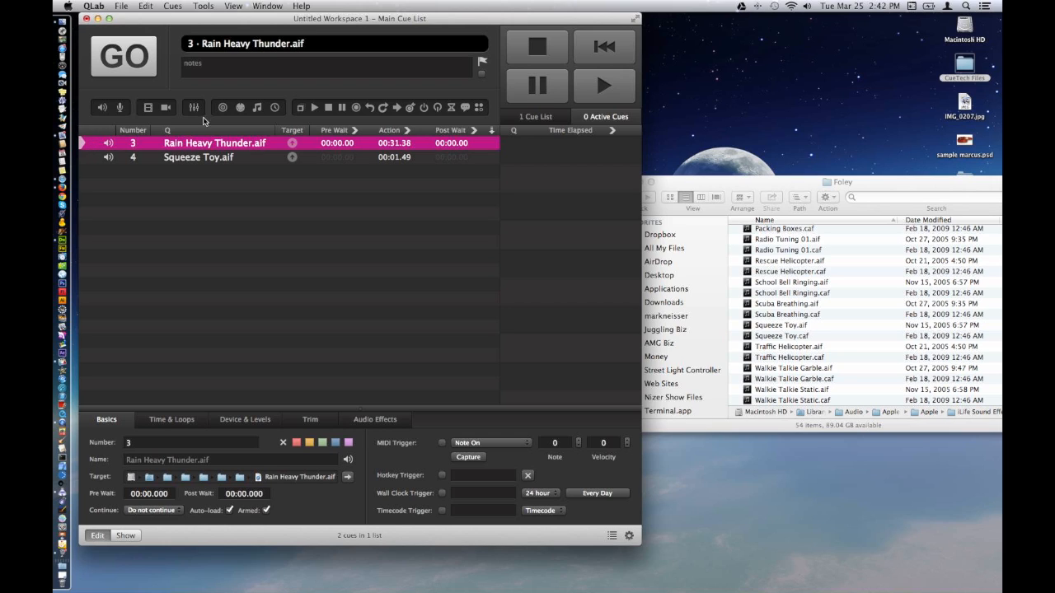
mouse_move(305, 123)
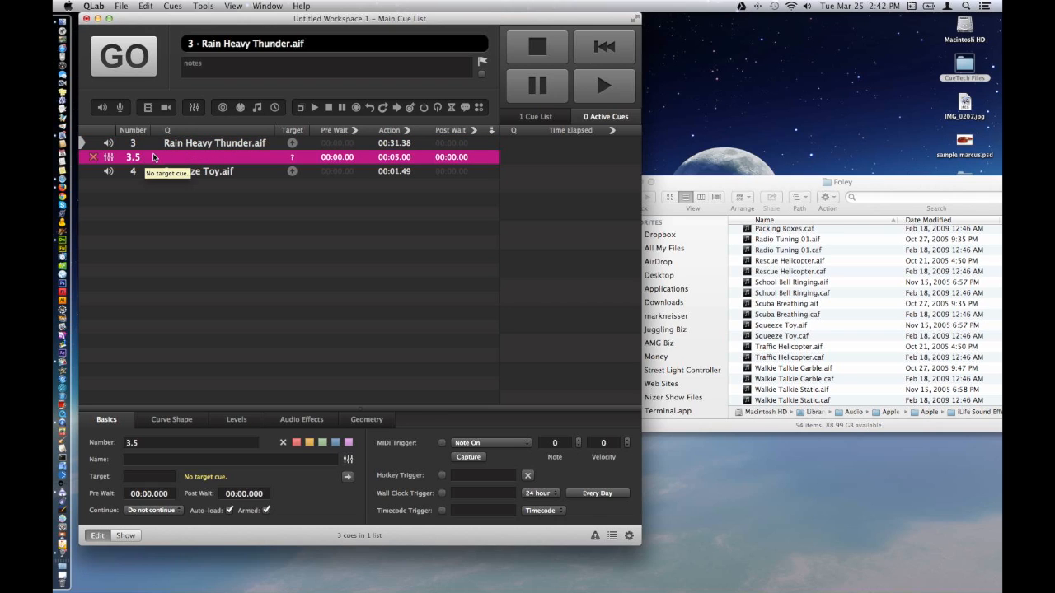
left_click(215, 141)
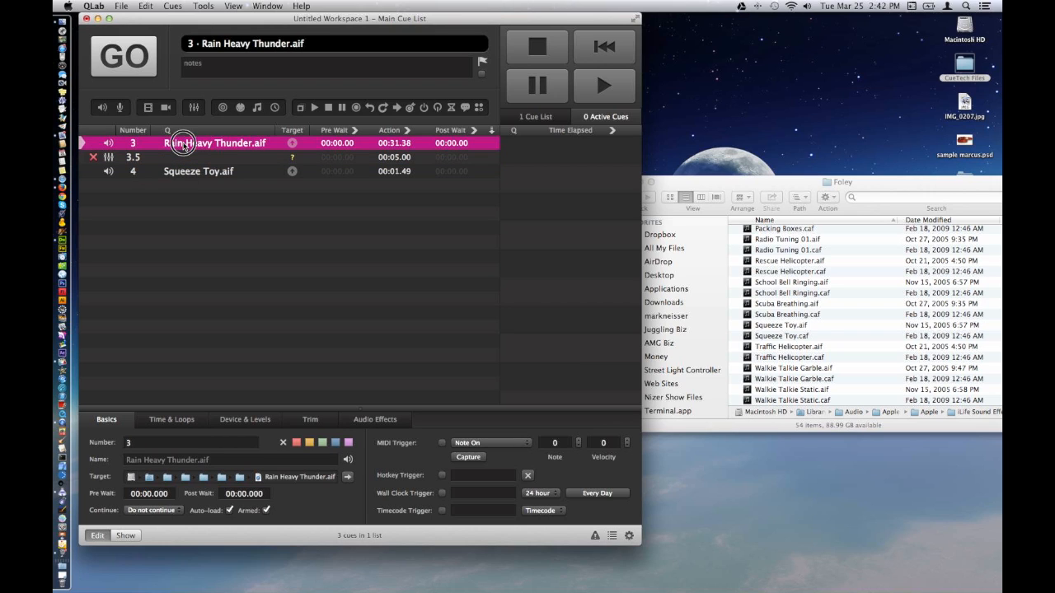
left_click(198, 157)
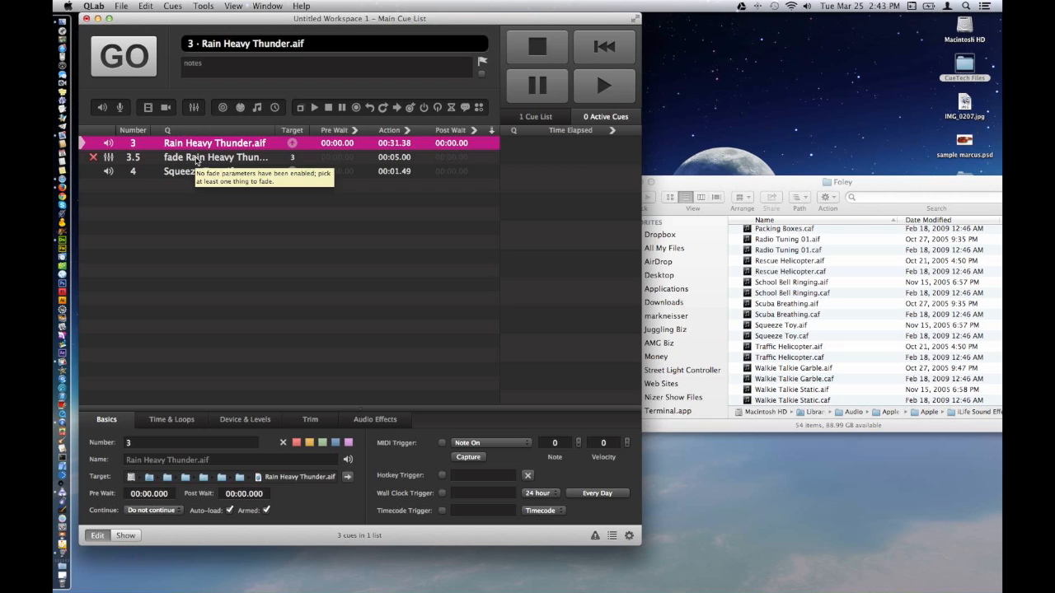
left_click(214, 157)
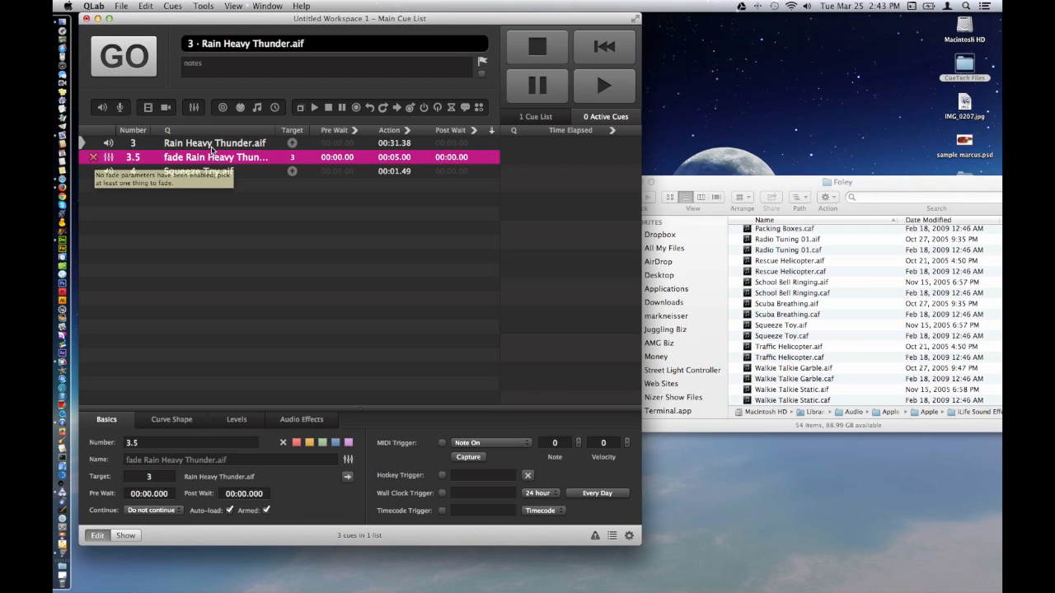
Step: Set the fade's master level target and enable 'Stop target when done'
left_click(238, 420)
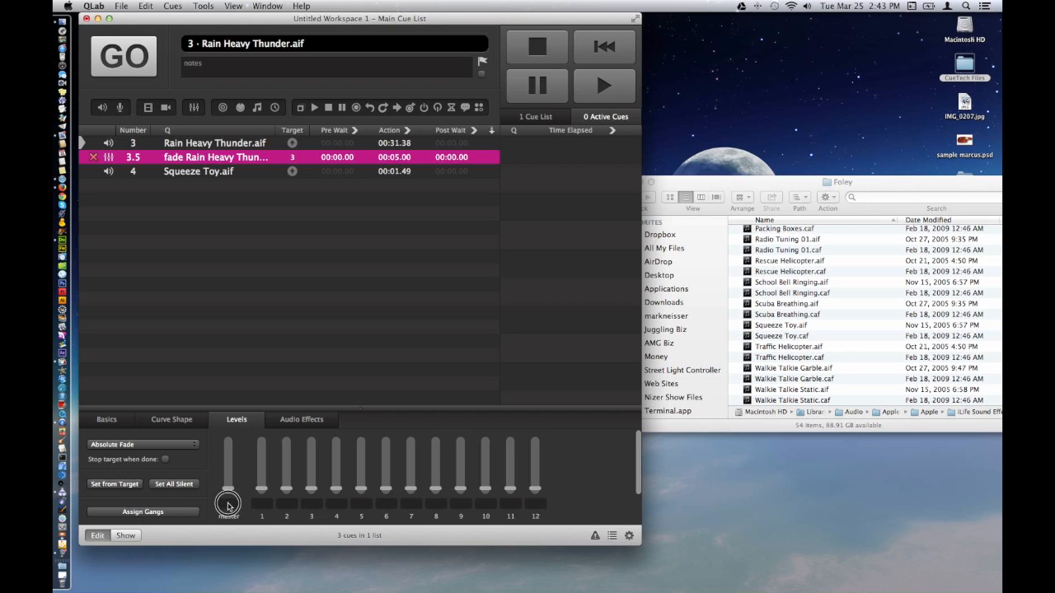
left_click_drag(228, 494, 227, 503)
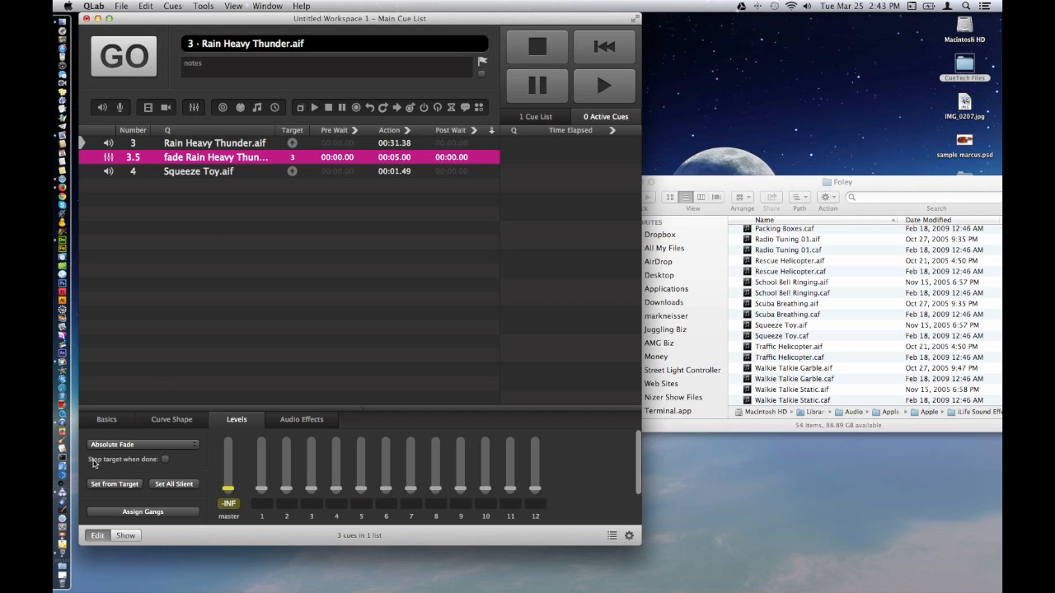
mouse_move(277, 185)
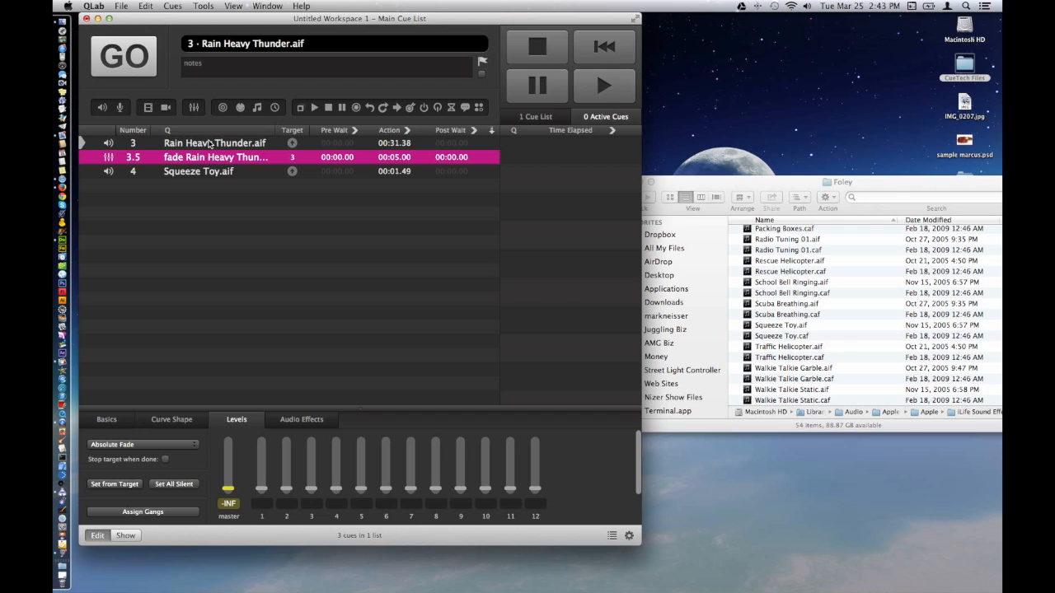
mouse_move(114, 420)
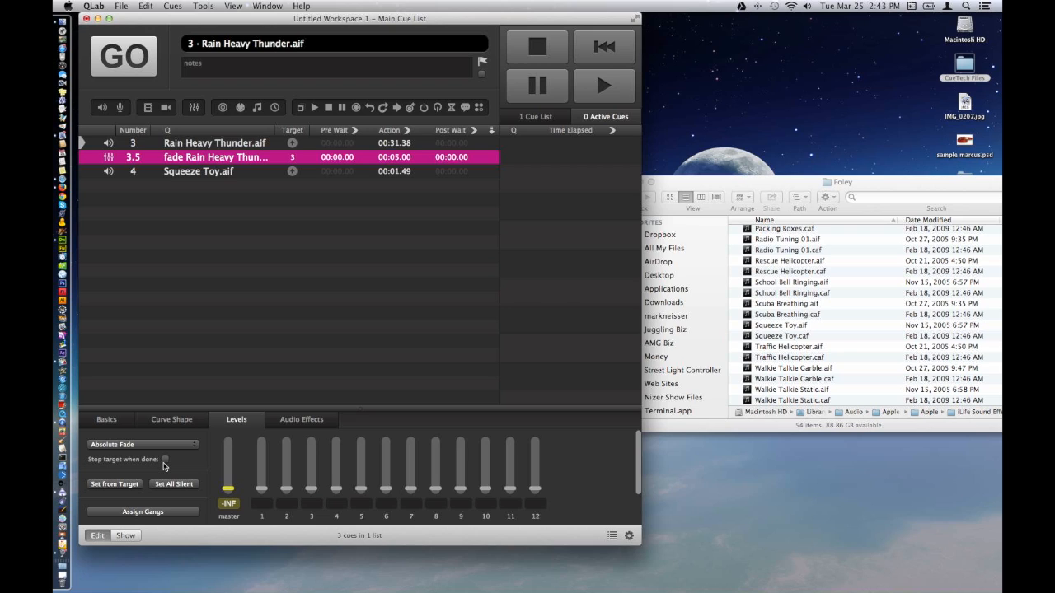
left_click(165, 458)
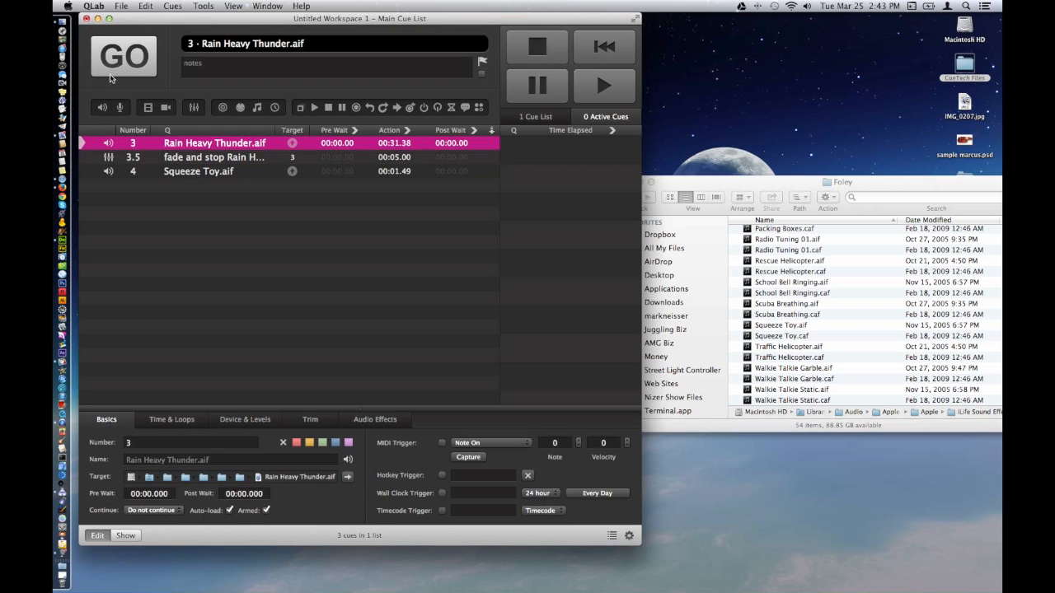
left_click(124, 56)
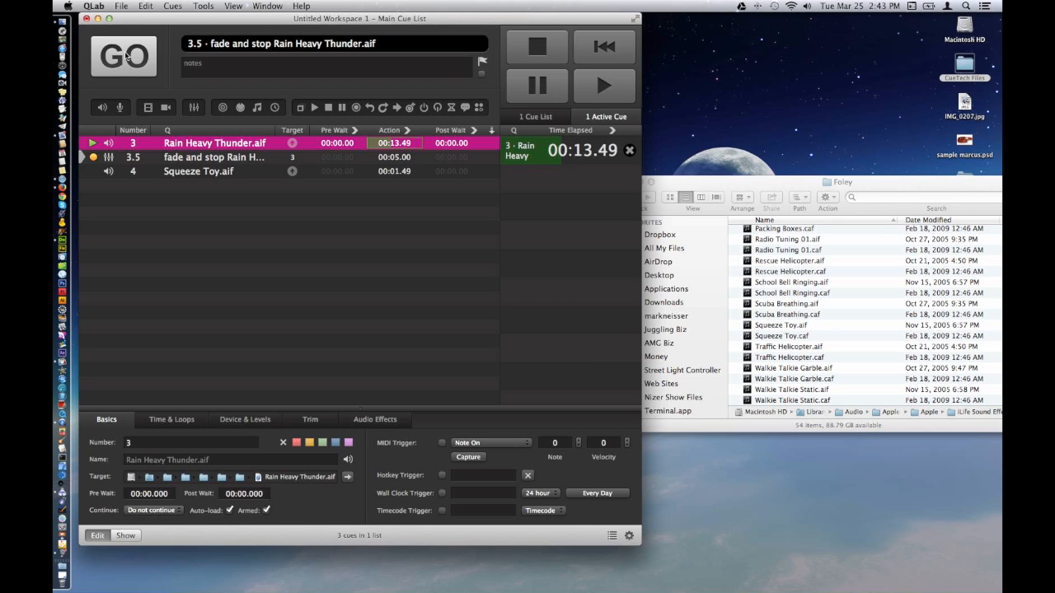
left_click(123, 56)
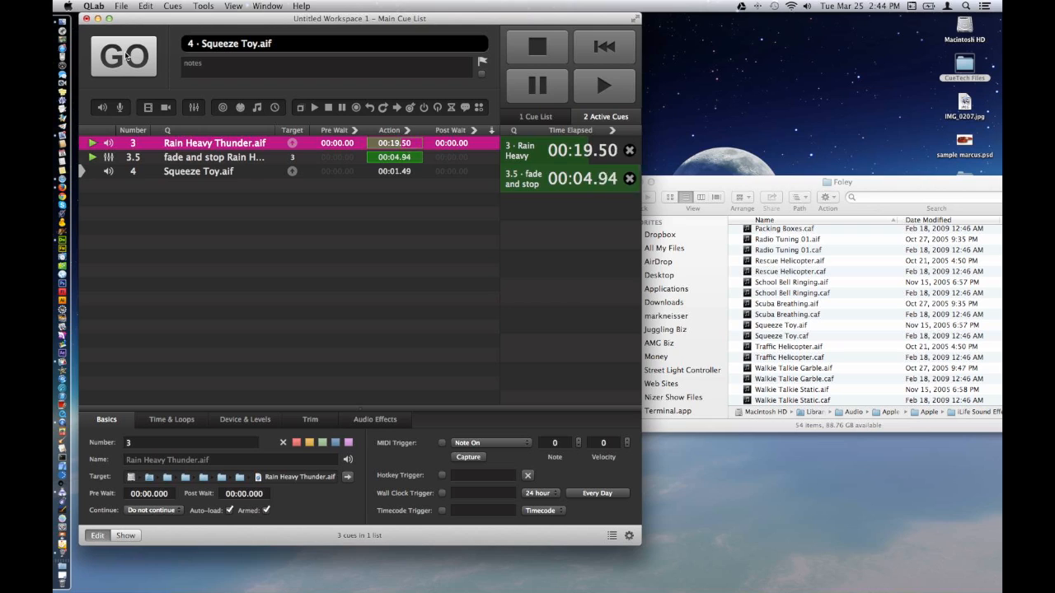
left_click(124, 56)
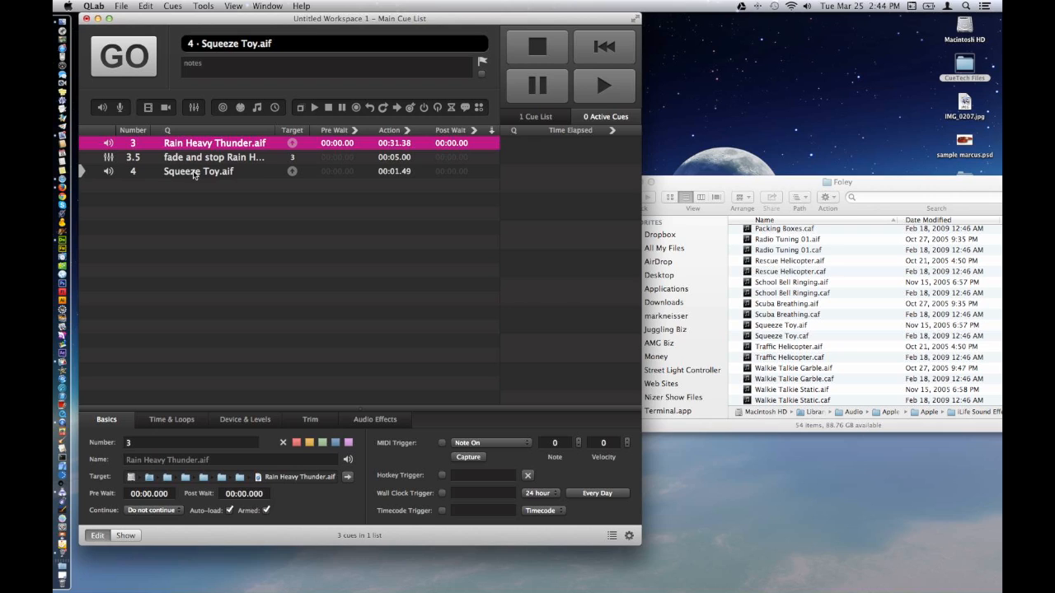
left_click(198, 169)
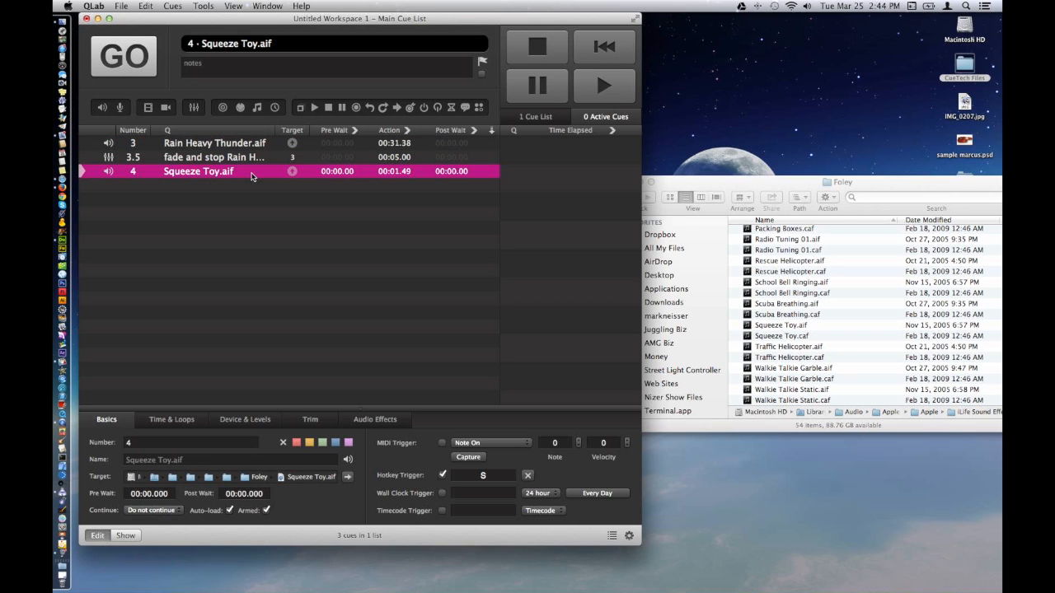
mouse_move(330, 135)
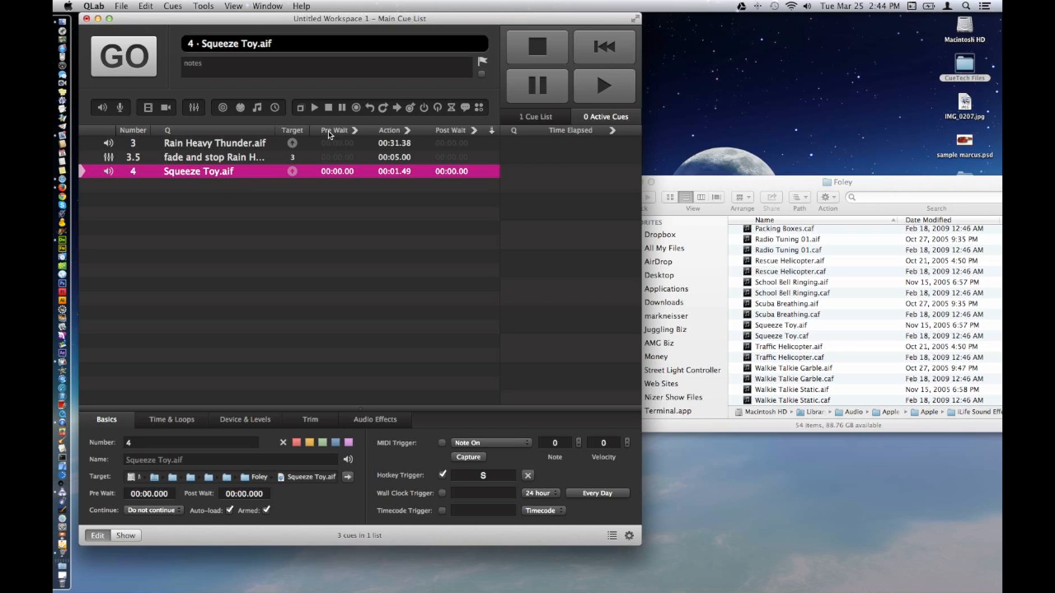
mouse_move(228, 142)
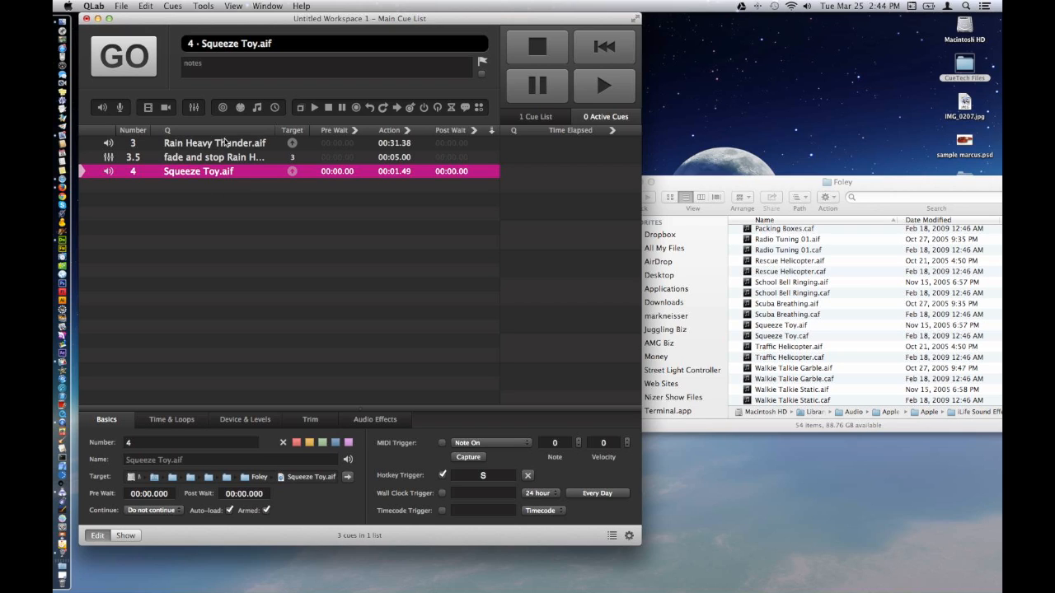
mouse_move(541, 120)
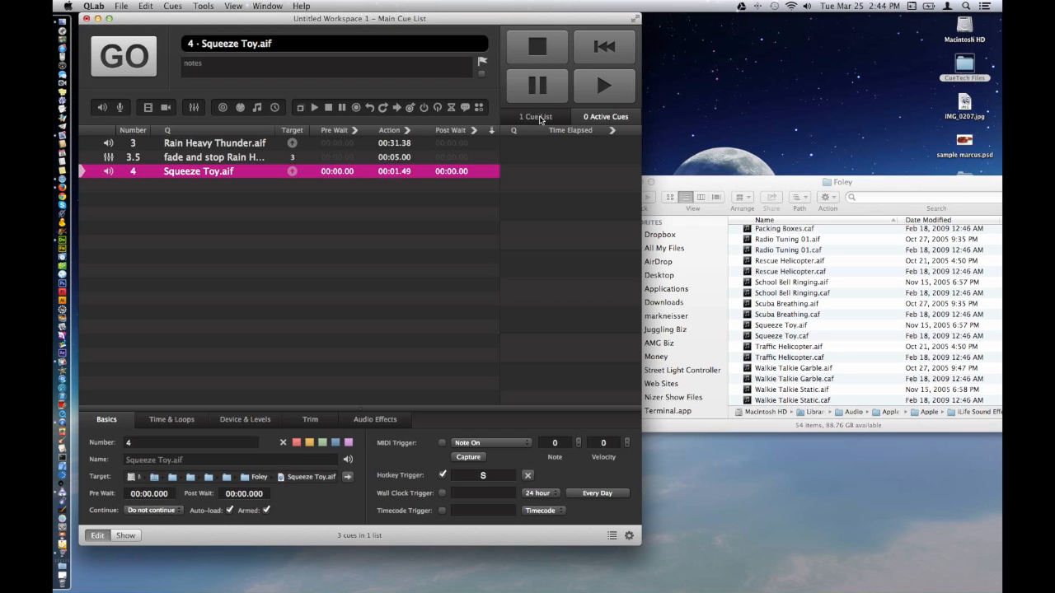
Step: Add a new cue list named 'Sound Effects' in the Cue Lists panel
left_click(535, 115)
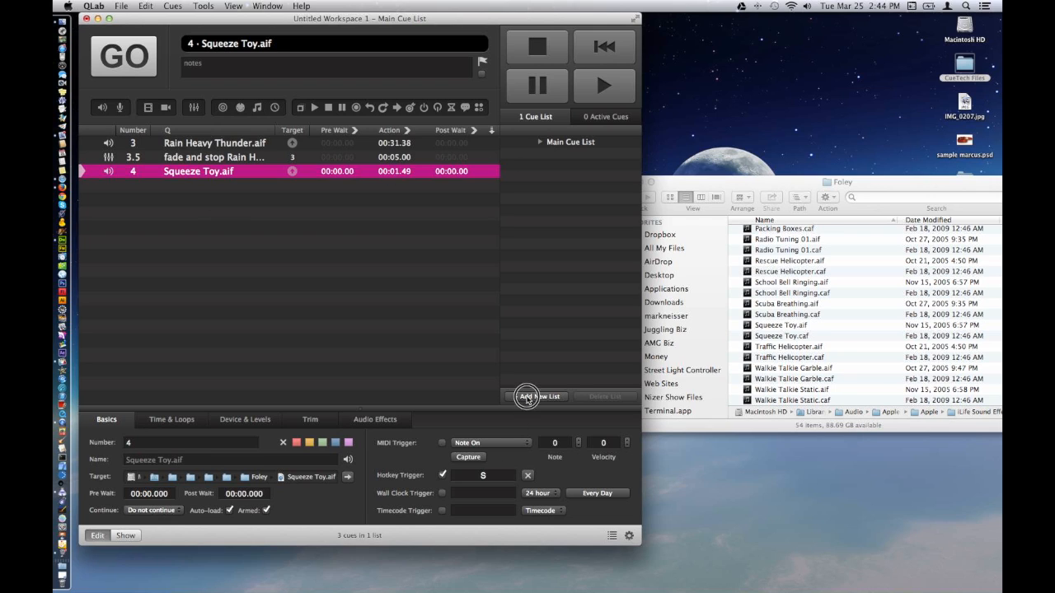
left_click(536, 396)
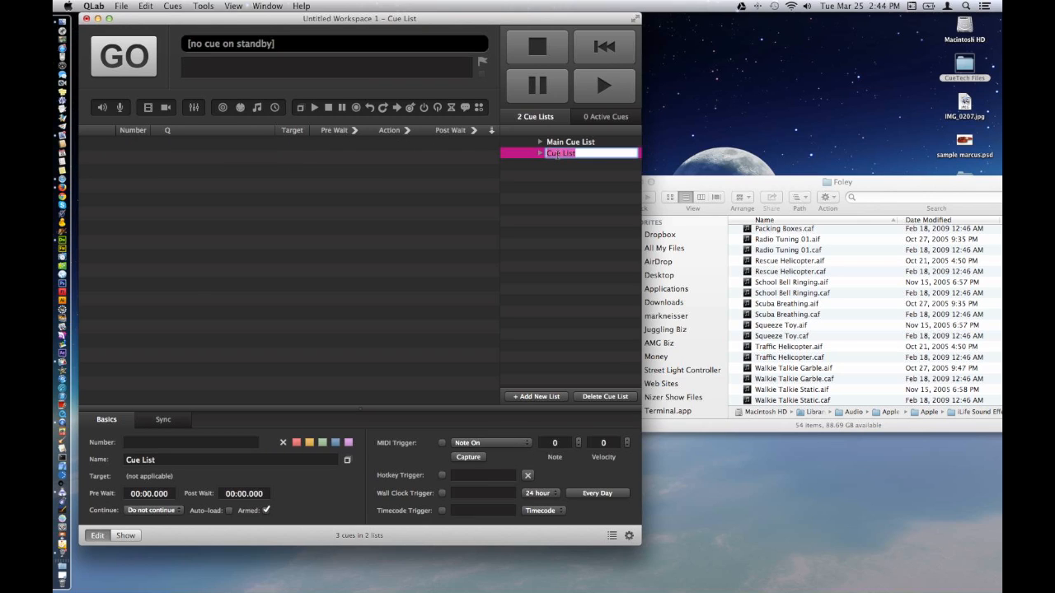
type("Sound Effects")
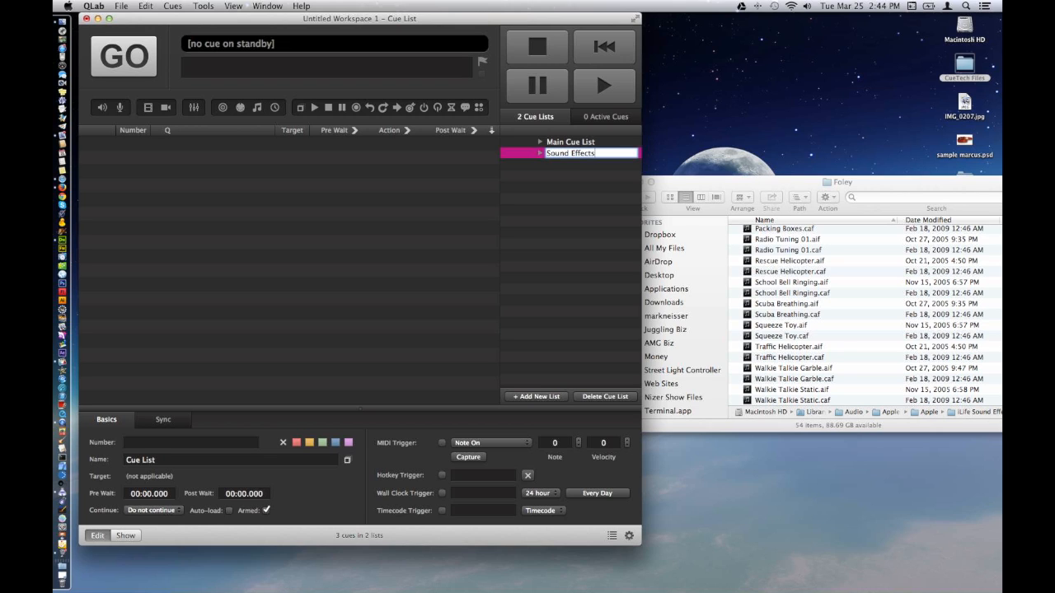
left_click(570, 152)
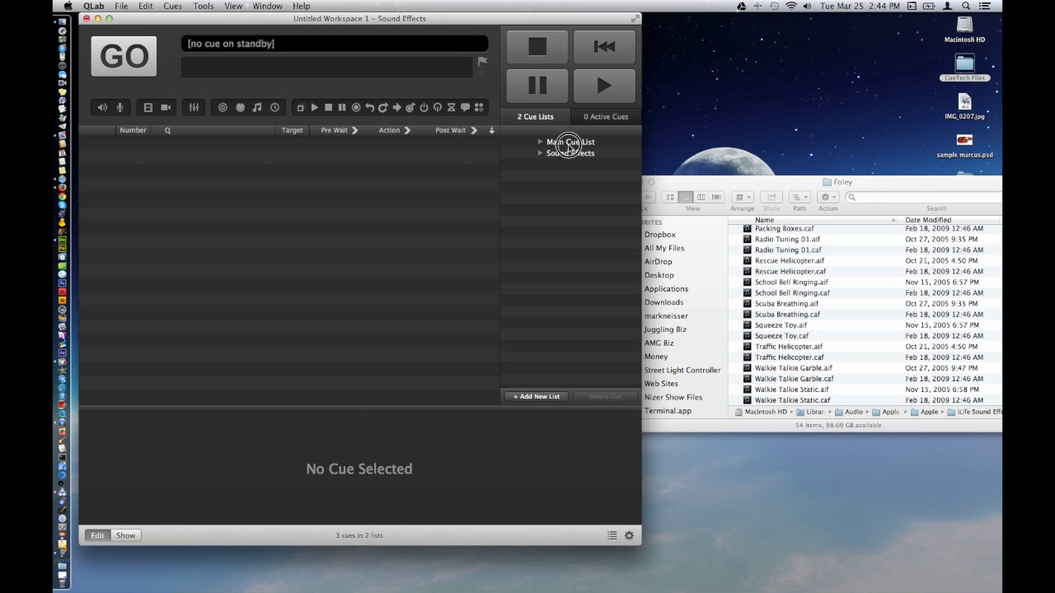
Step: Move the Squeeze Toy cue from Main Cue List into the Sound Effects list
left_click(570, 142)
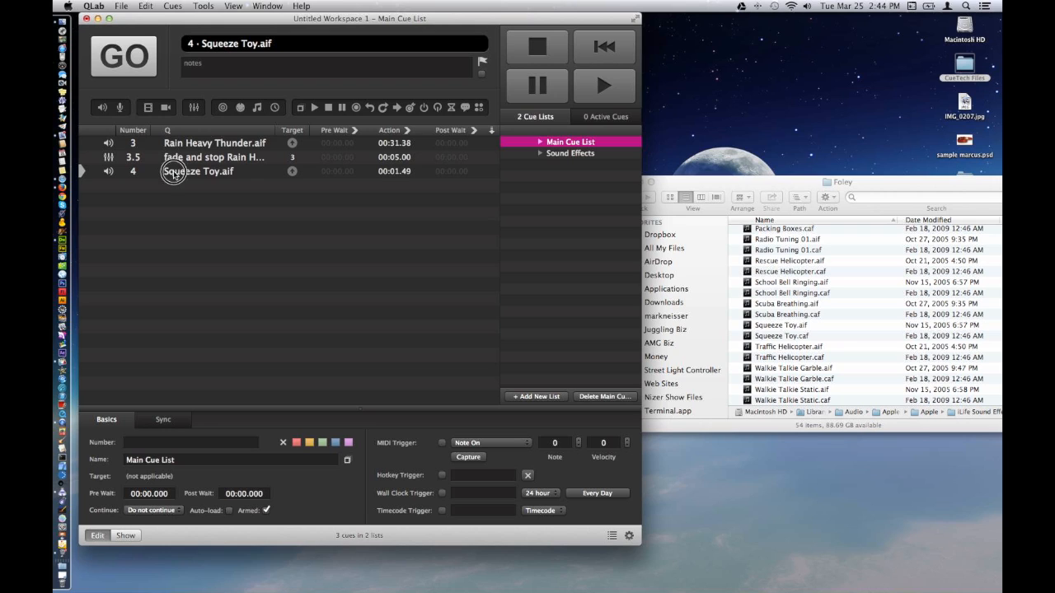
left_click(570, 152)
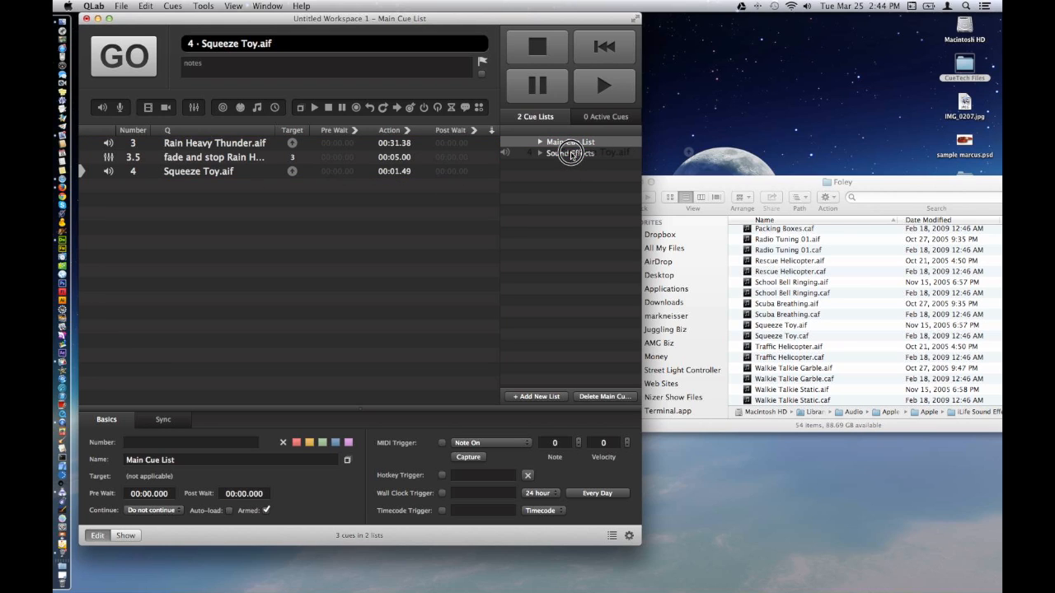
left_click(541, 152)
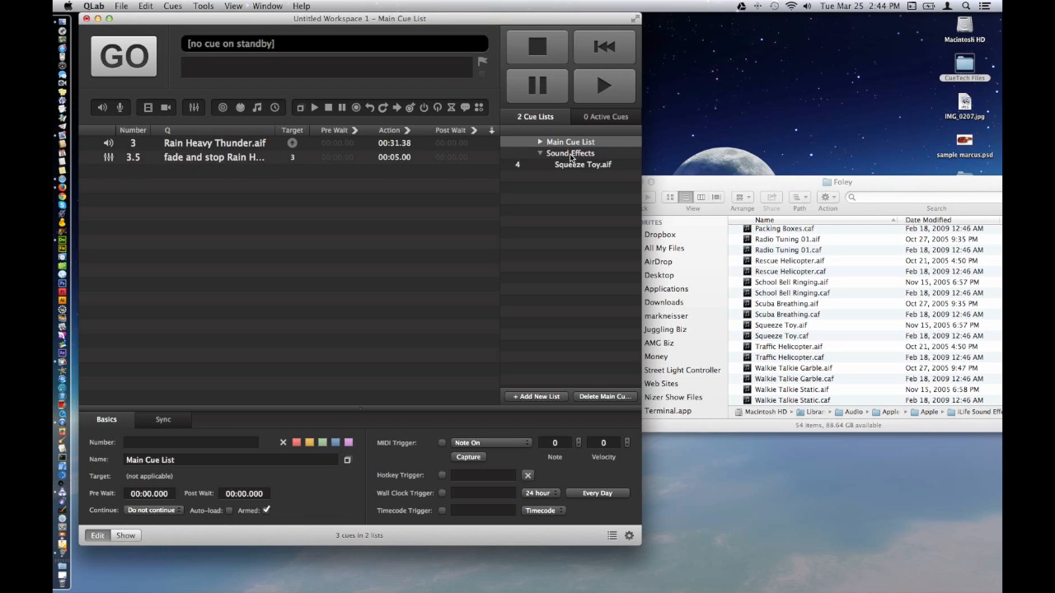
left_click(571, 141)
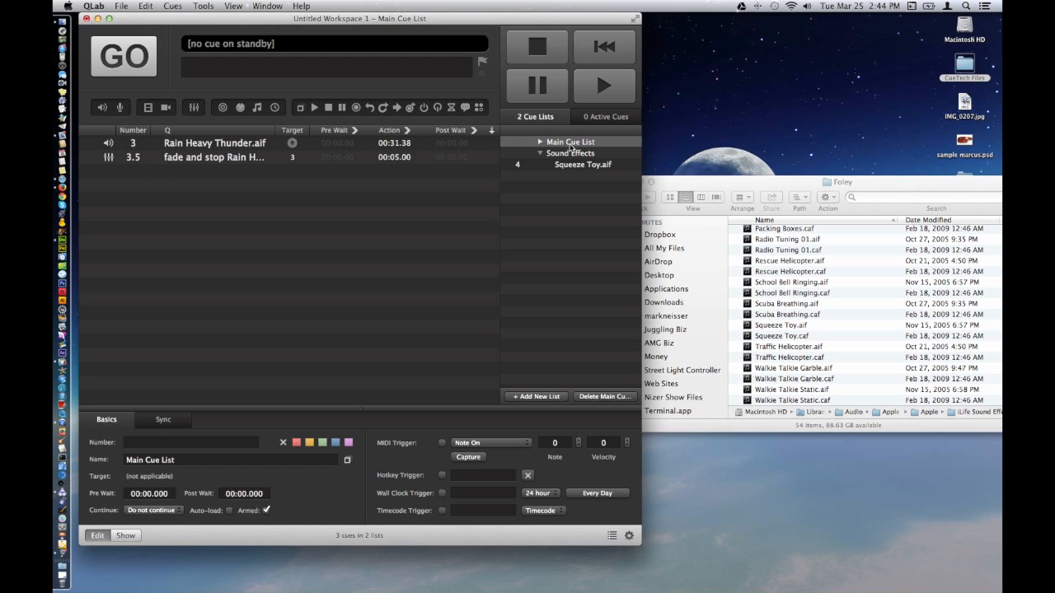
left_click(214, 142)
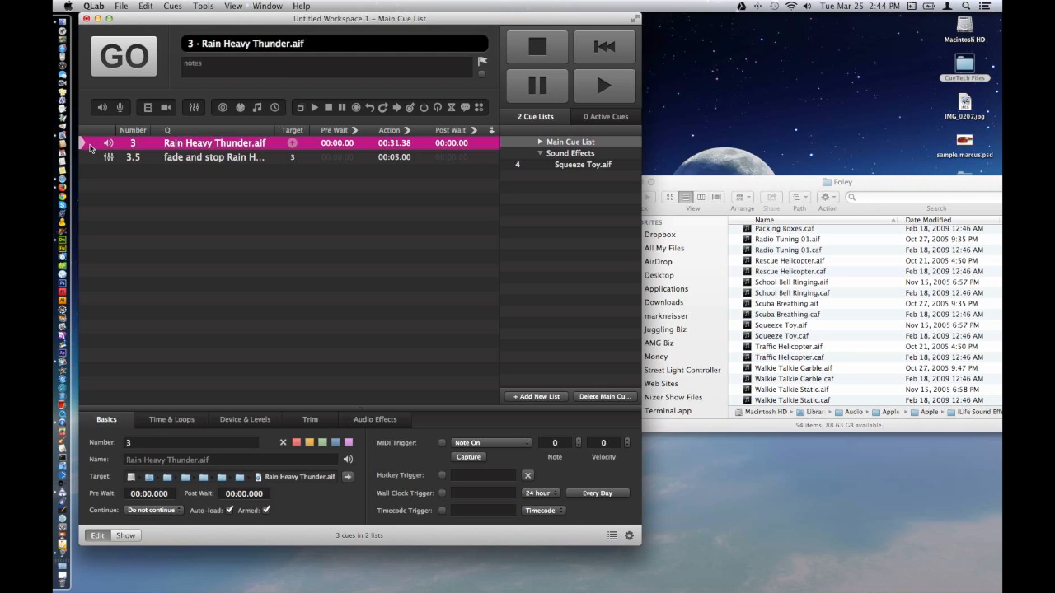
left_click(123, 56)
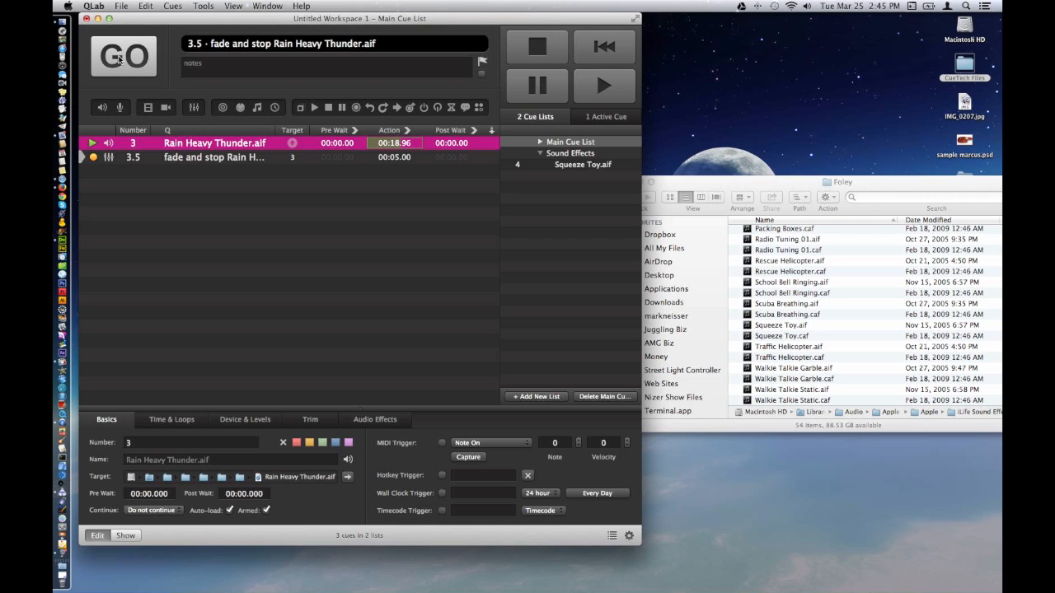
left_click(123, 56)
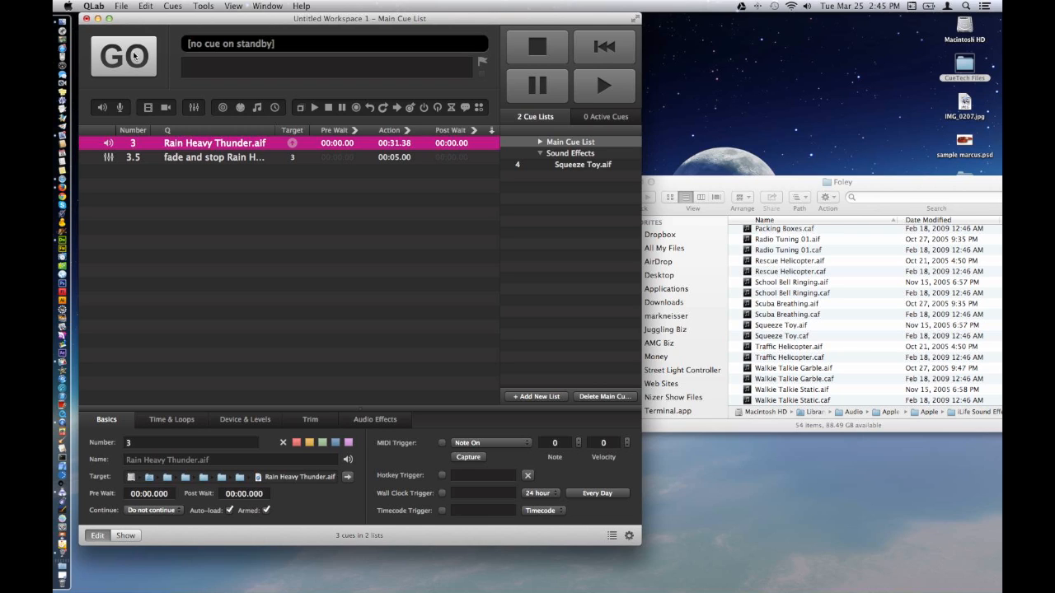
mouse_move(548, 59)
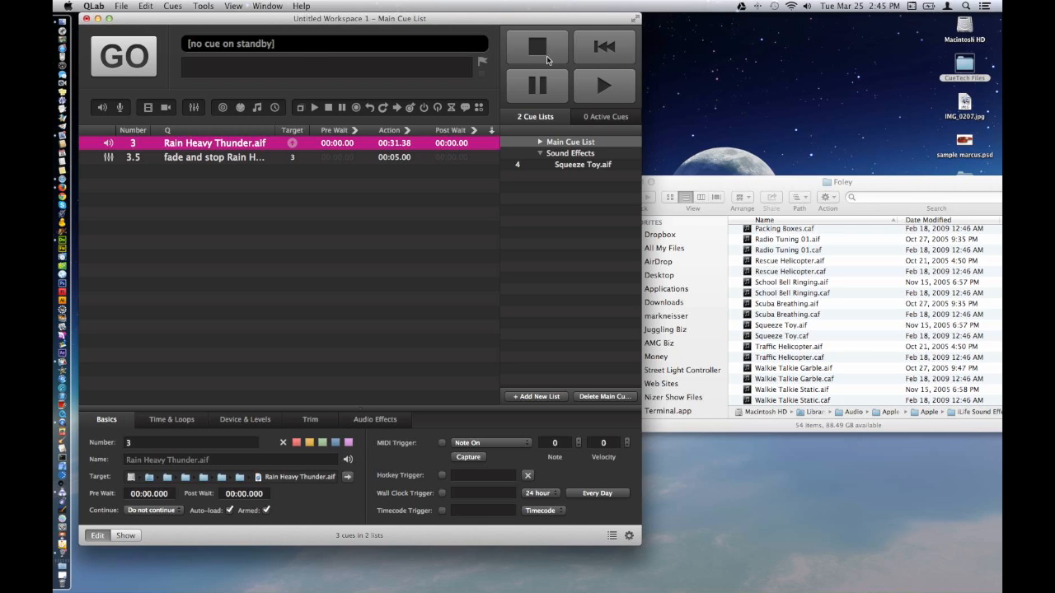
mouse_move(537, 46)
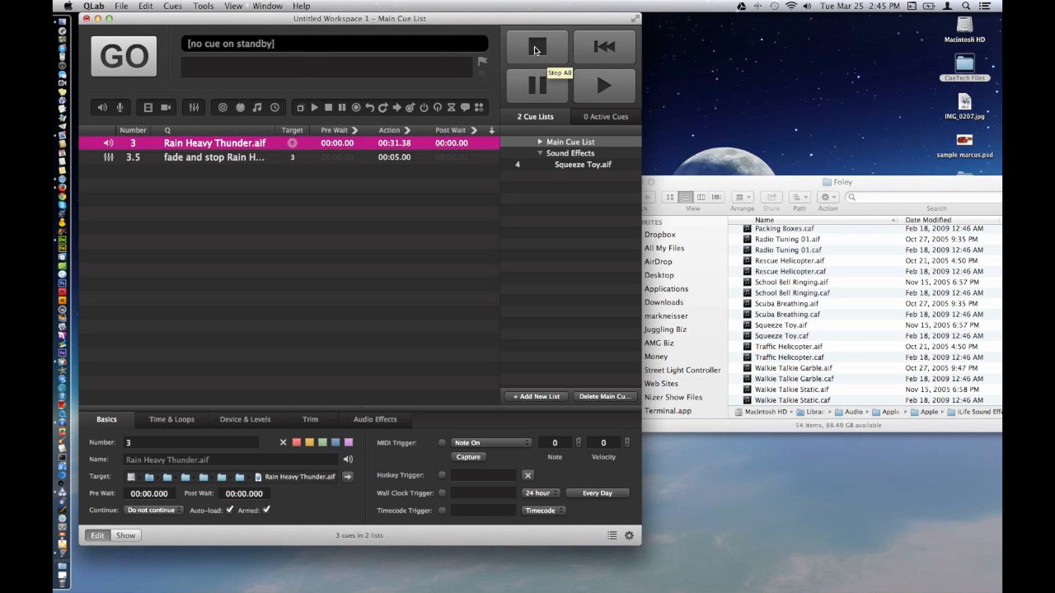